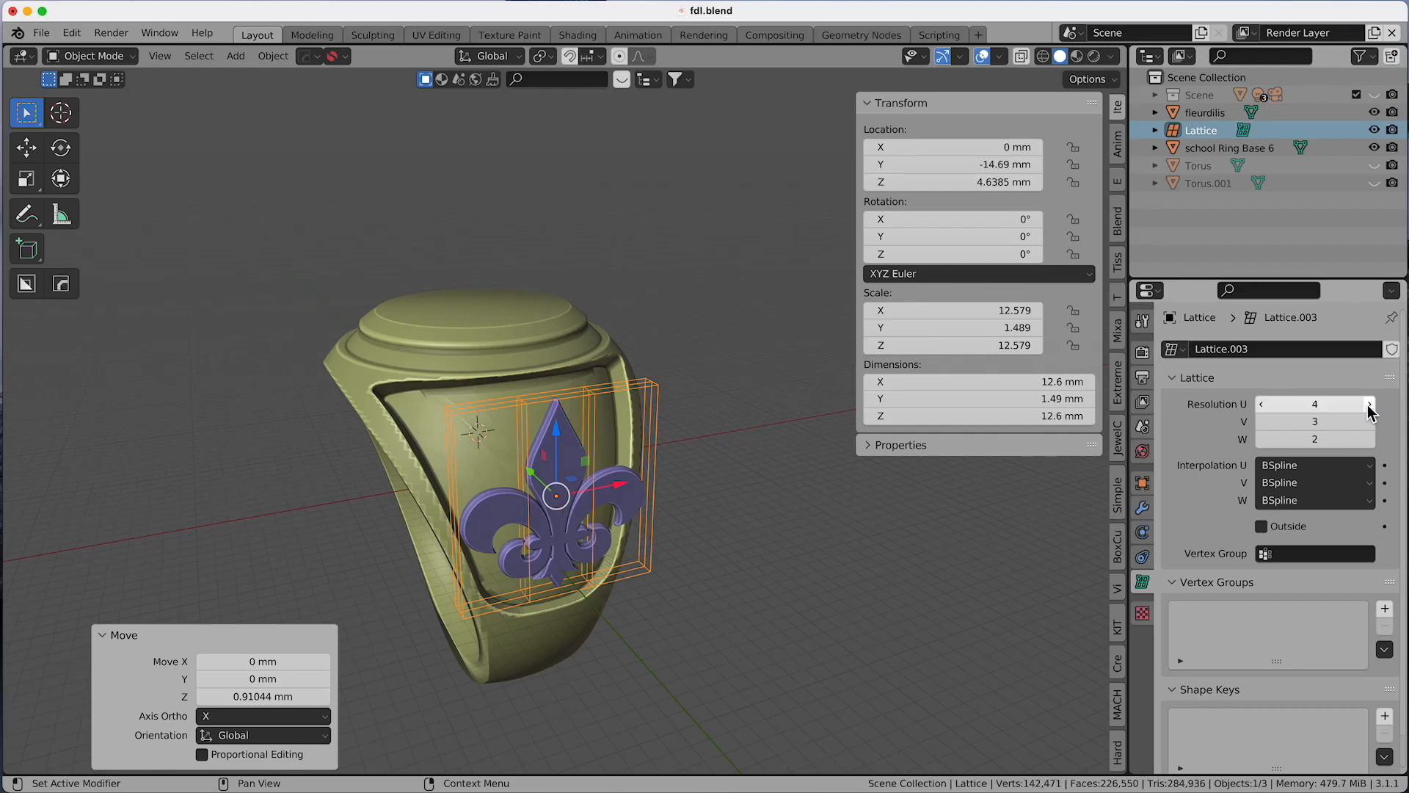
Raise the lattice Resolution U and W to 5, then select the fleurdilis emblem.
click(1369, 403)
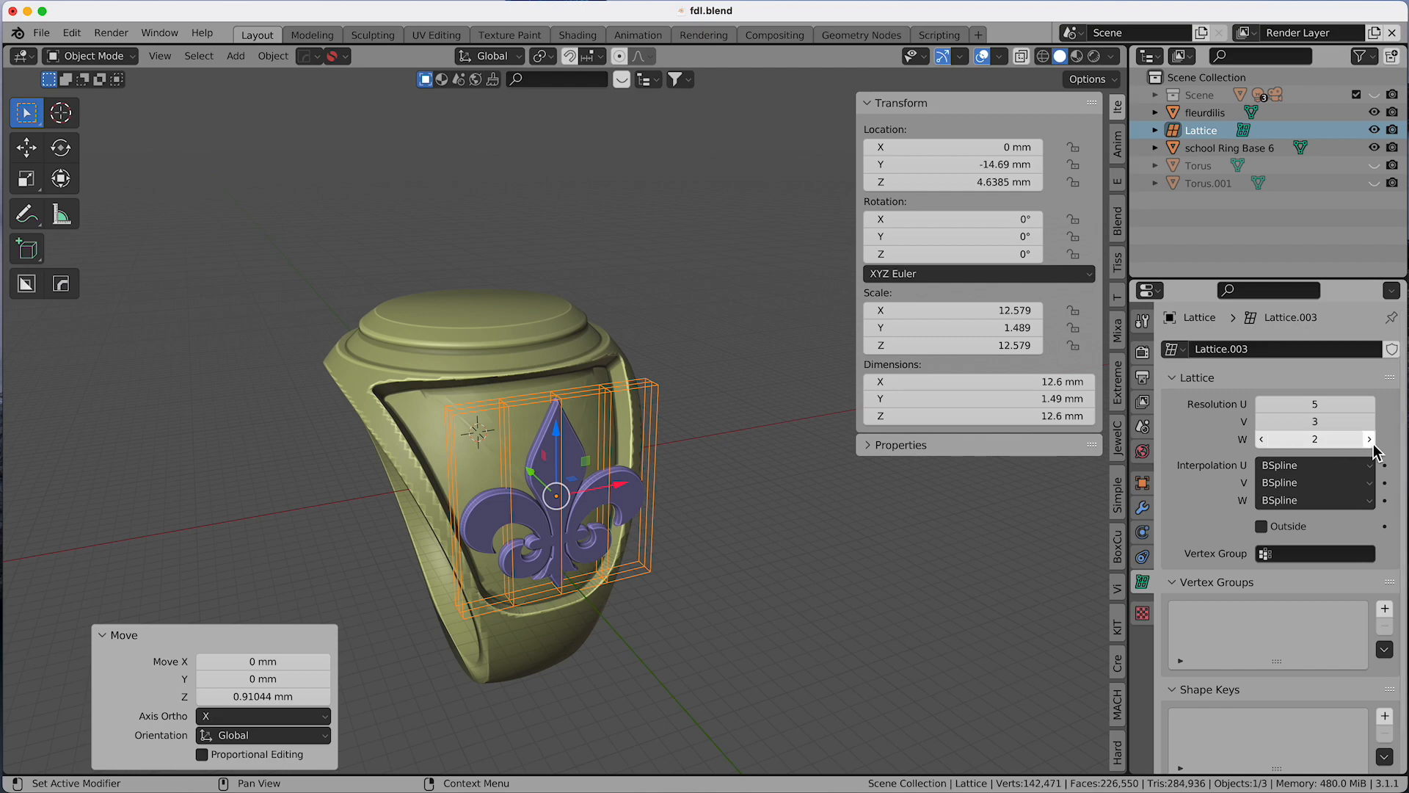
click(1369, 439)
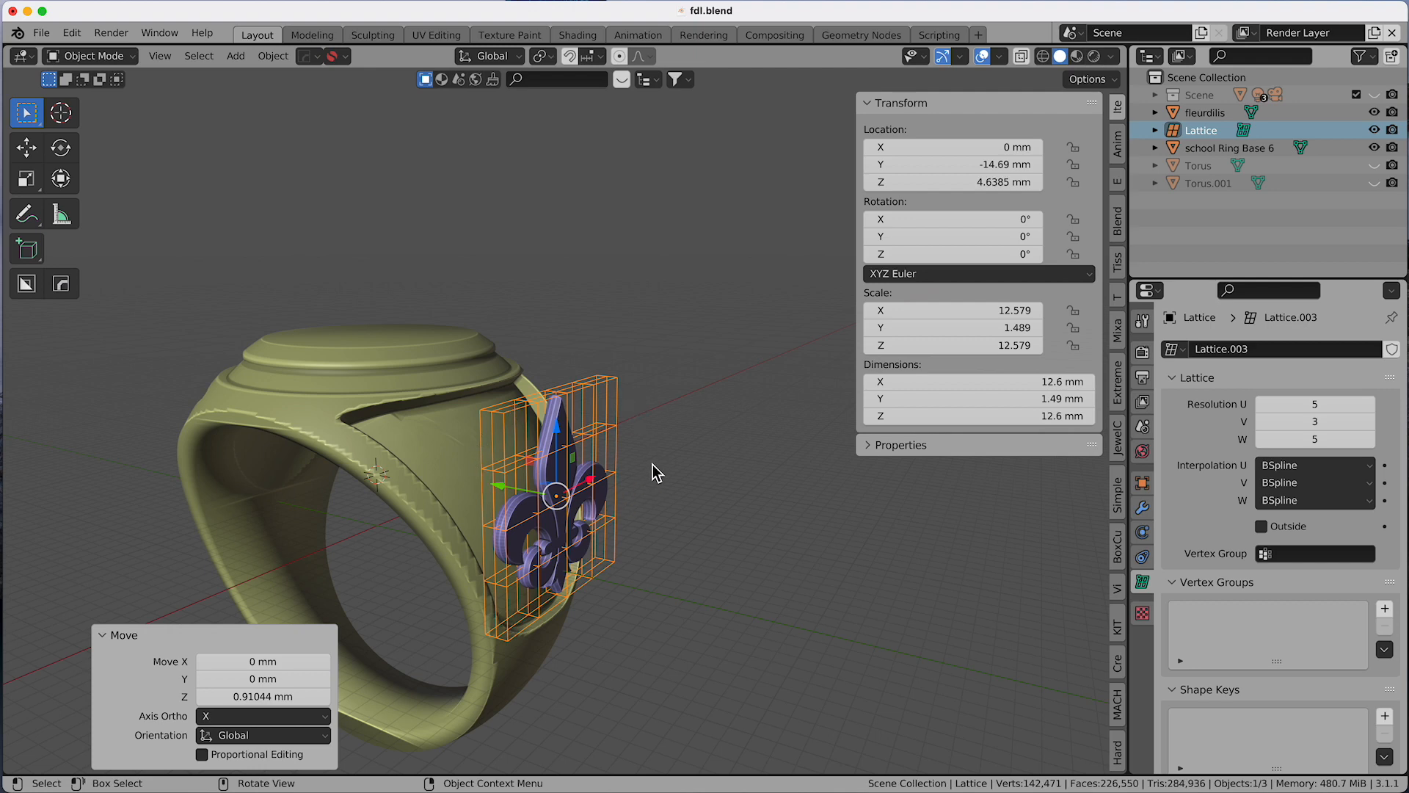
mouse_move(669, 571)
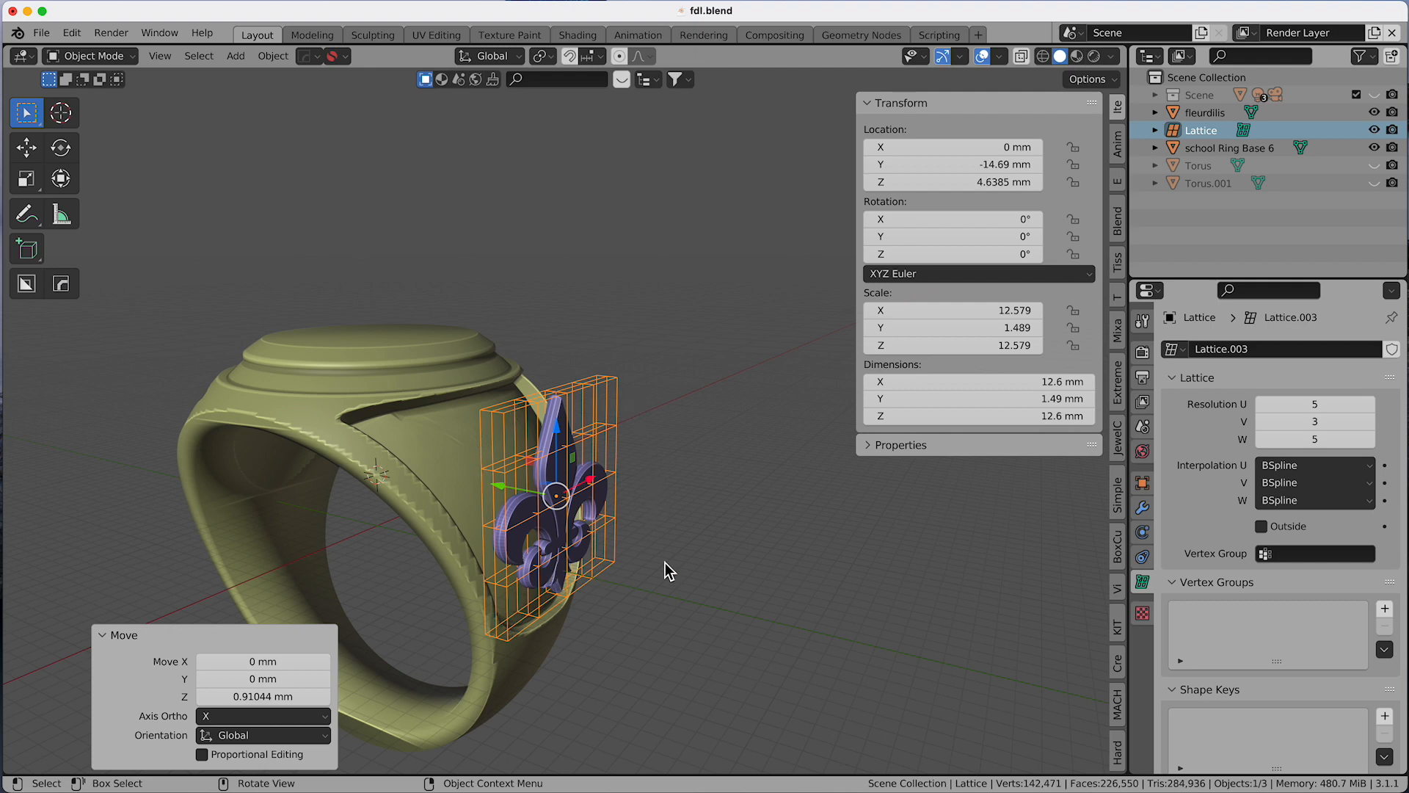
mouse_move(614, 331)
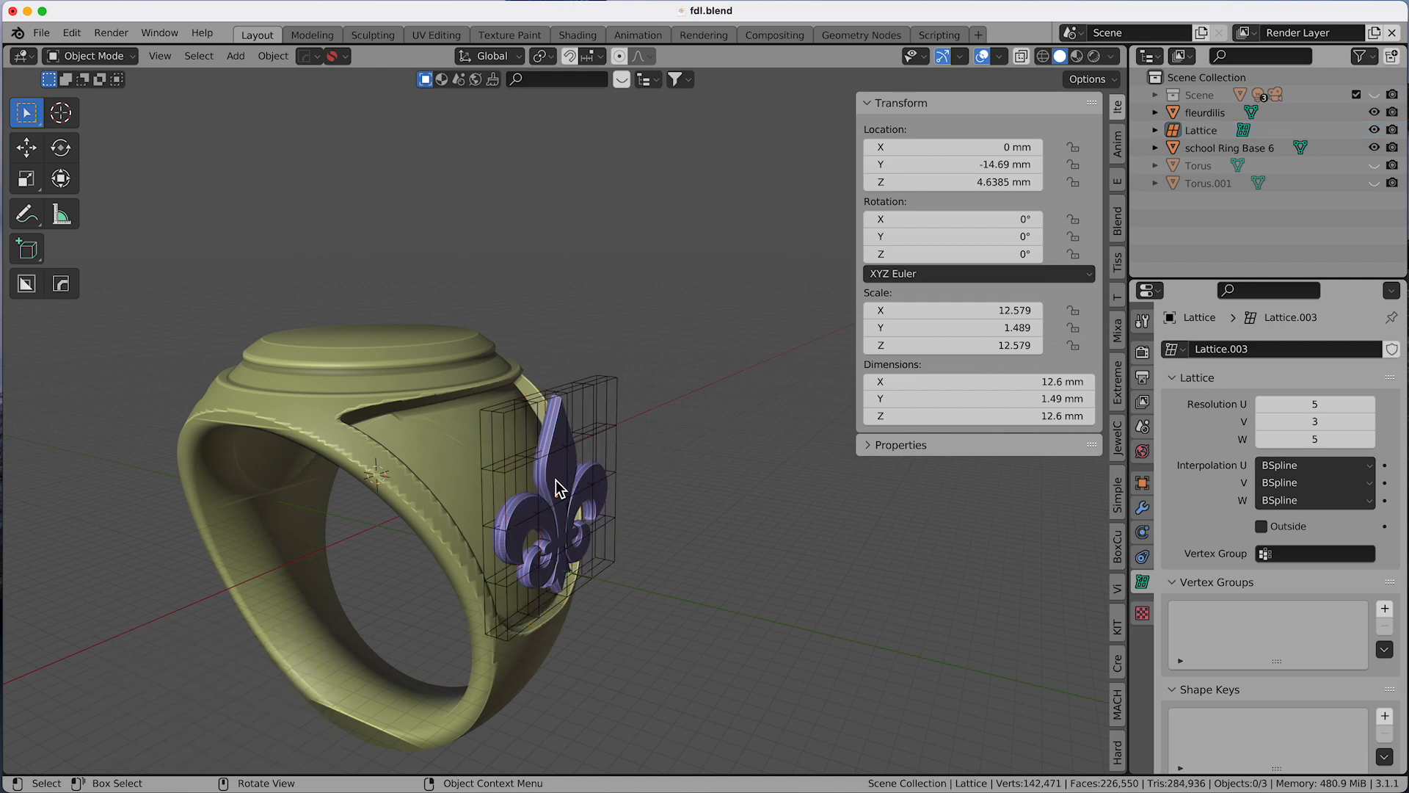
click(1204, 112)
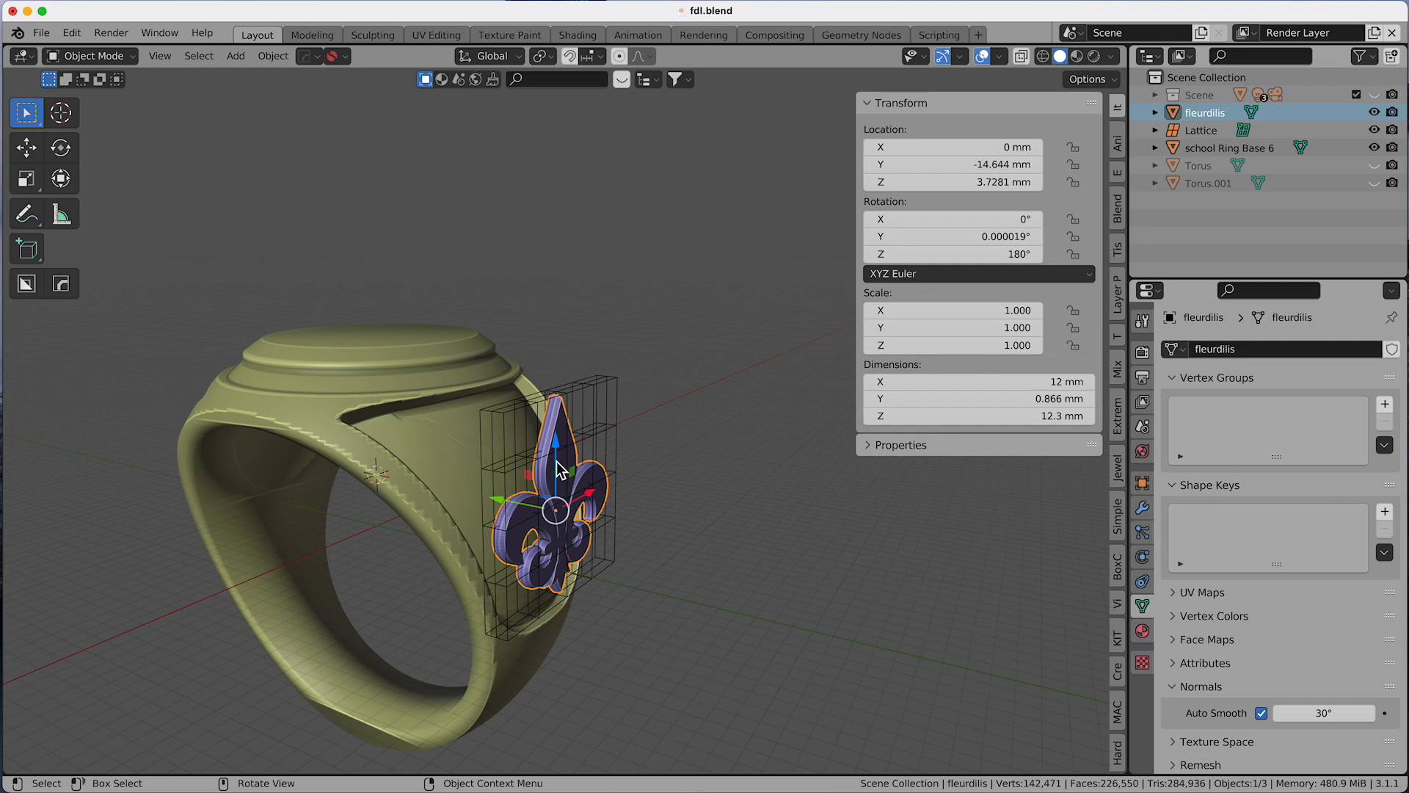
Revert to the starting file: top orthographic view of the ring and three fleur-de-lis meshes.
click(1142, 507)
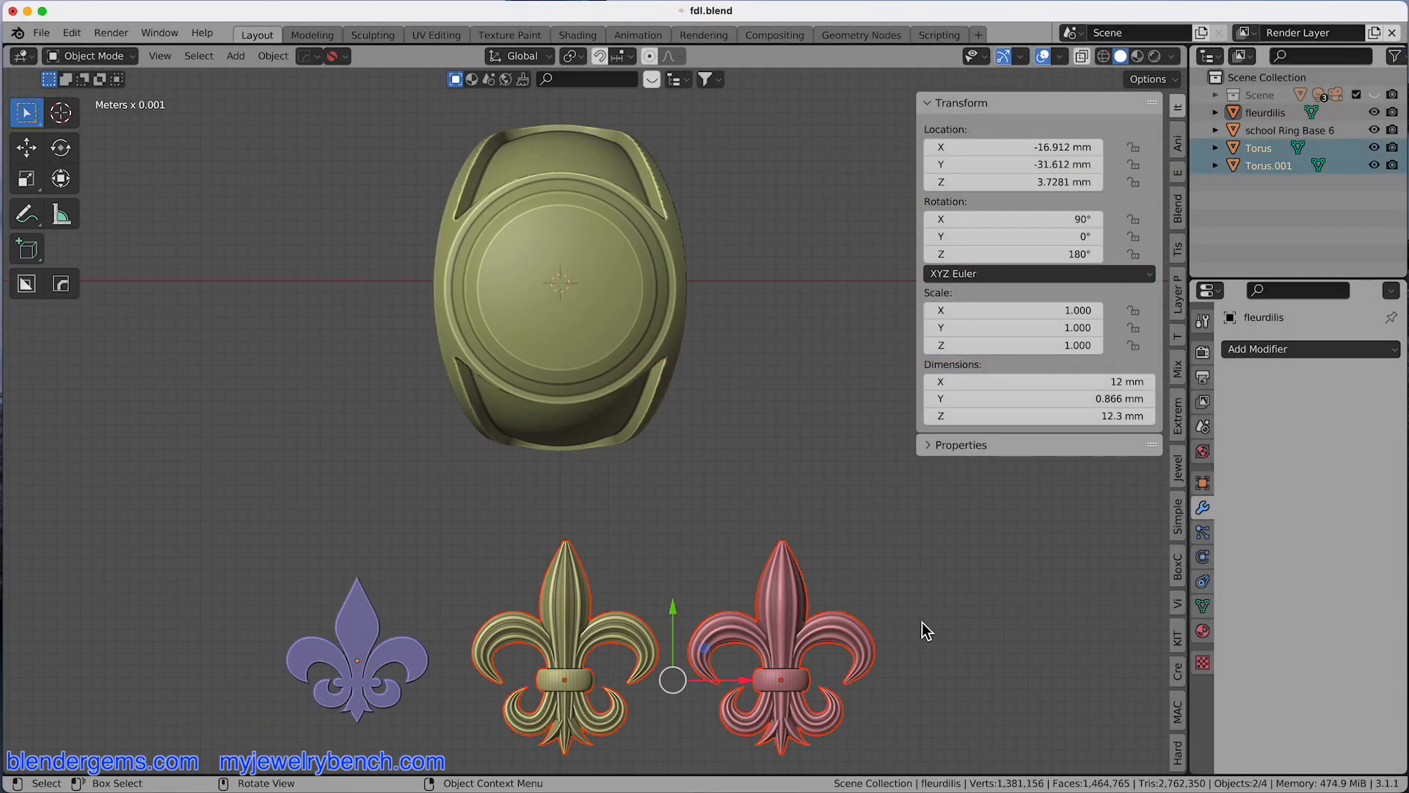
Hide the ornate Torus designs and move the fleurdilis emblem onto the ring's side.
key(g)
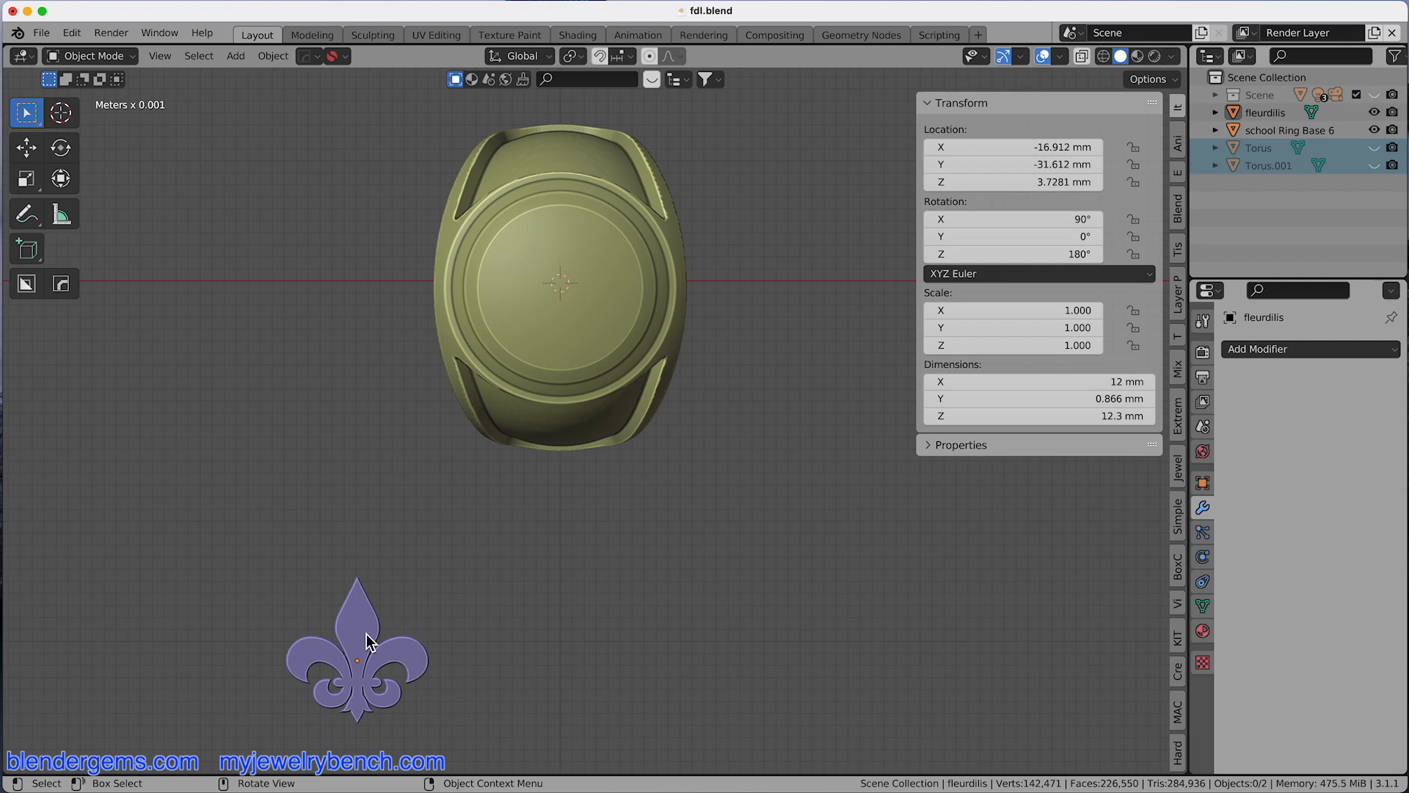
click(358, 647)
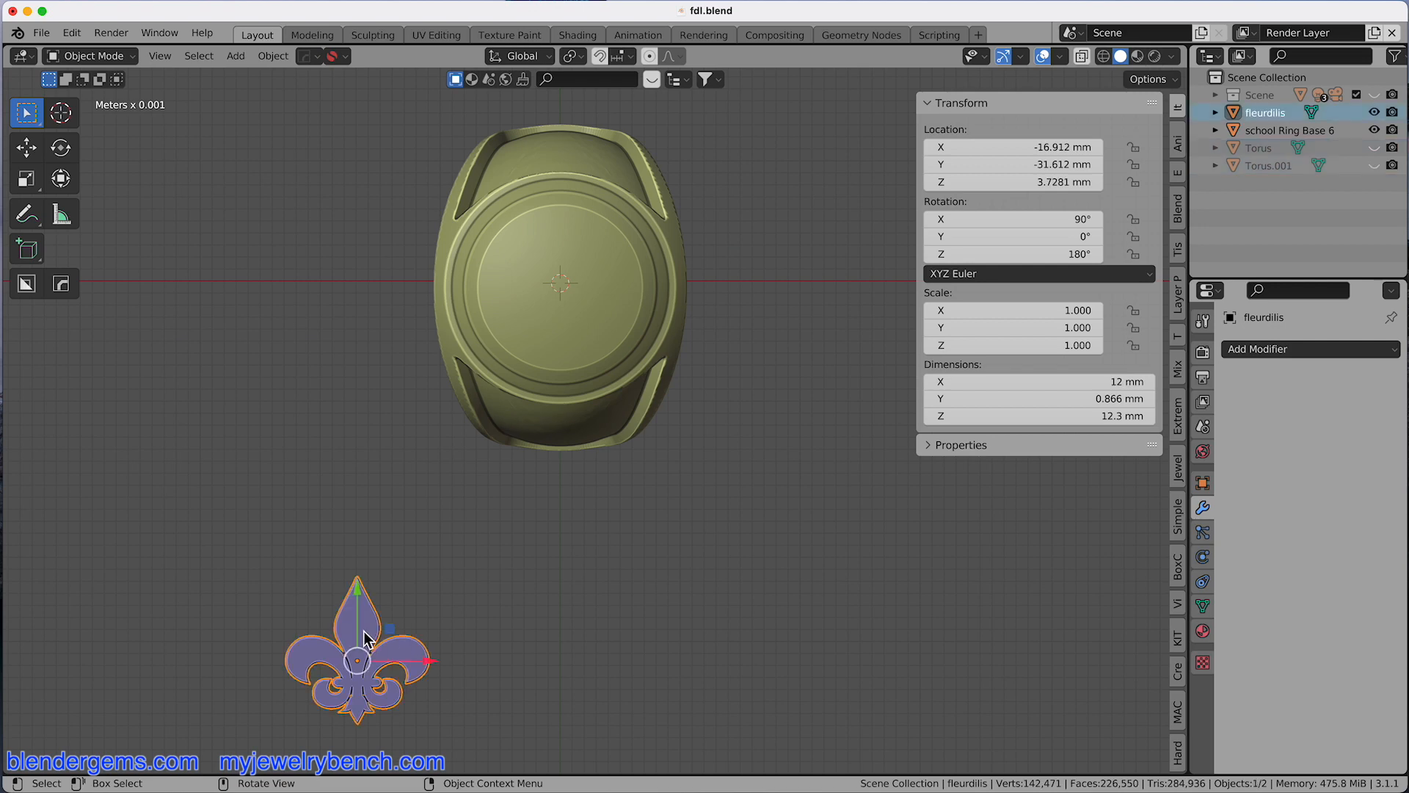
mouse_move(411, 644)
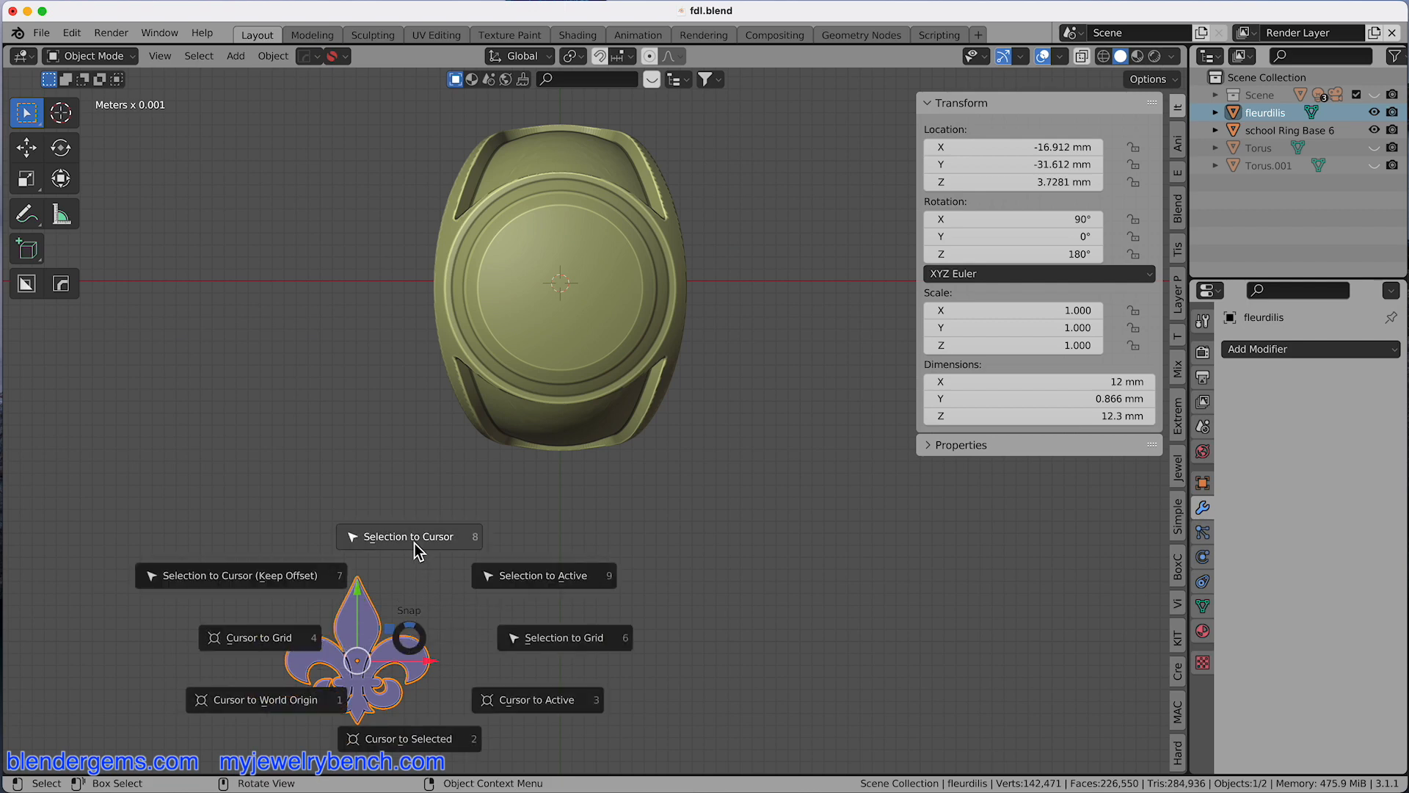
click(409, 537)
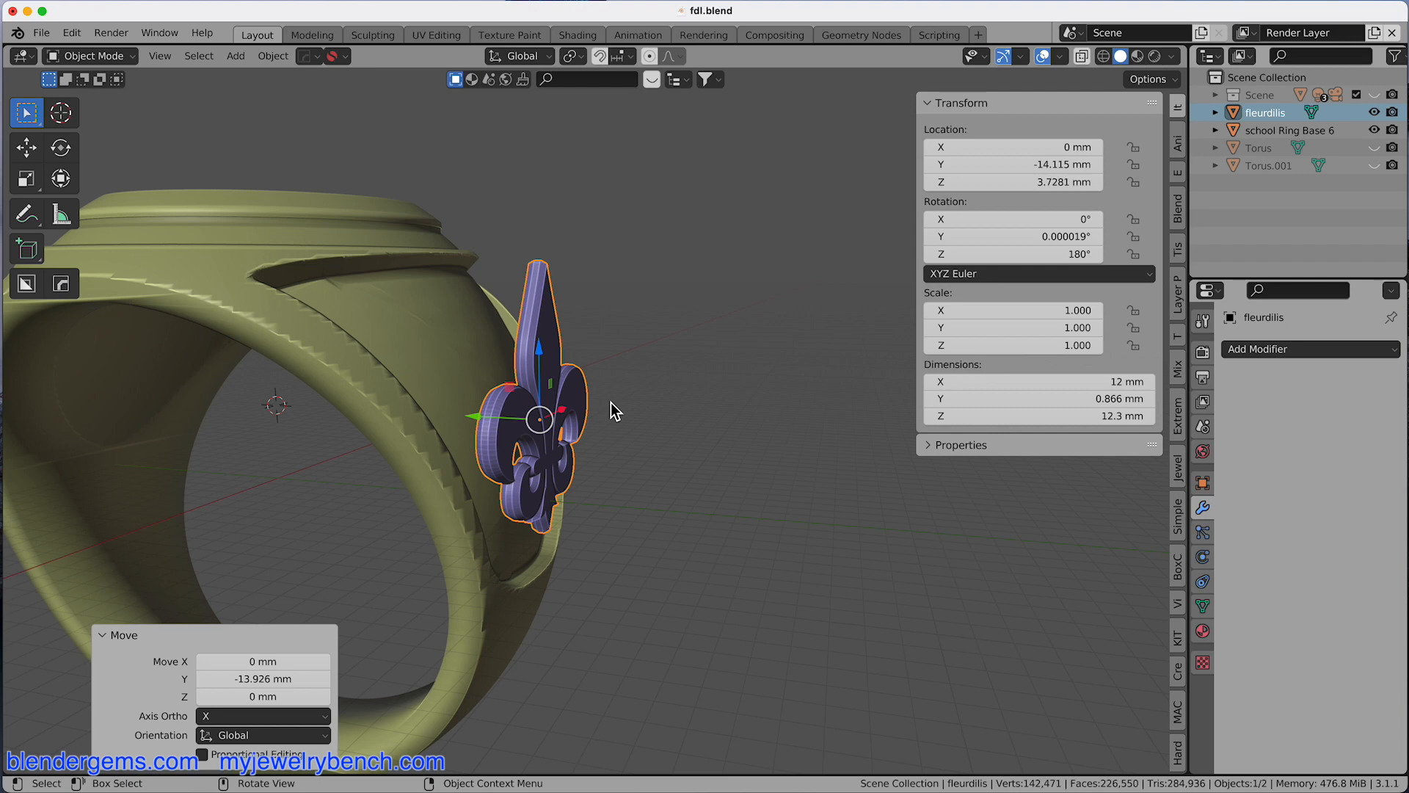
mouse_move(623, 393)
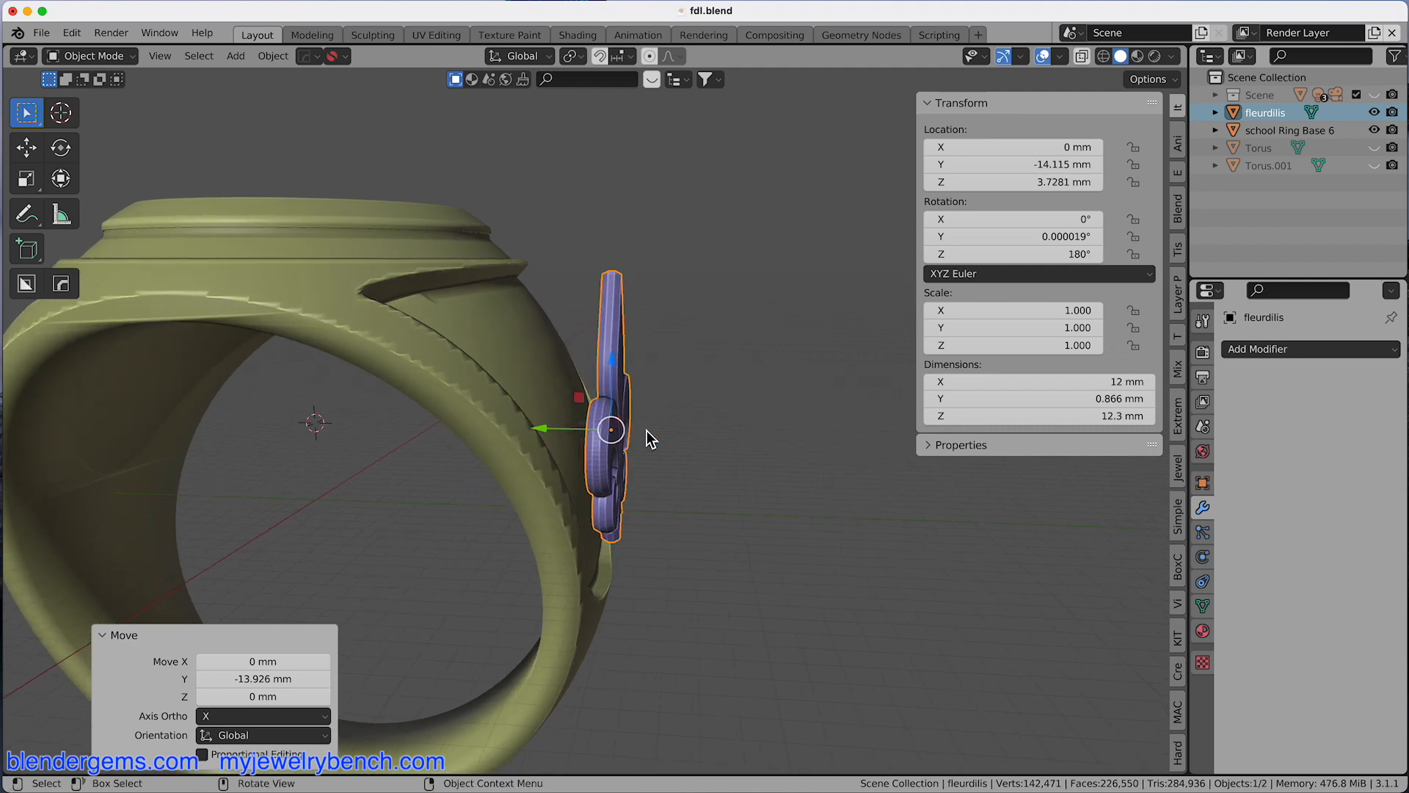
mouse_move(649, 437)
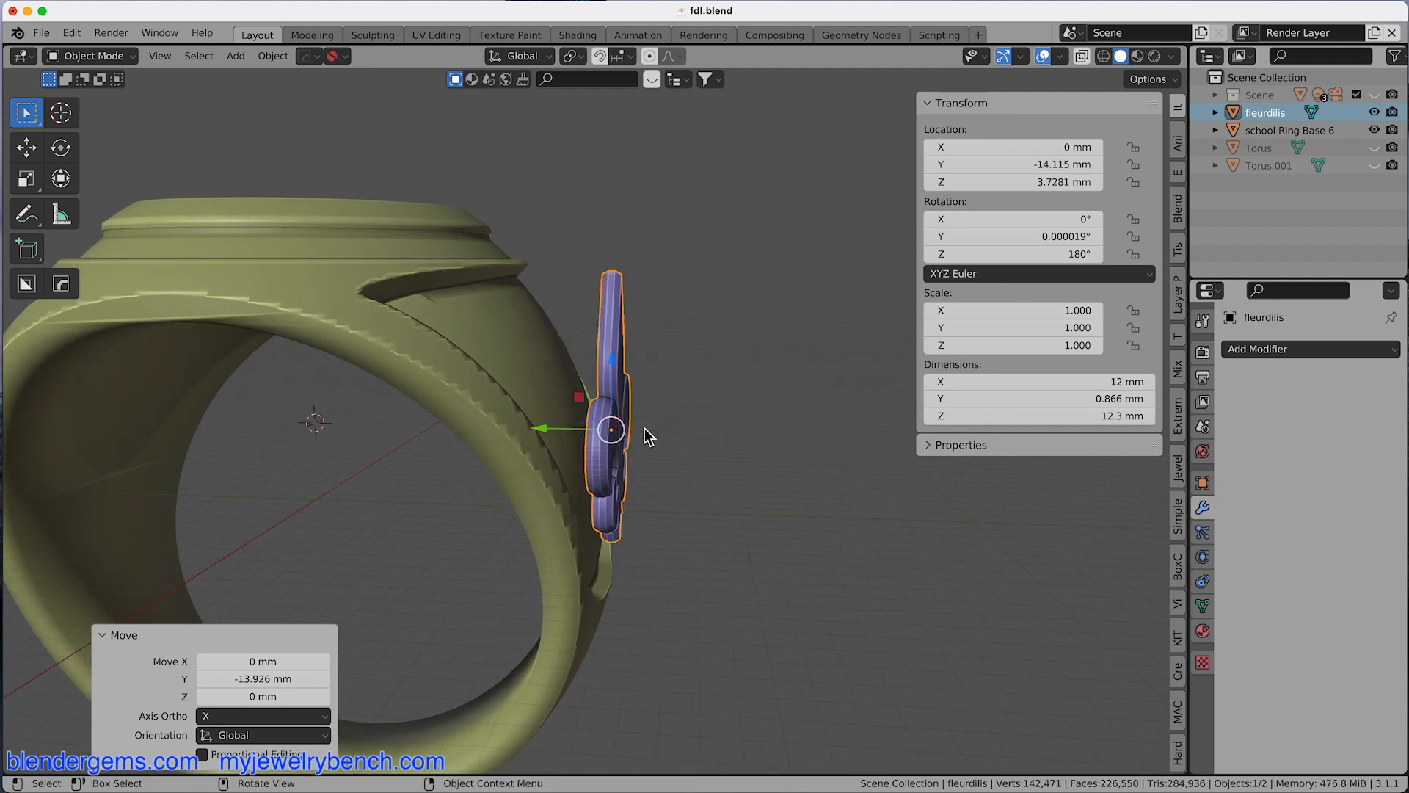
mouse_move(713, 432)
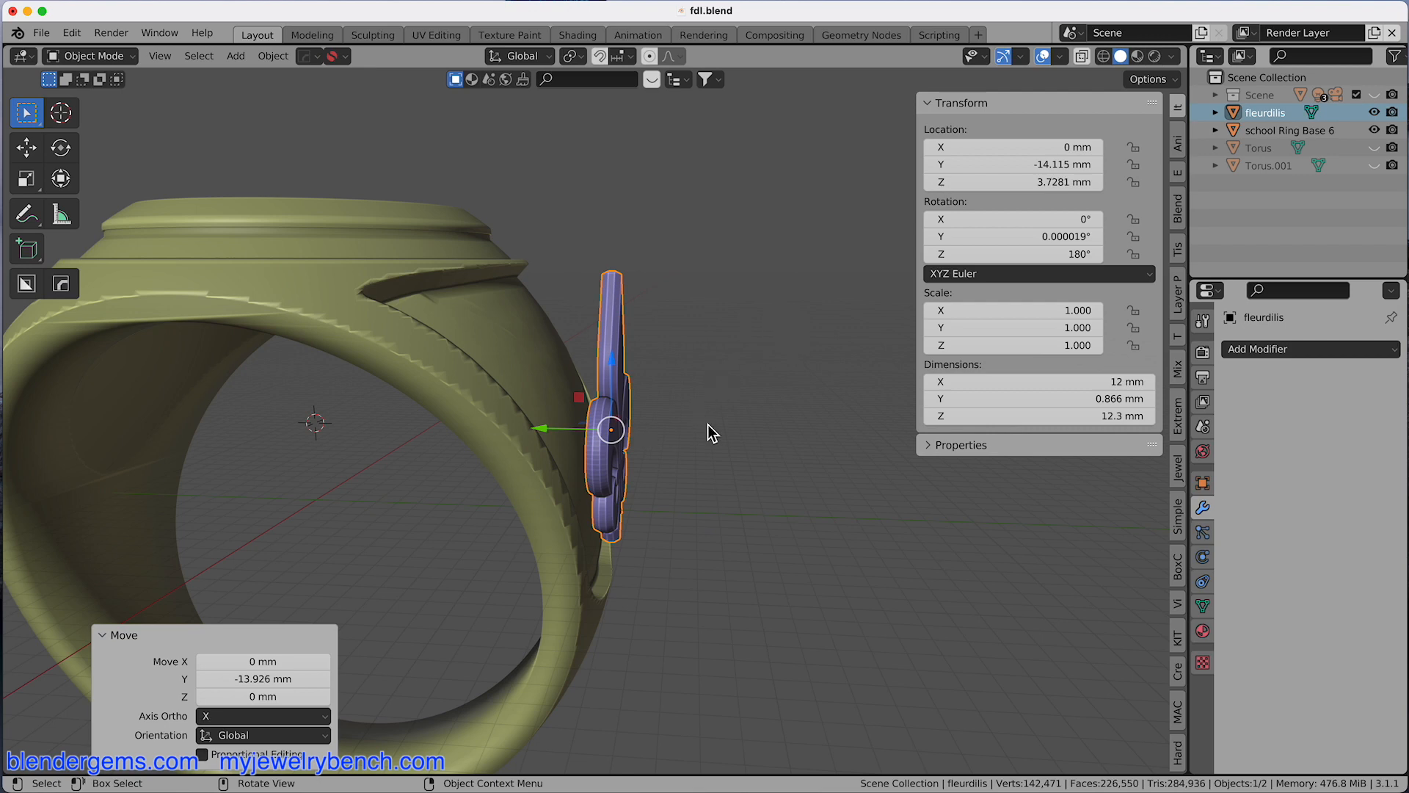
mouse_move(589, 458)
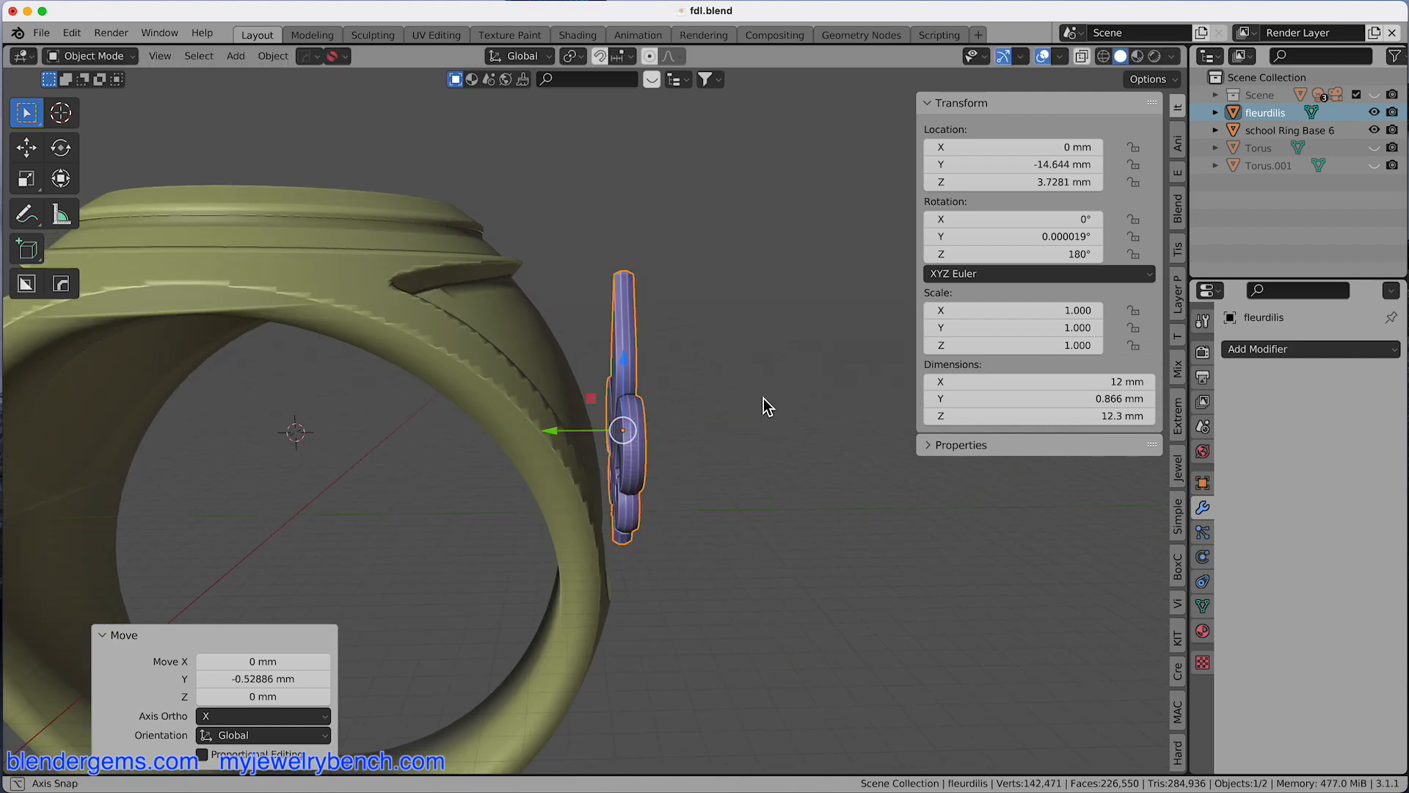
mouse_move(391, 514)
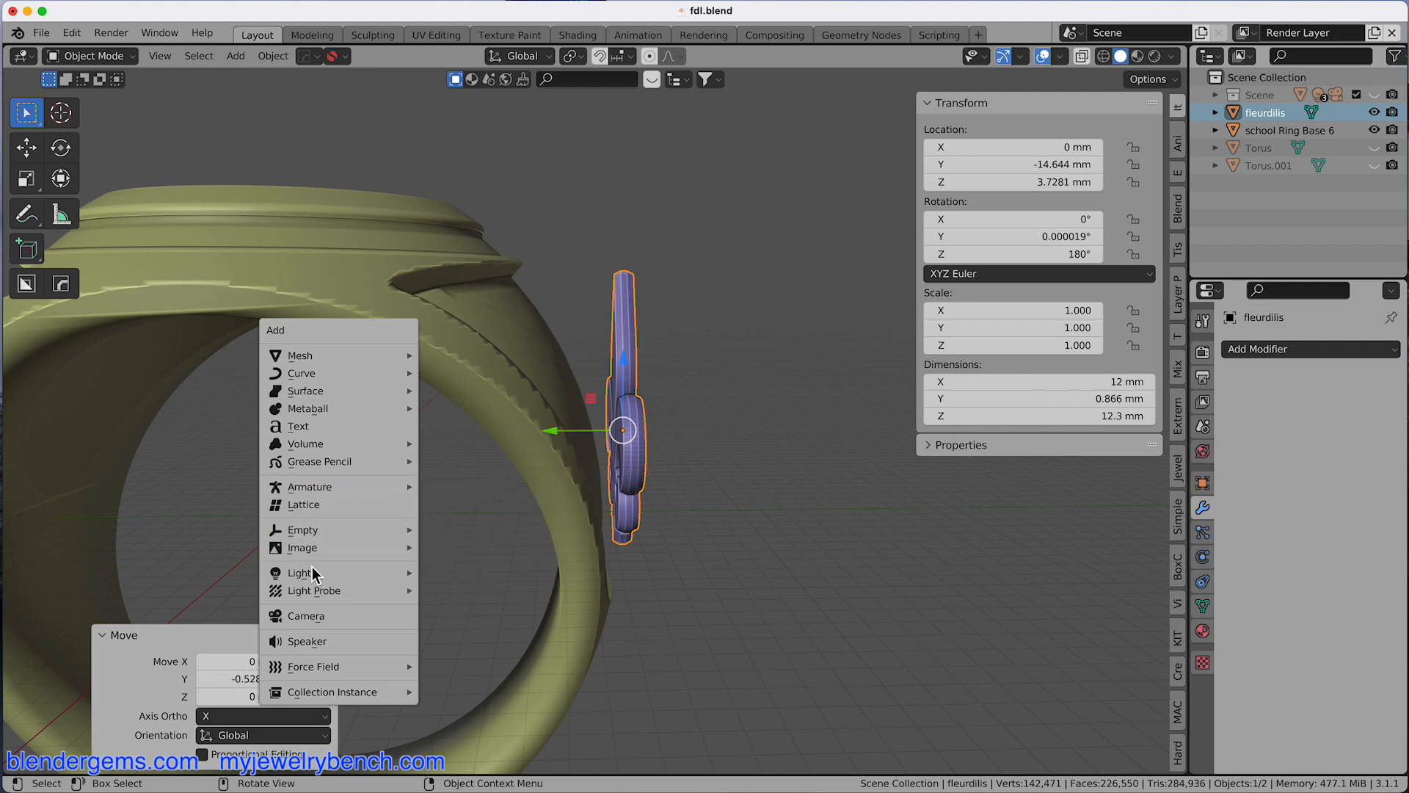
mouse_move(309, 504)
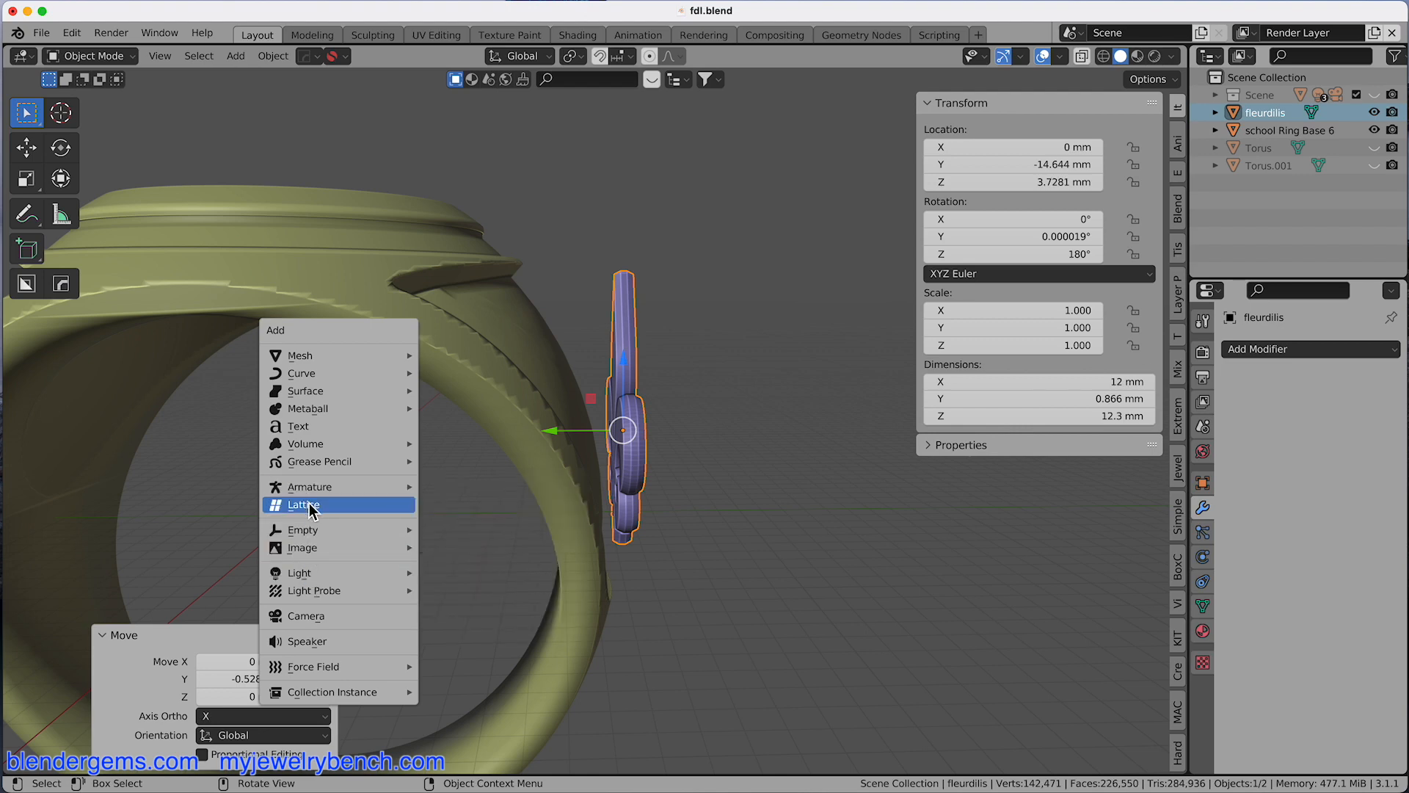
Add a lattice at the fleur-de-lis and flatten it along Y to about 1.49 mm.
click(304, 504)
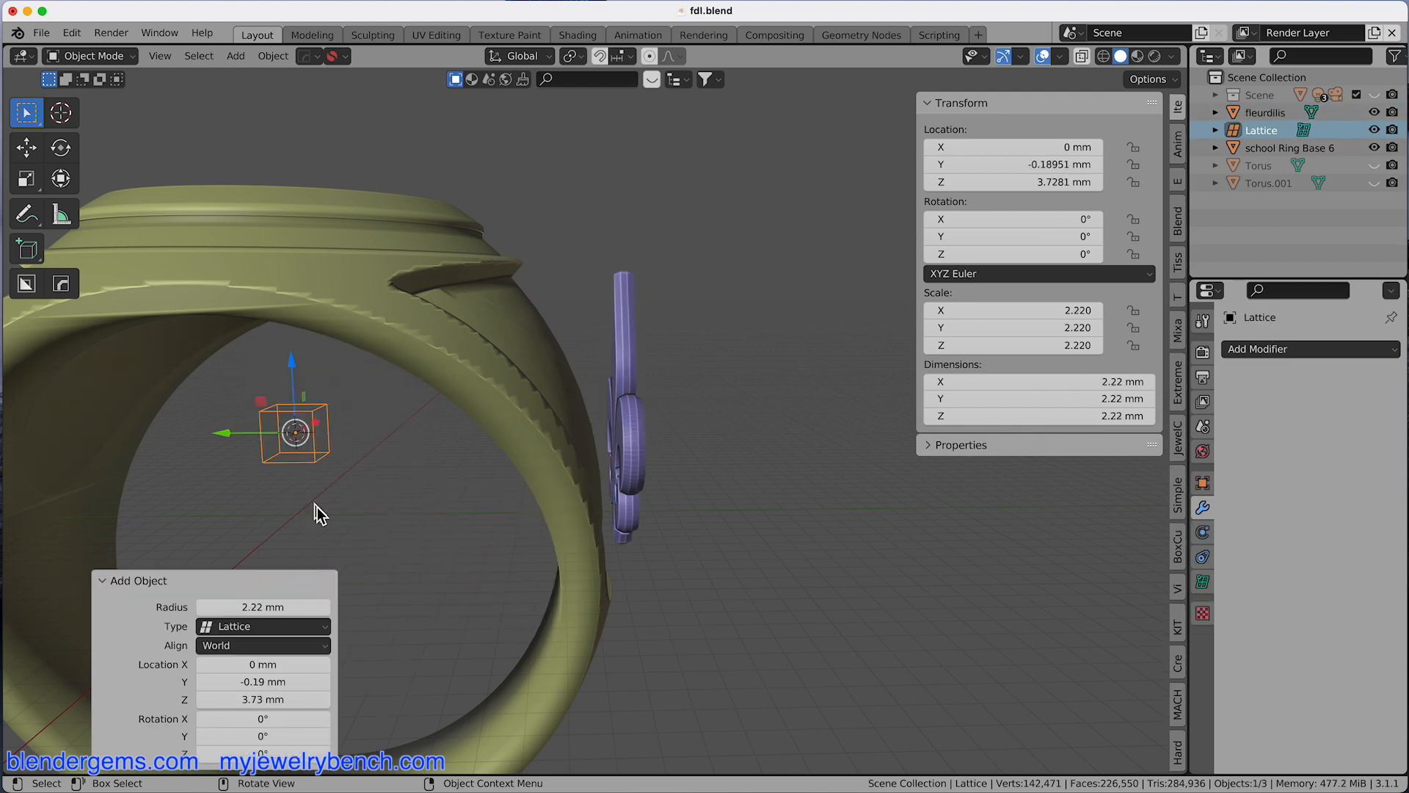
mouse_move(315, 473)
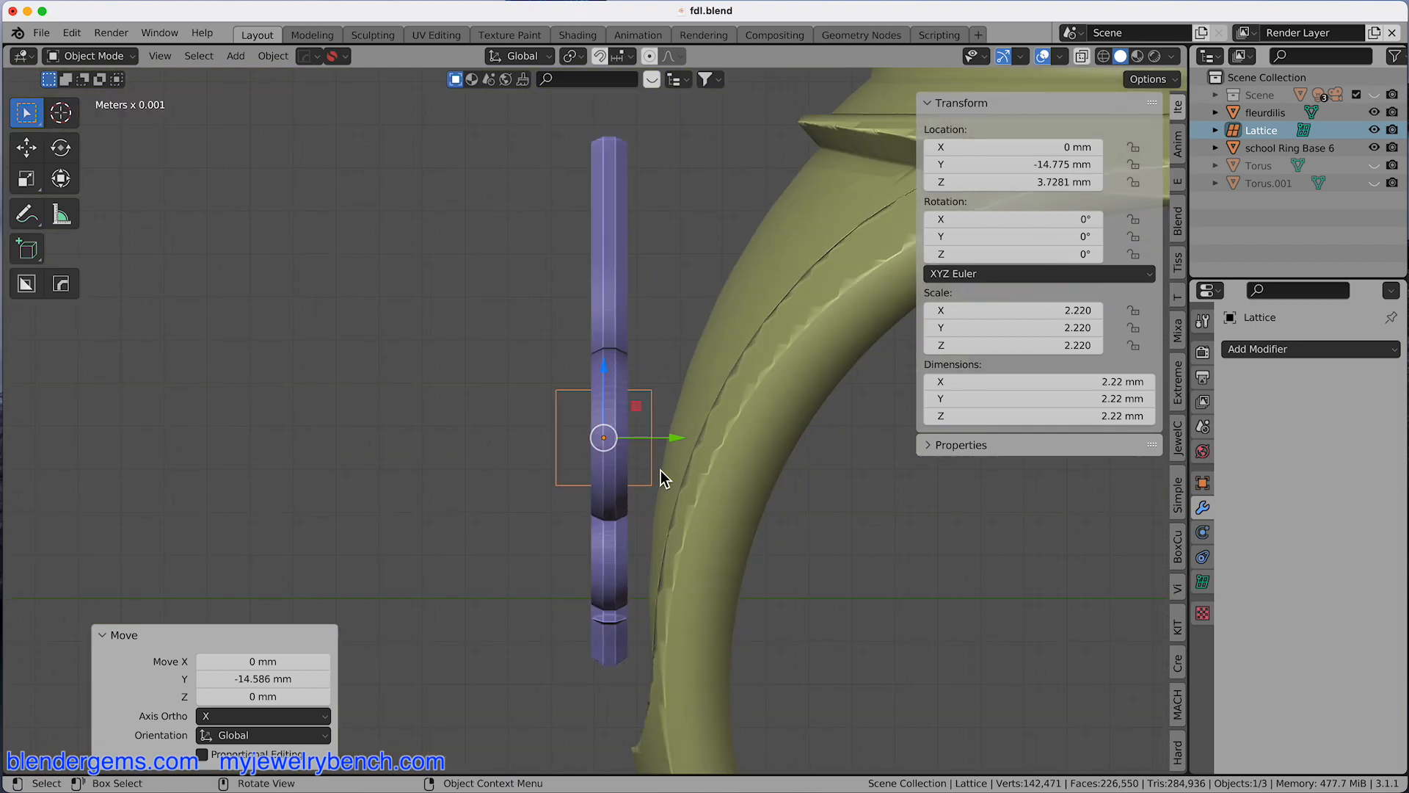
key(s)
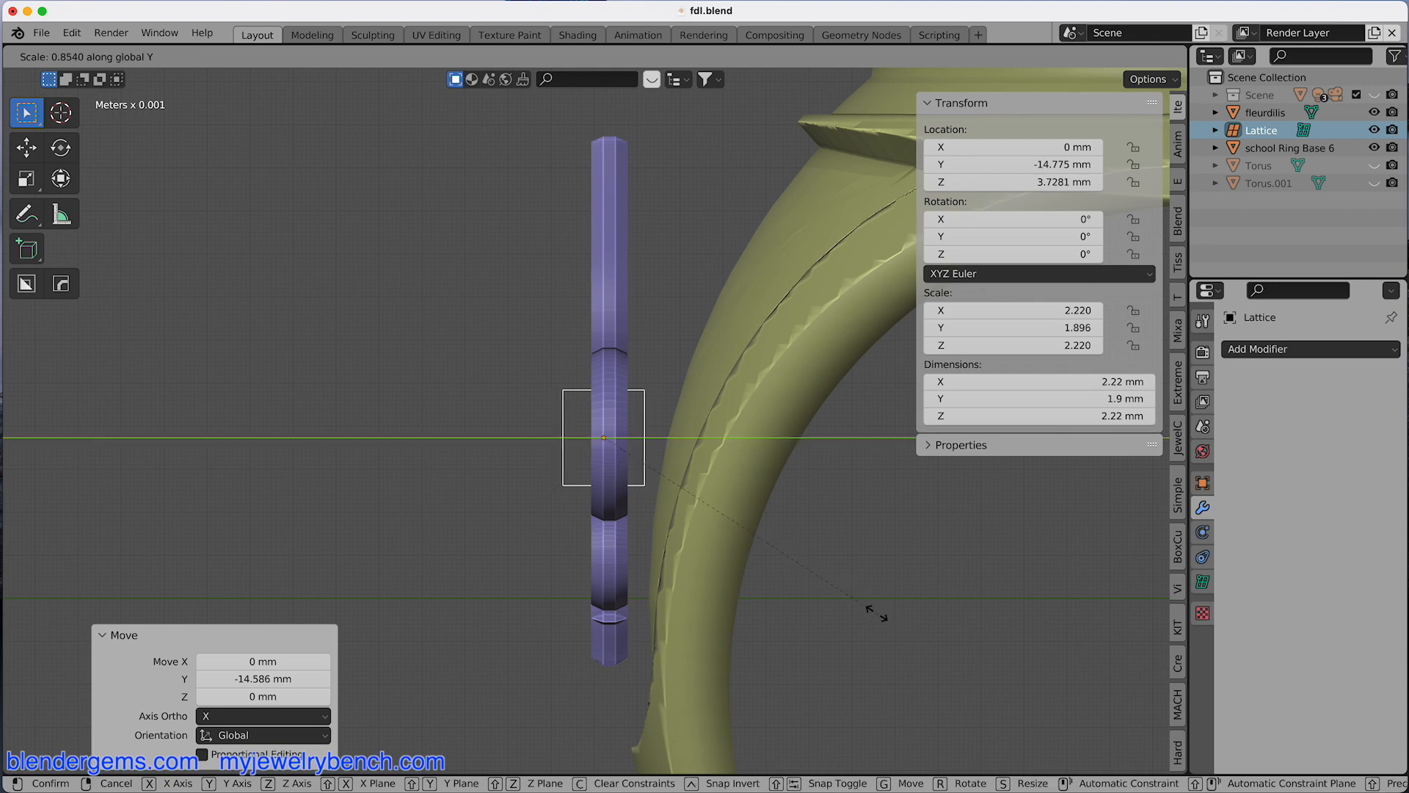
key(Return)
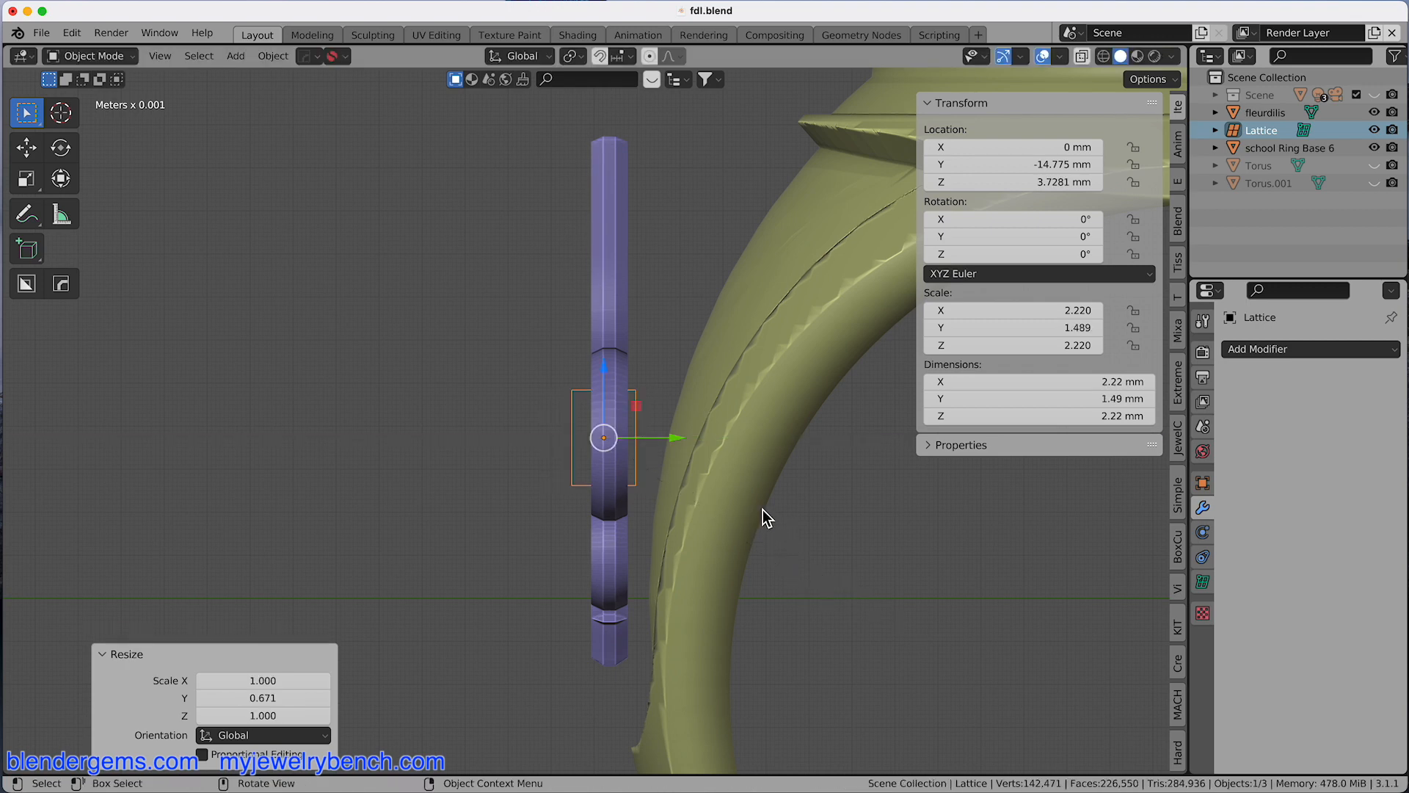
key(g)
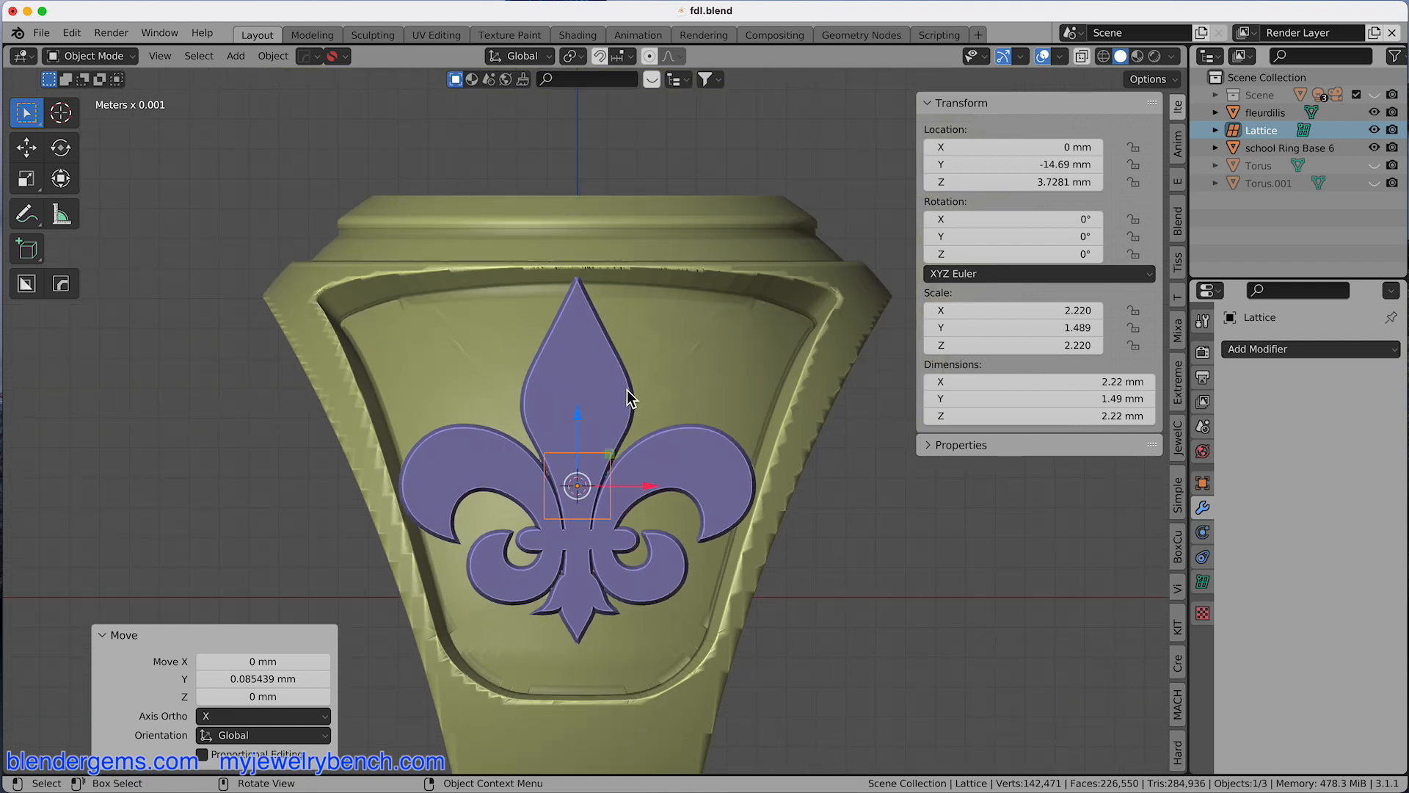
Scale the lattice to 12.6 mm excluding Y, then raise it along Z over the emblem.
key(s)
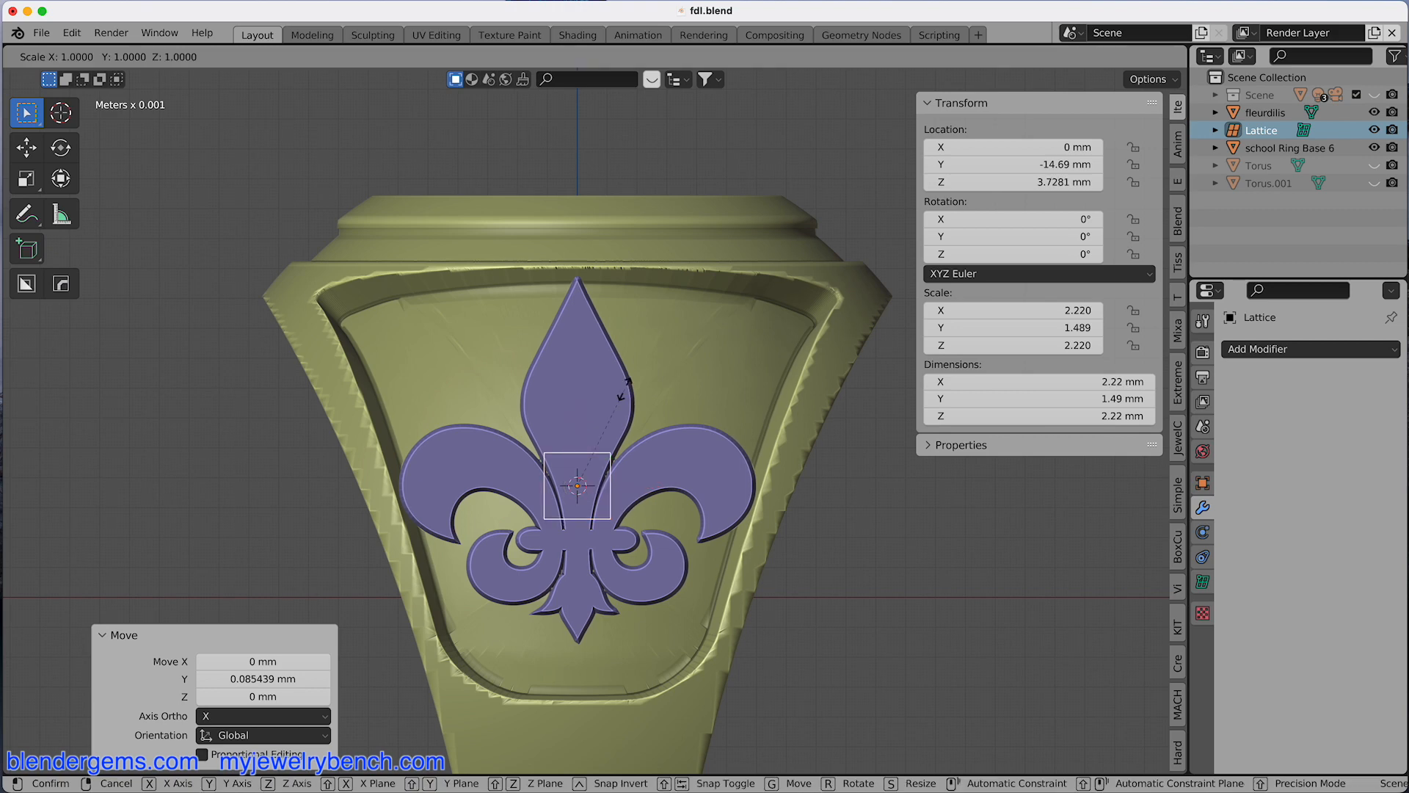
key(y)
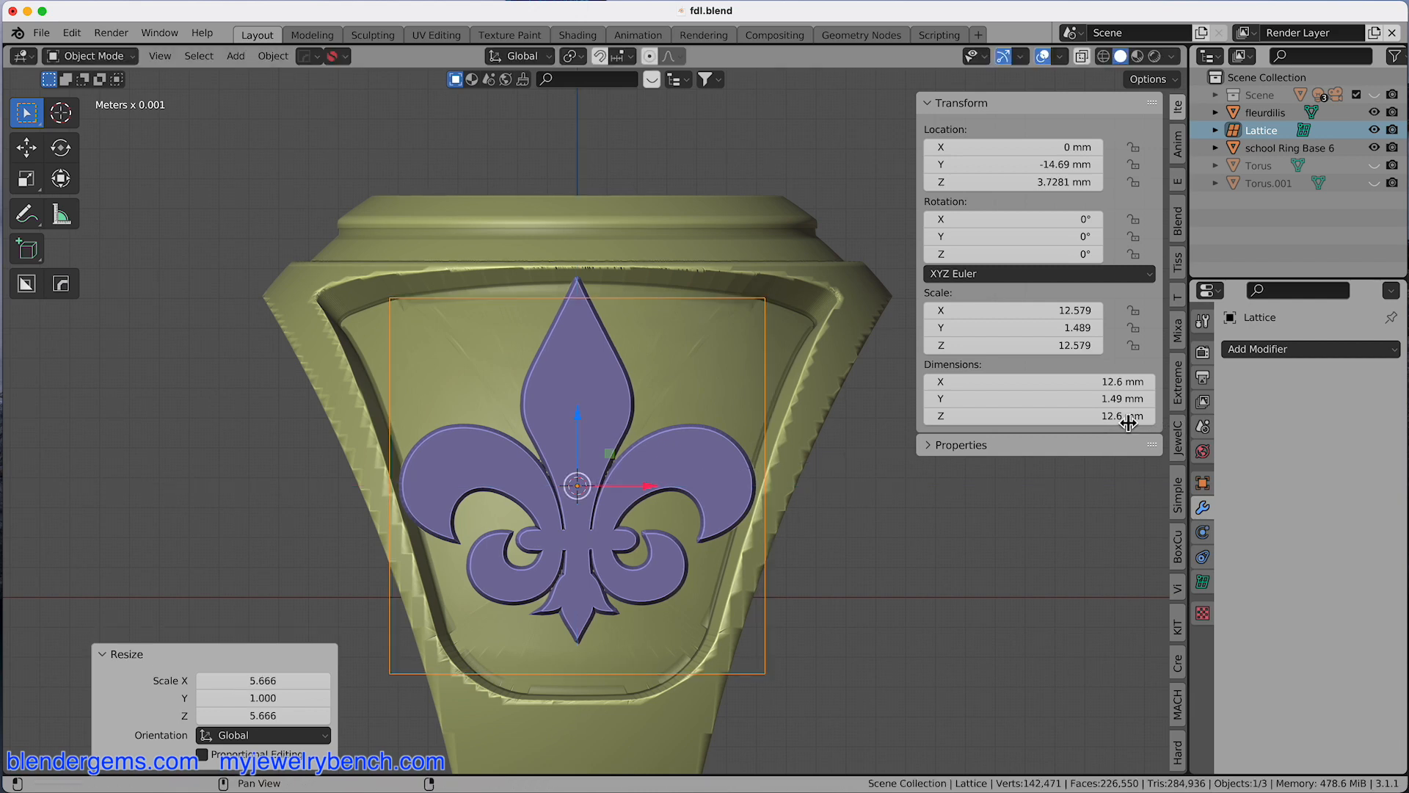
key(g)
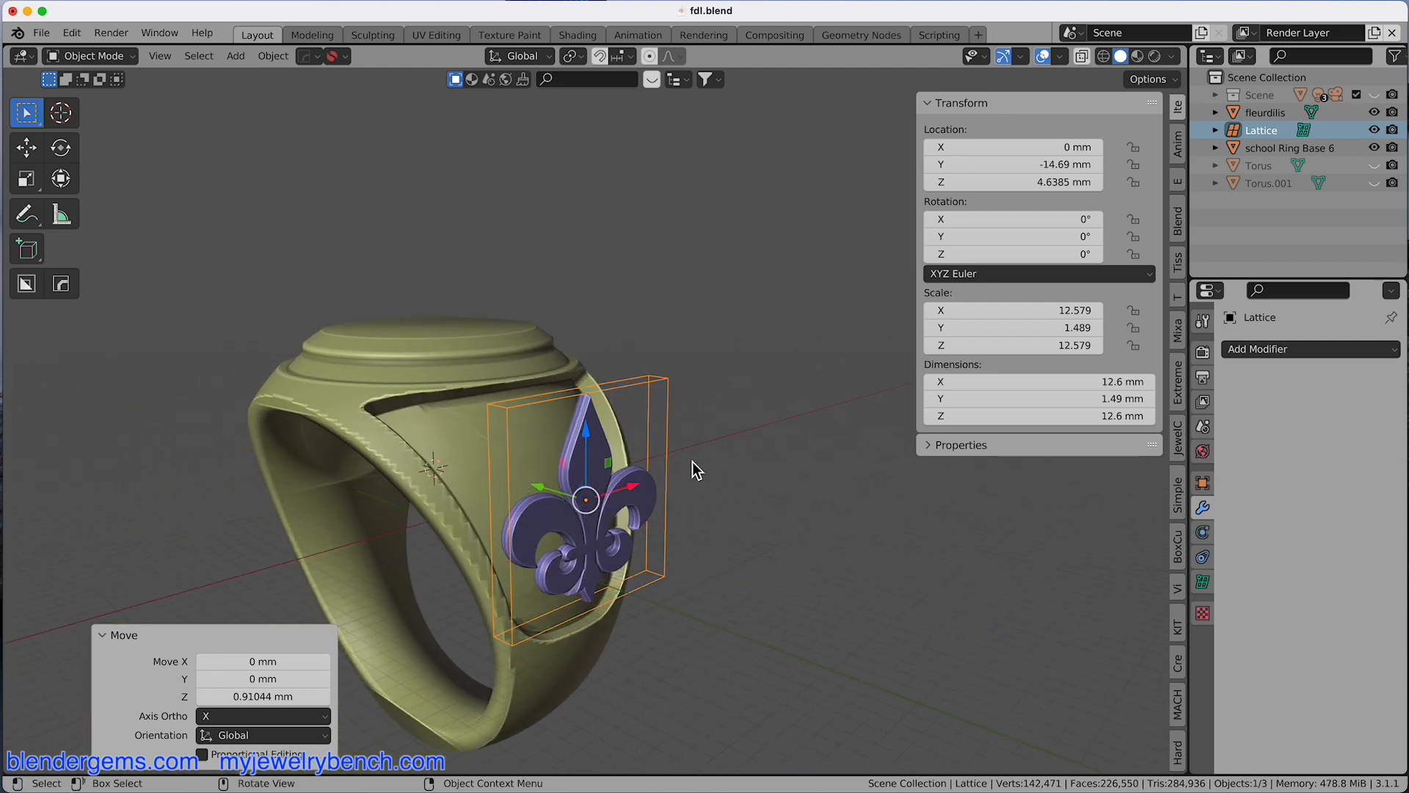
mouse_move(768, 500)
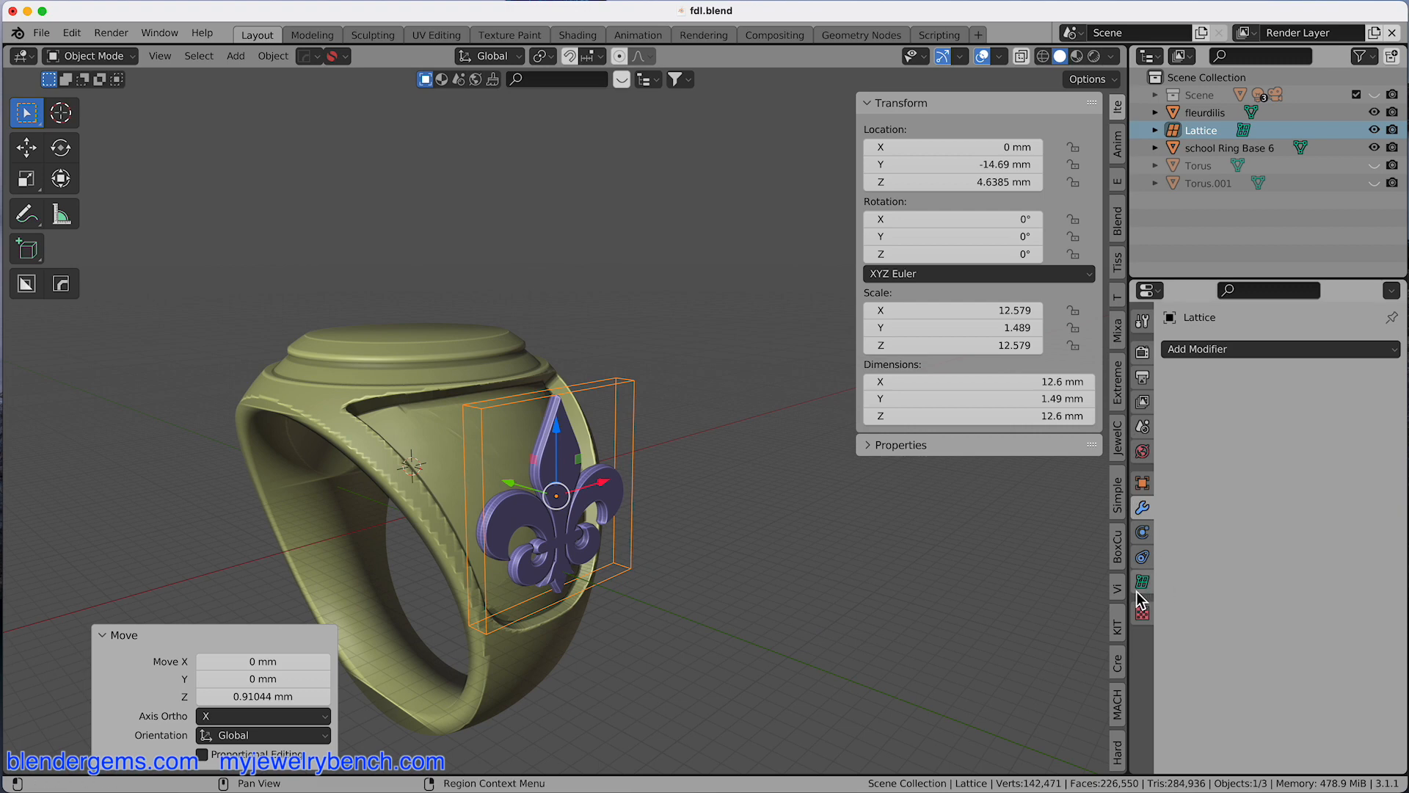
mouse_move(1142, 581)
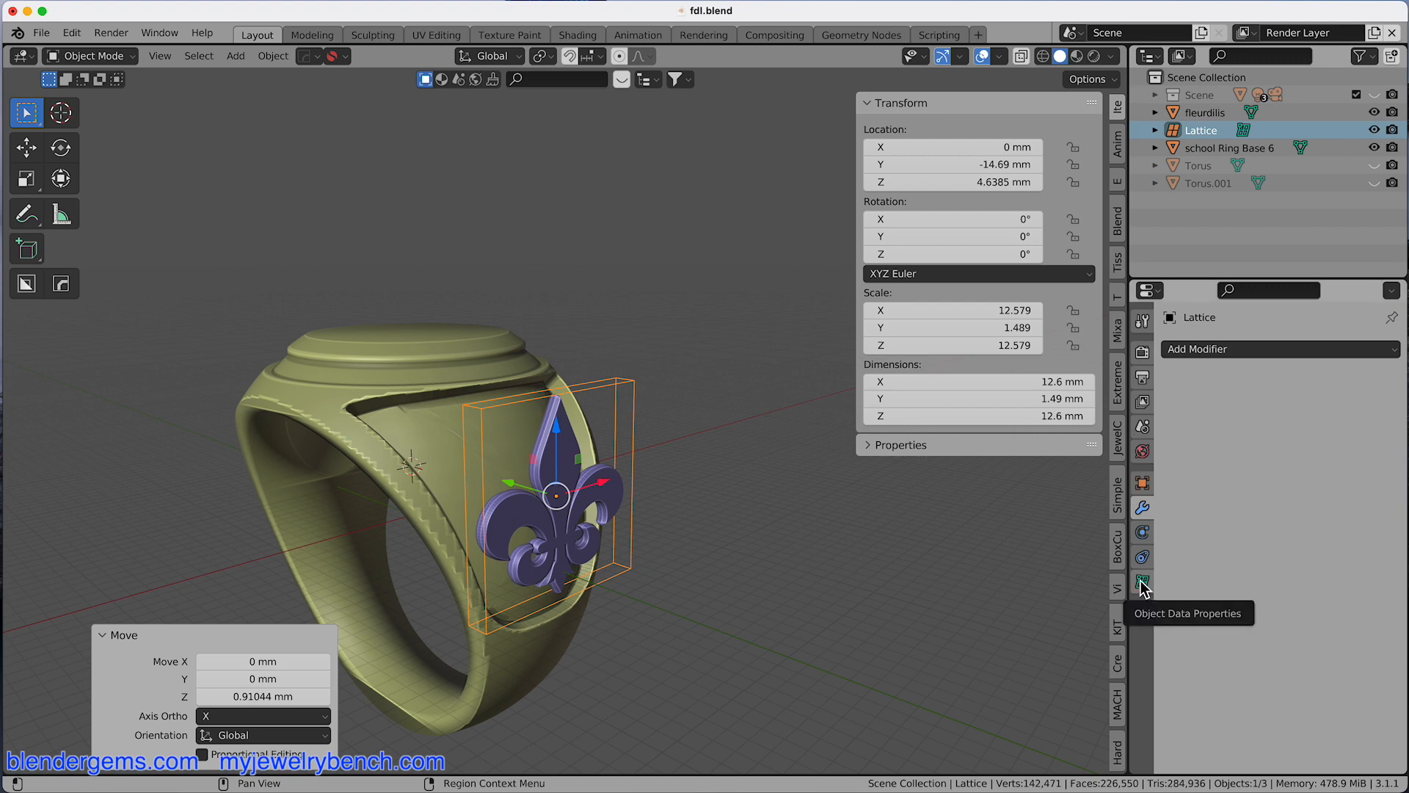
In the lattice data properties, set Resolution U 5, V 3 and W 5.
click(1142, 580)
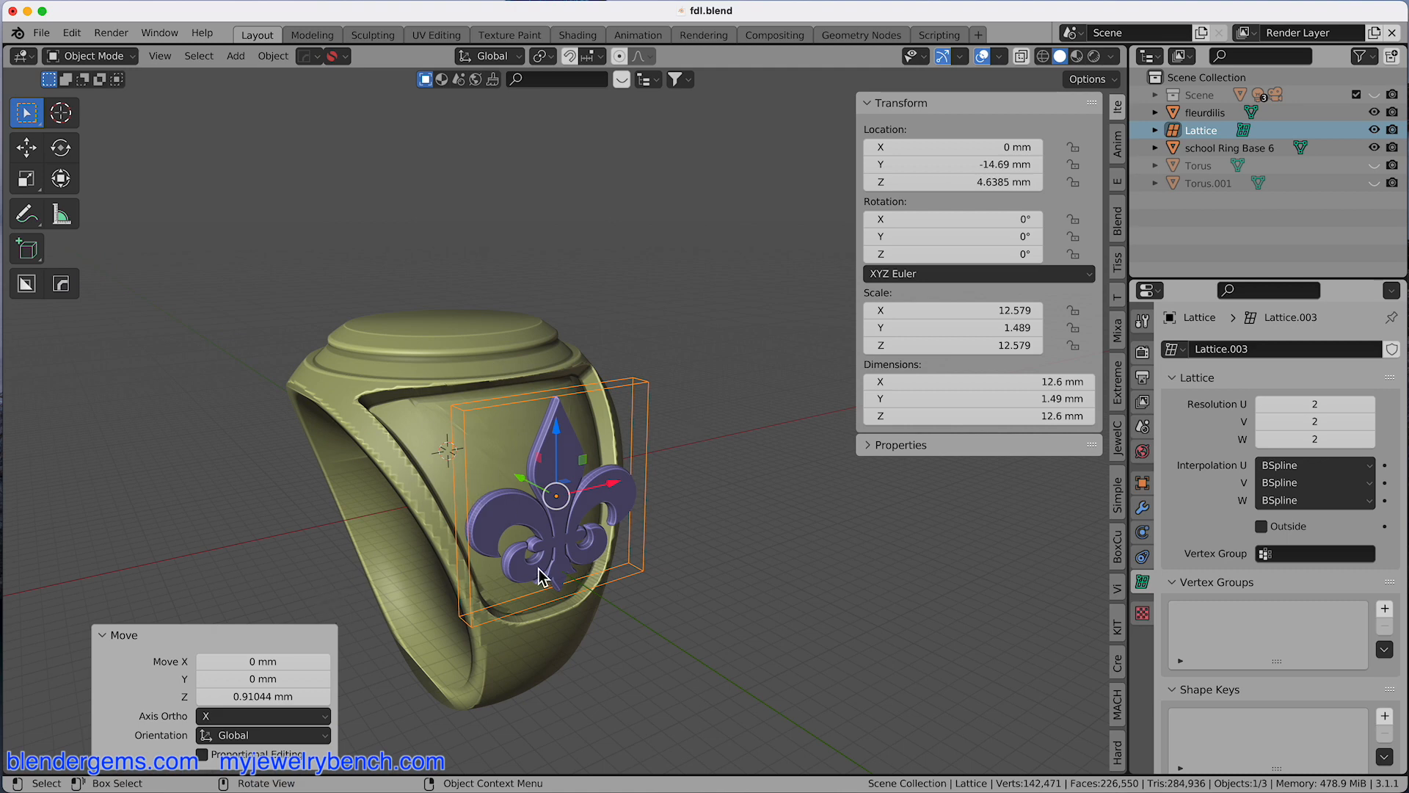
mouse_move(673, 505)
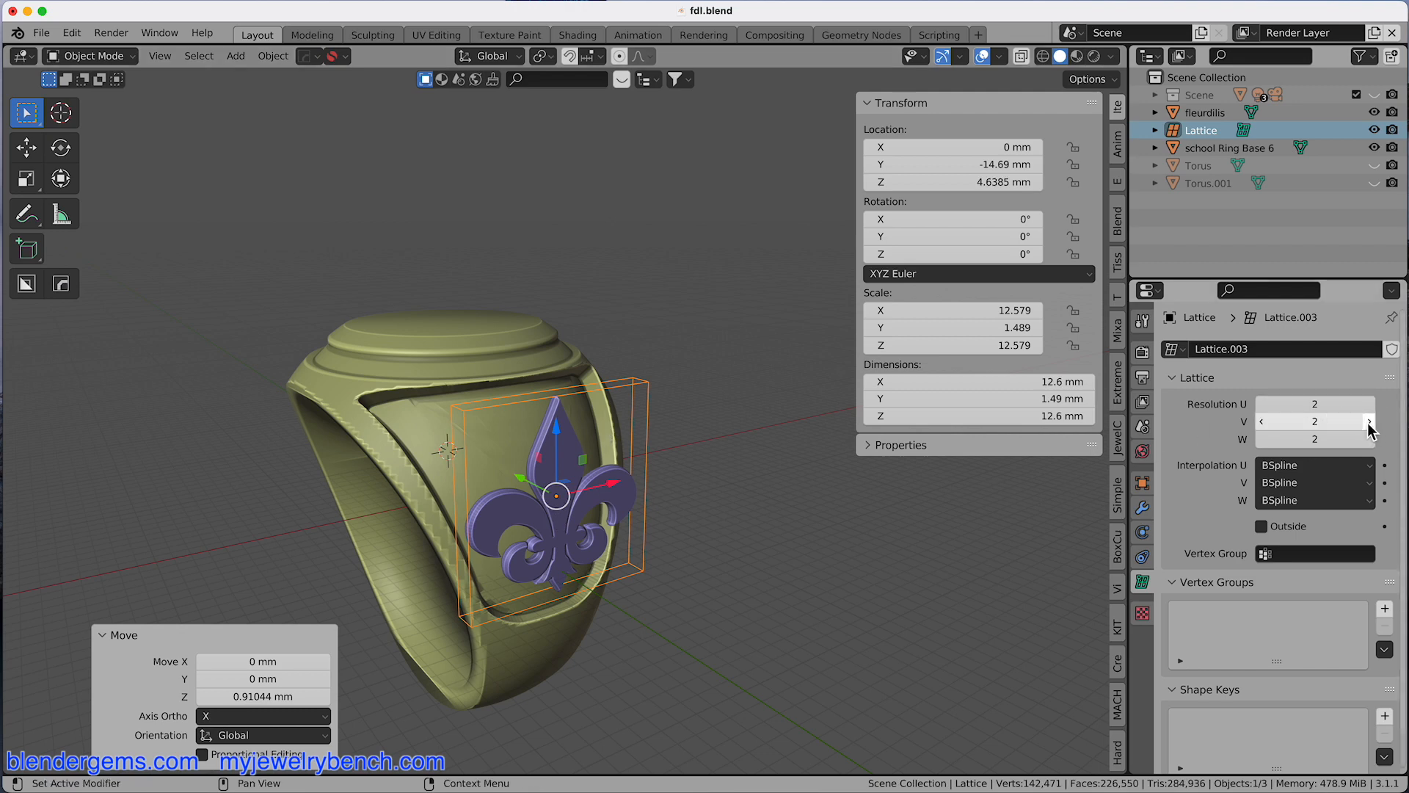
click(1368, 420)
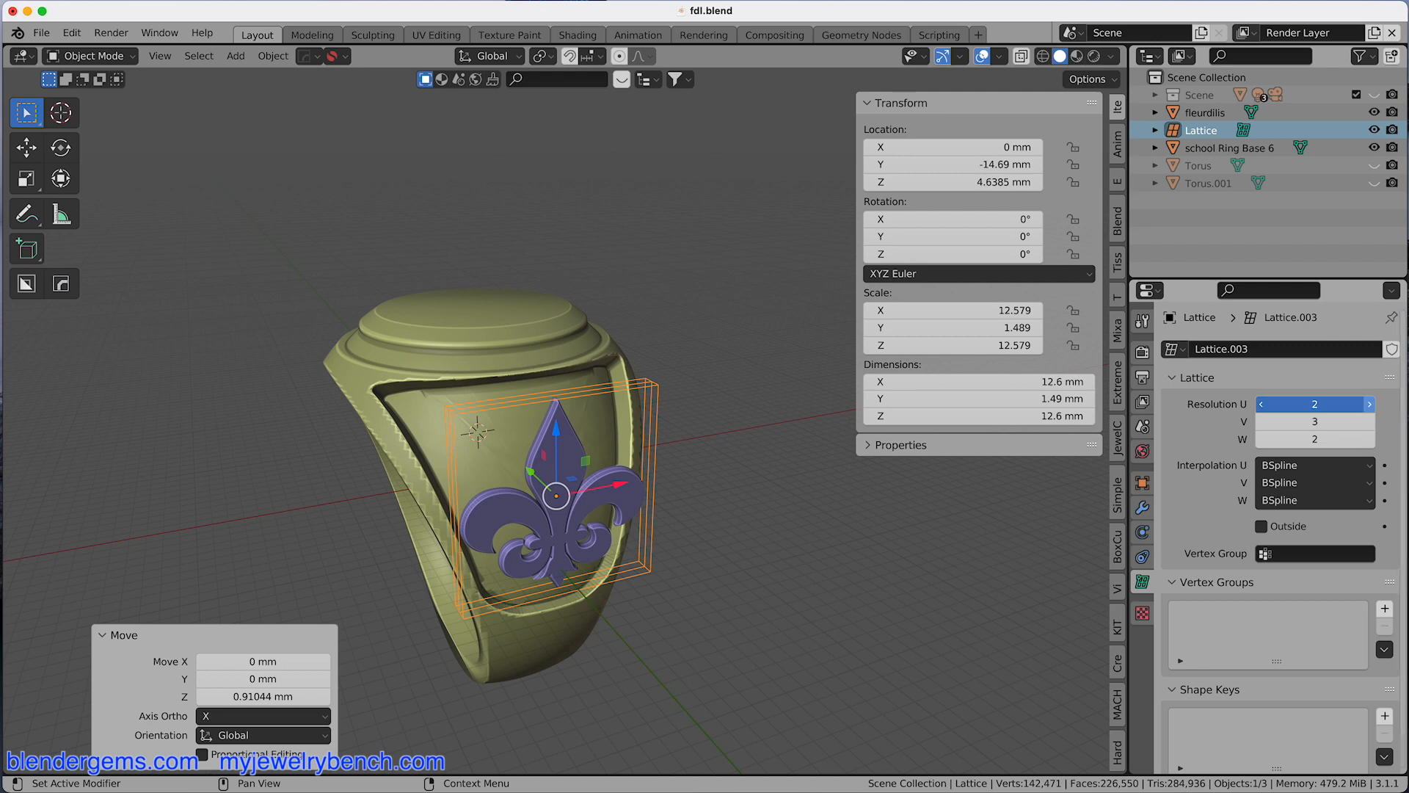
click(1369, 403)
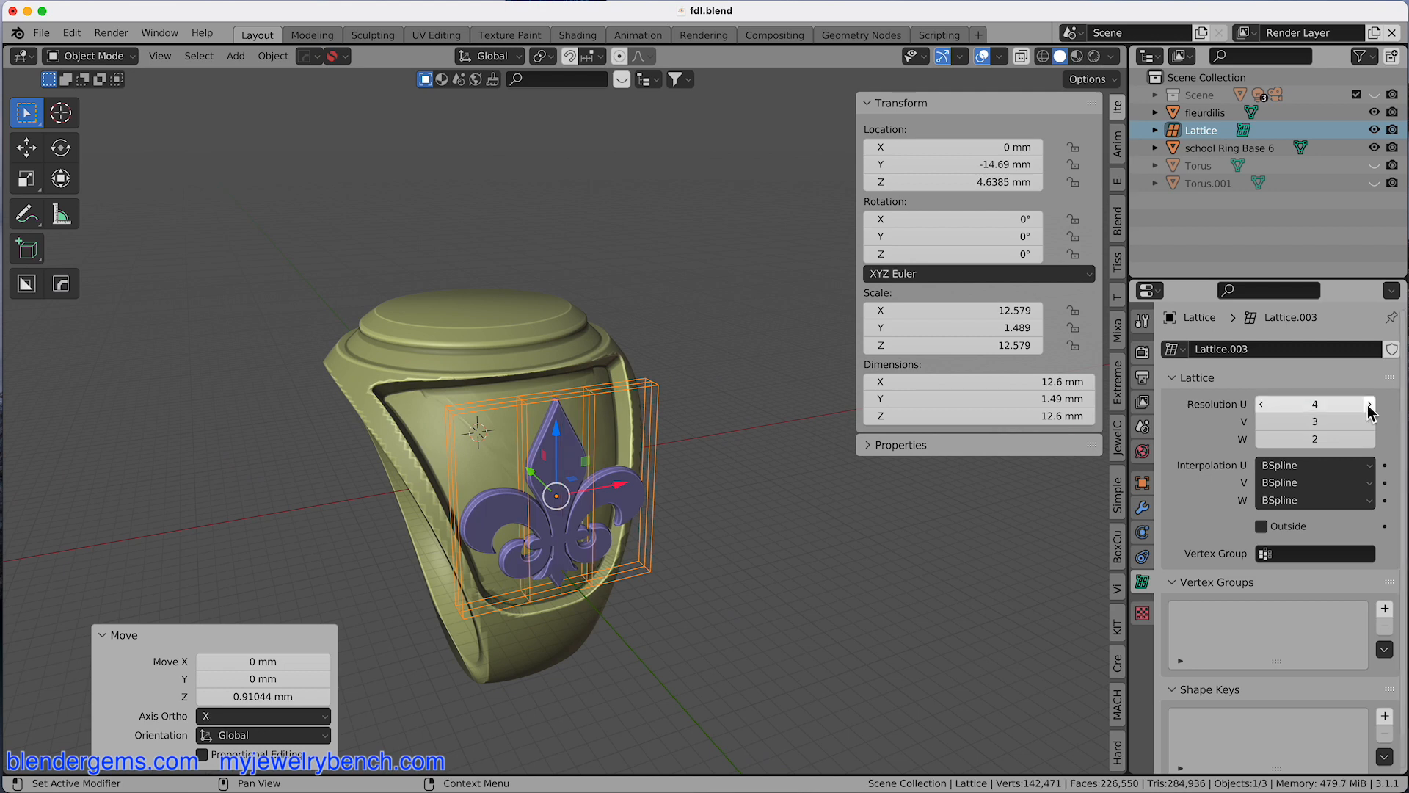
click(1367, 403)
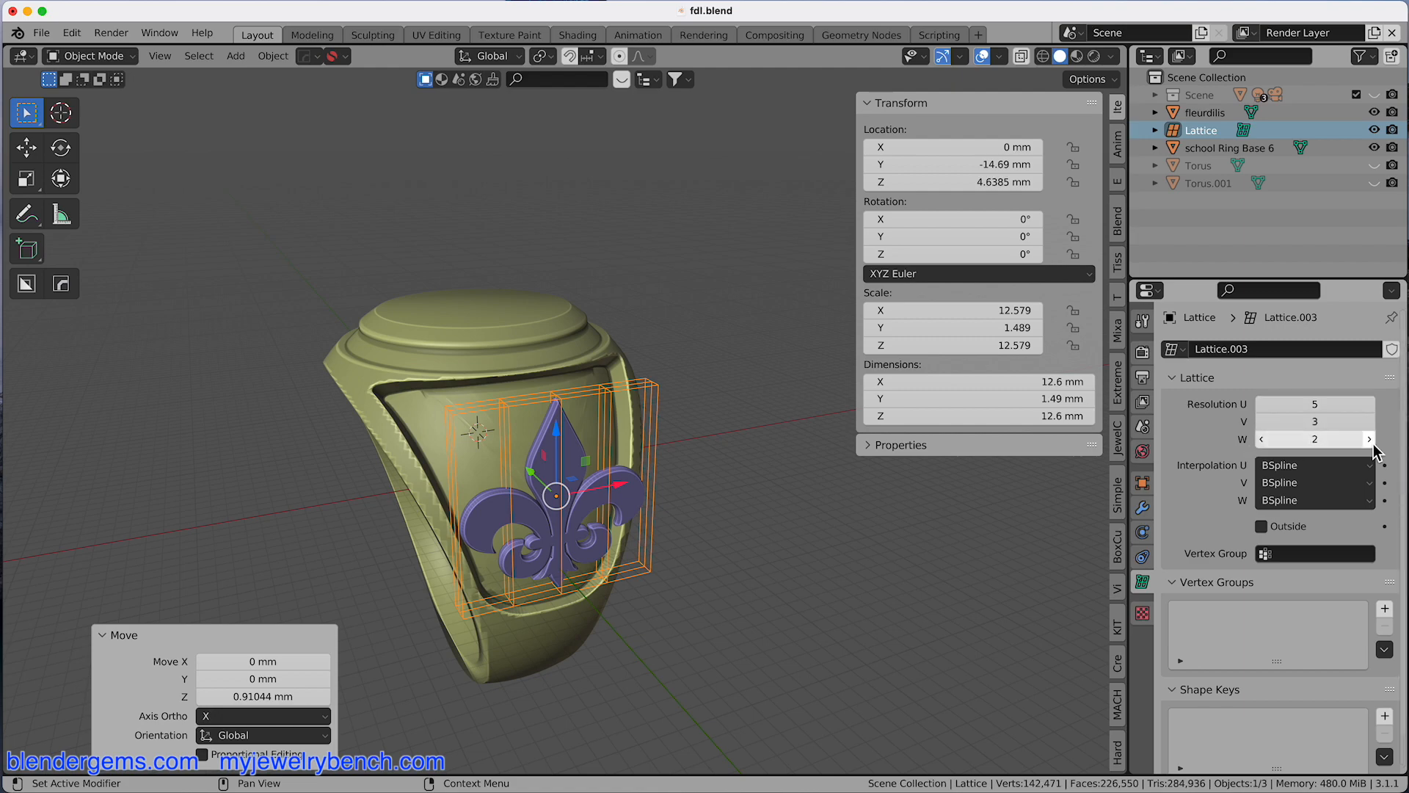
click(1366, 439)
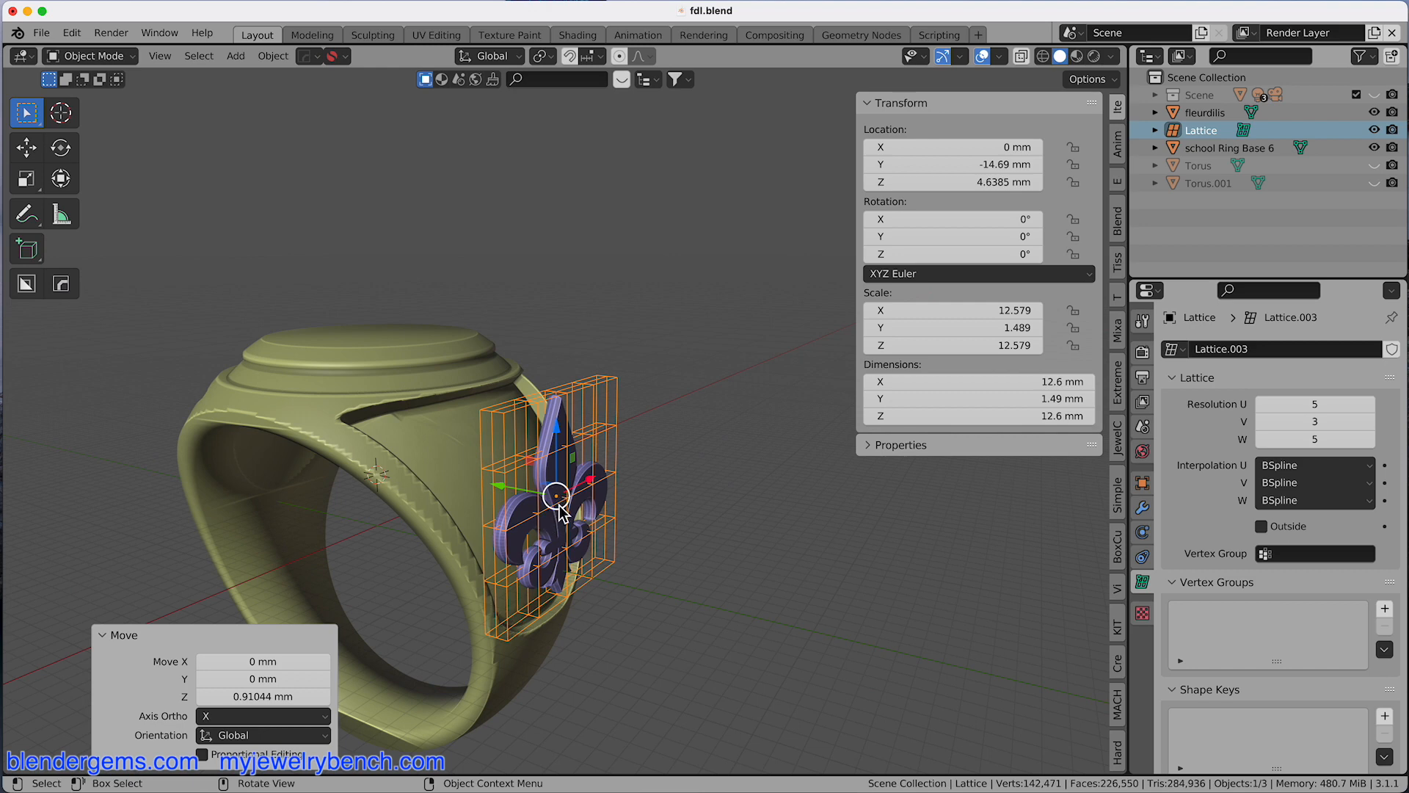
mouse_move(659, 512)
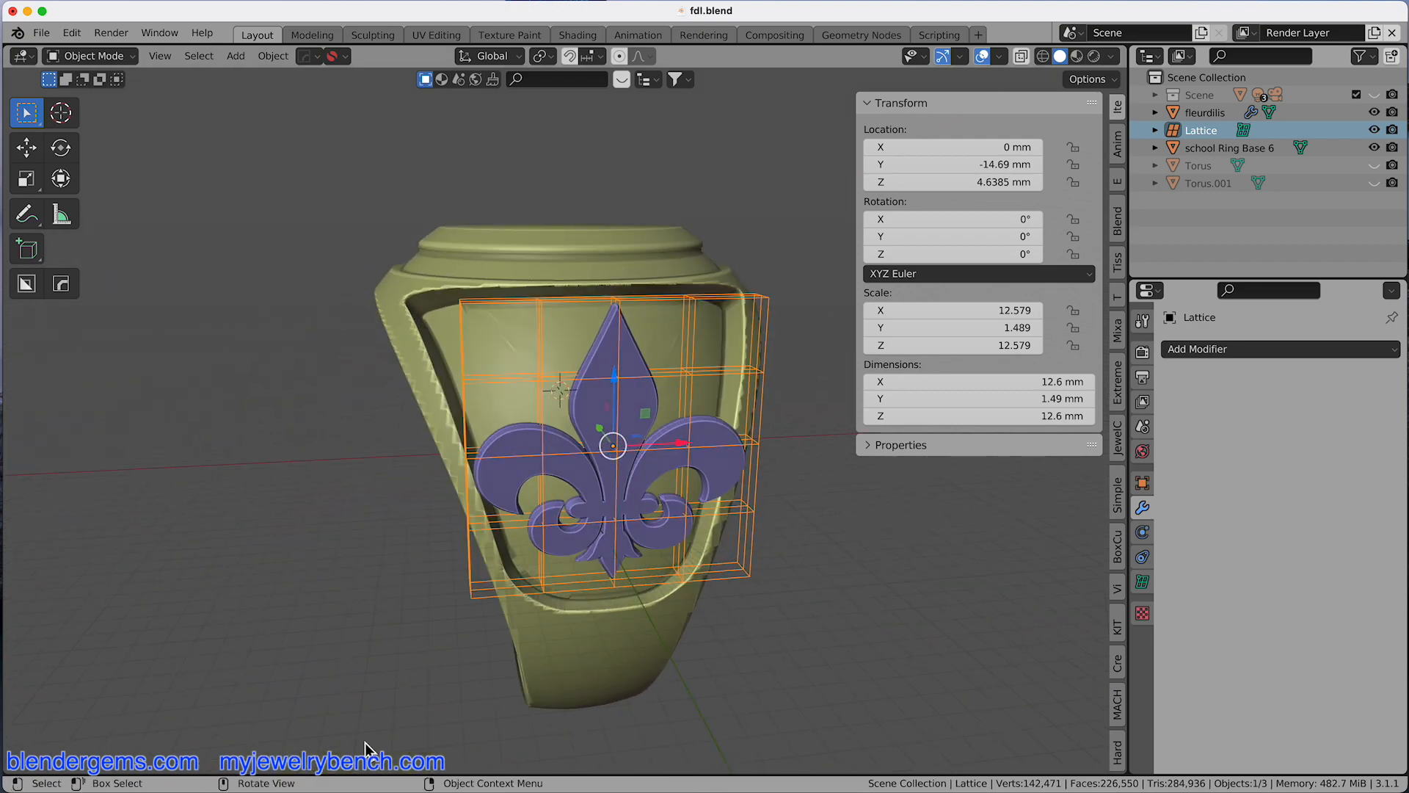
mouse_move(713, 394)
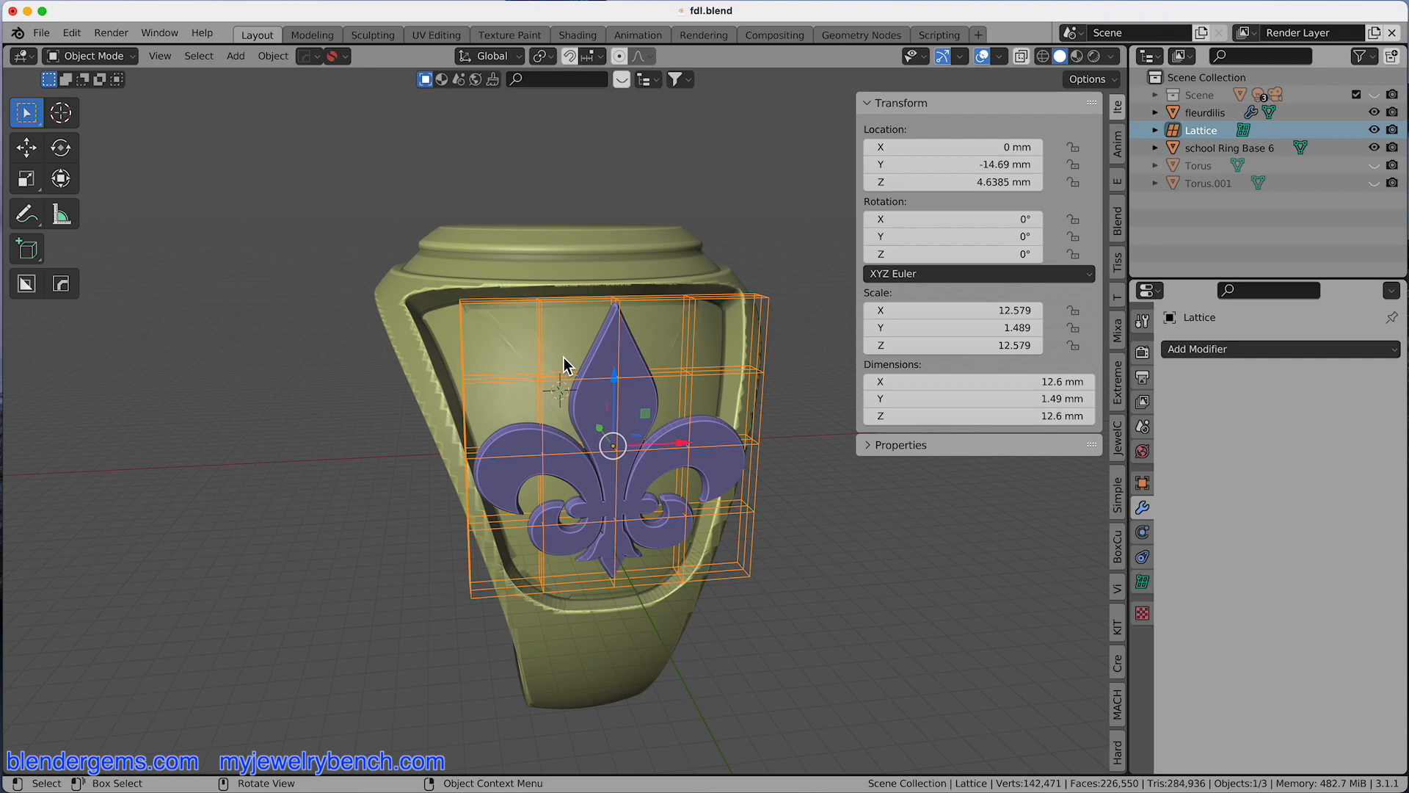
Enter Edit Mode on the lattice and select all its control points.
key(Tab)
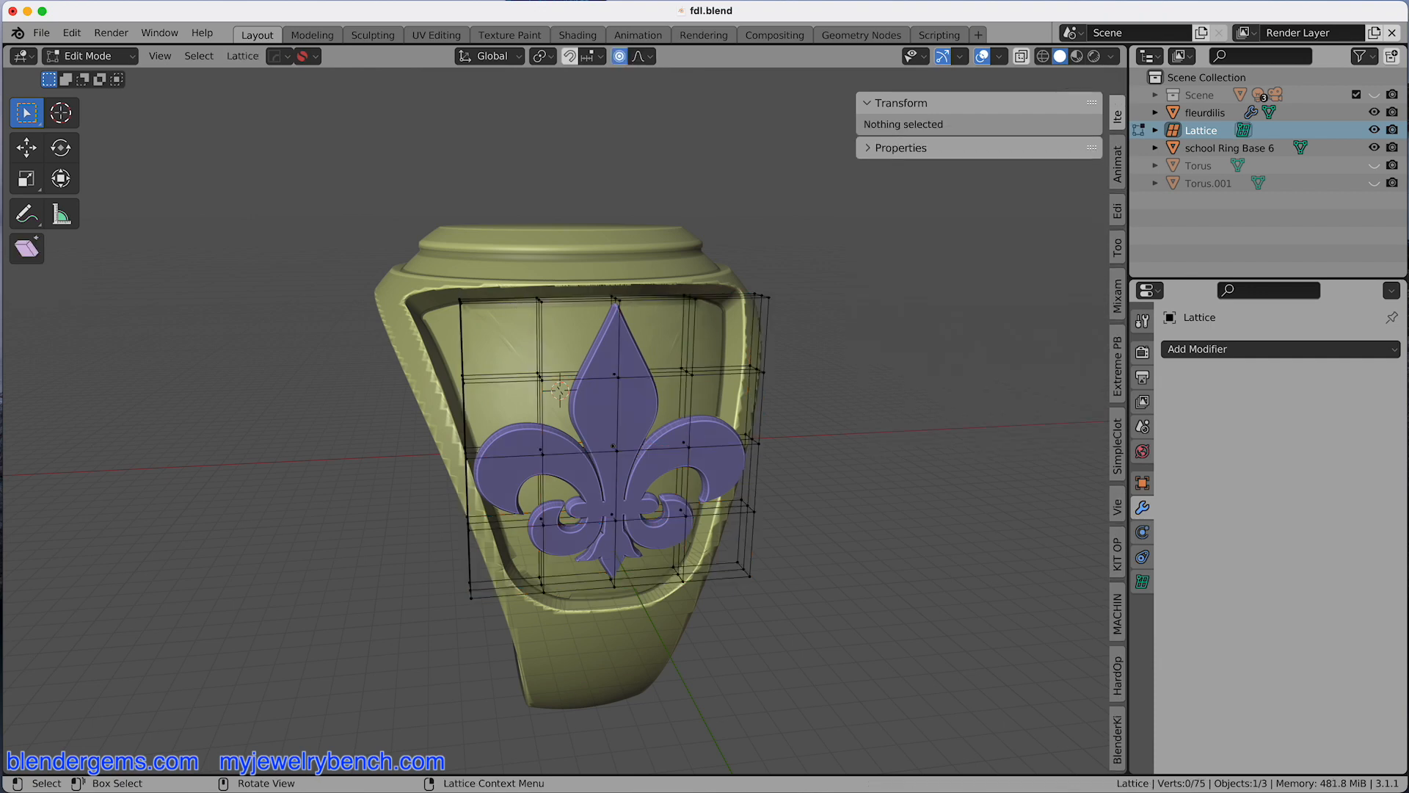
mouse_move(516, 303)
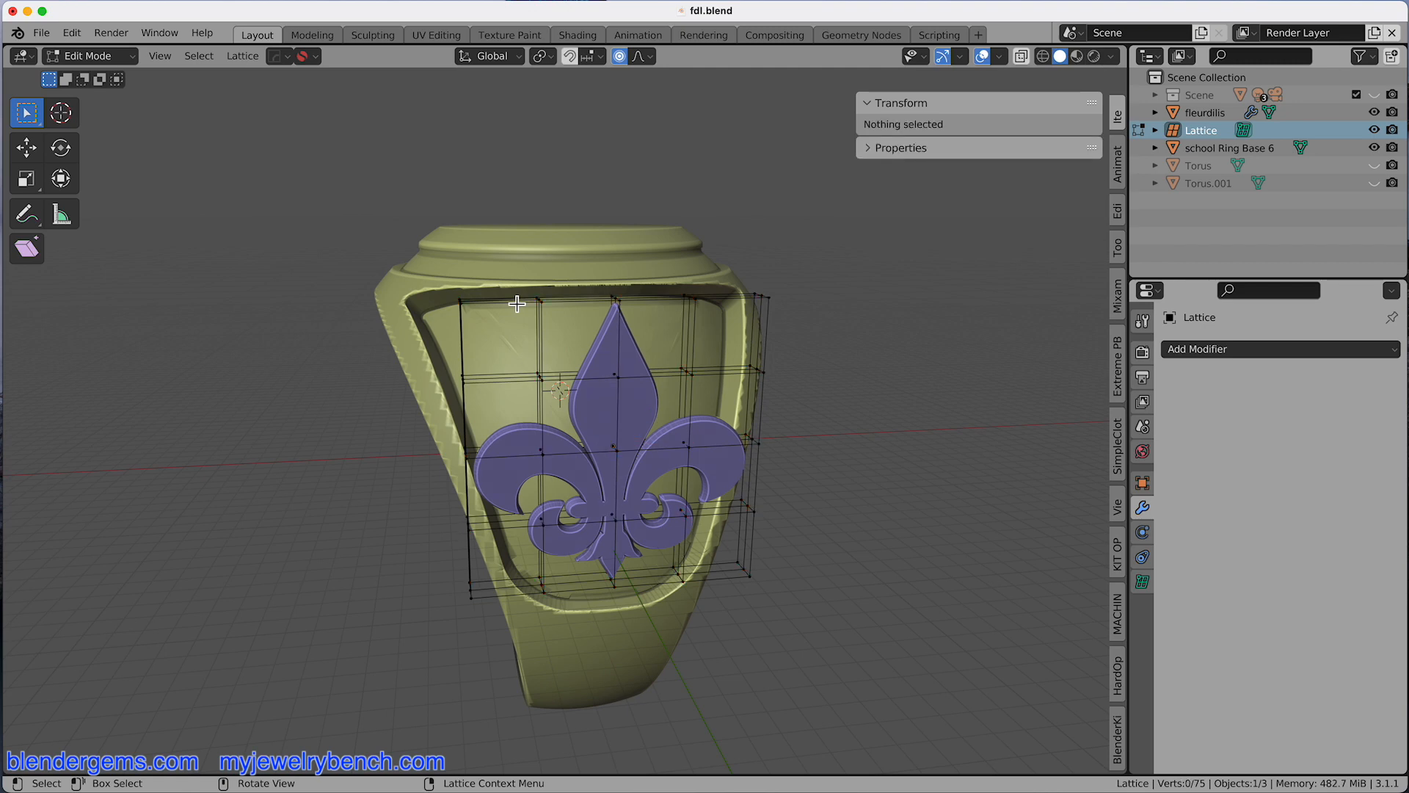
key(a)
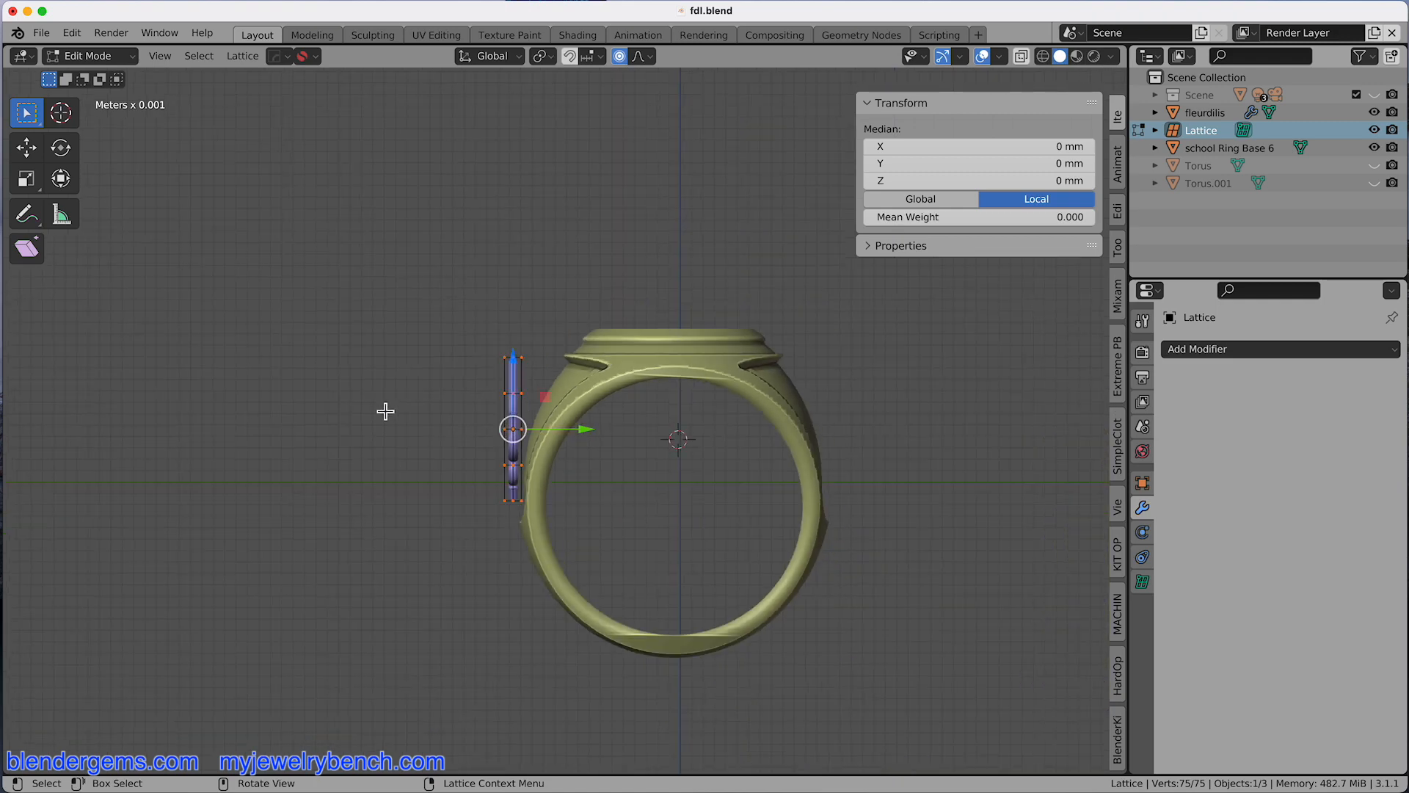
mouse_move(481, 406)
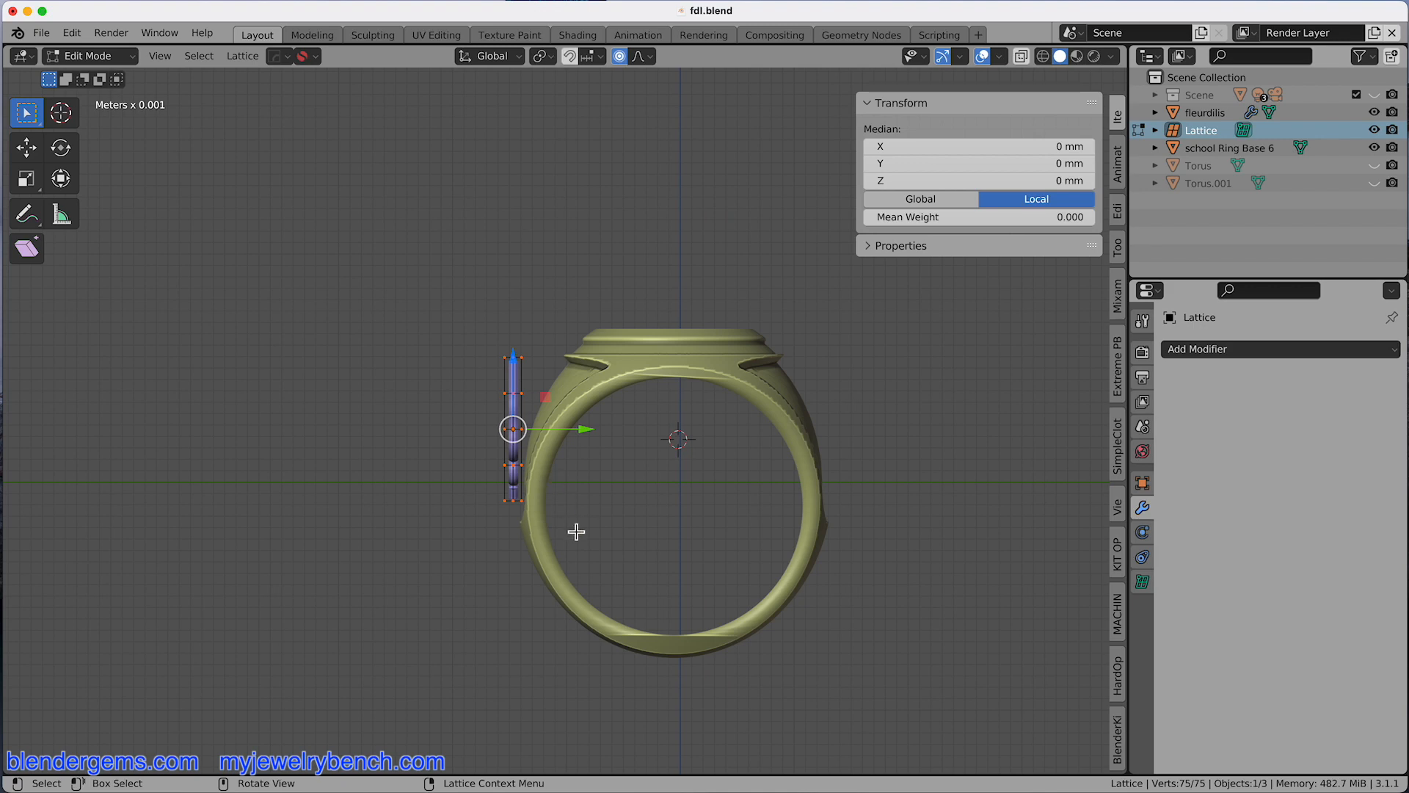
Rotate the lattice points around X with proportional editing, then shift them about 1.15 mm.
key(r)
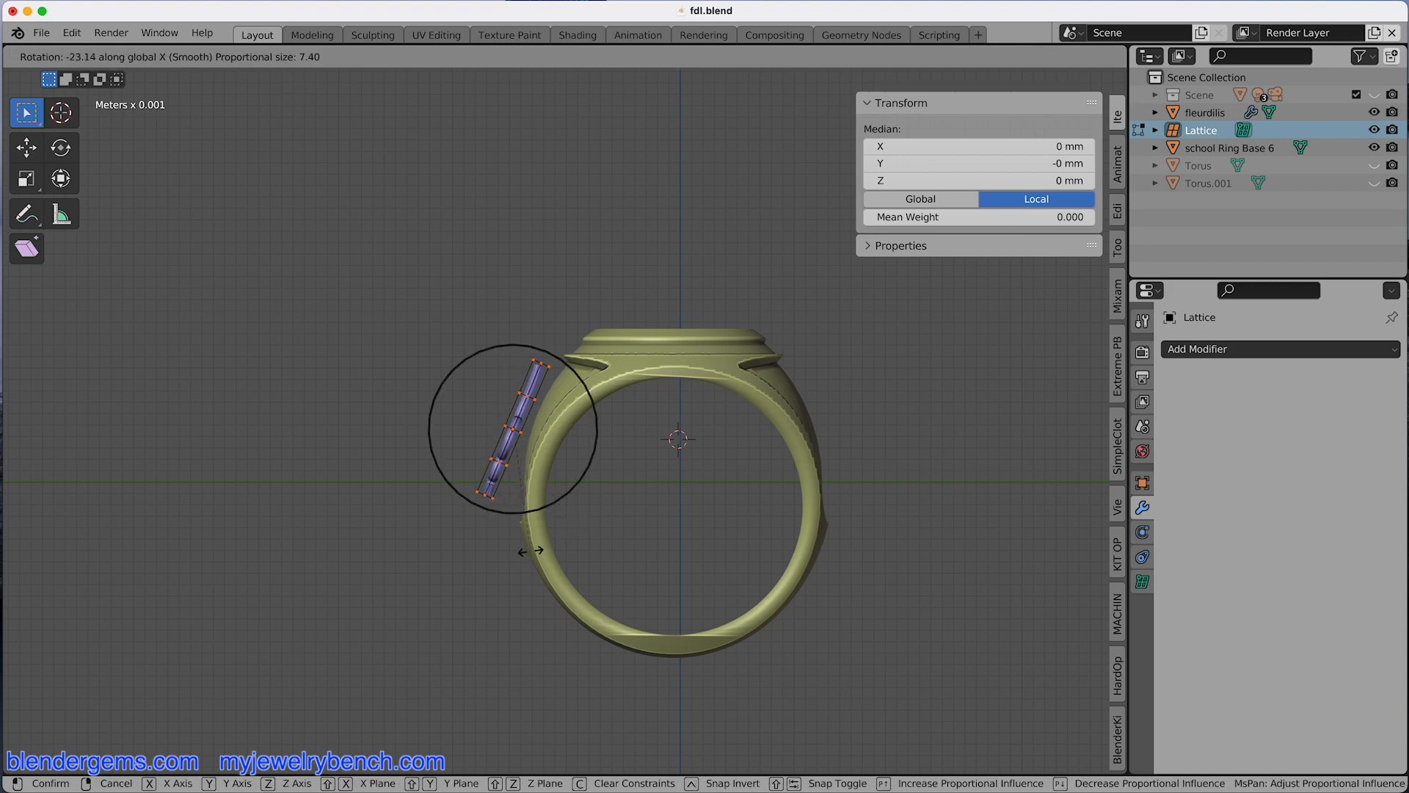
mouse_move(535, 550)
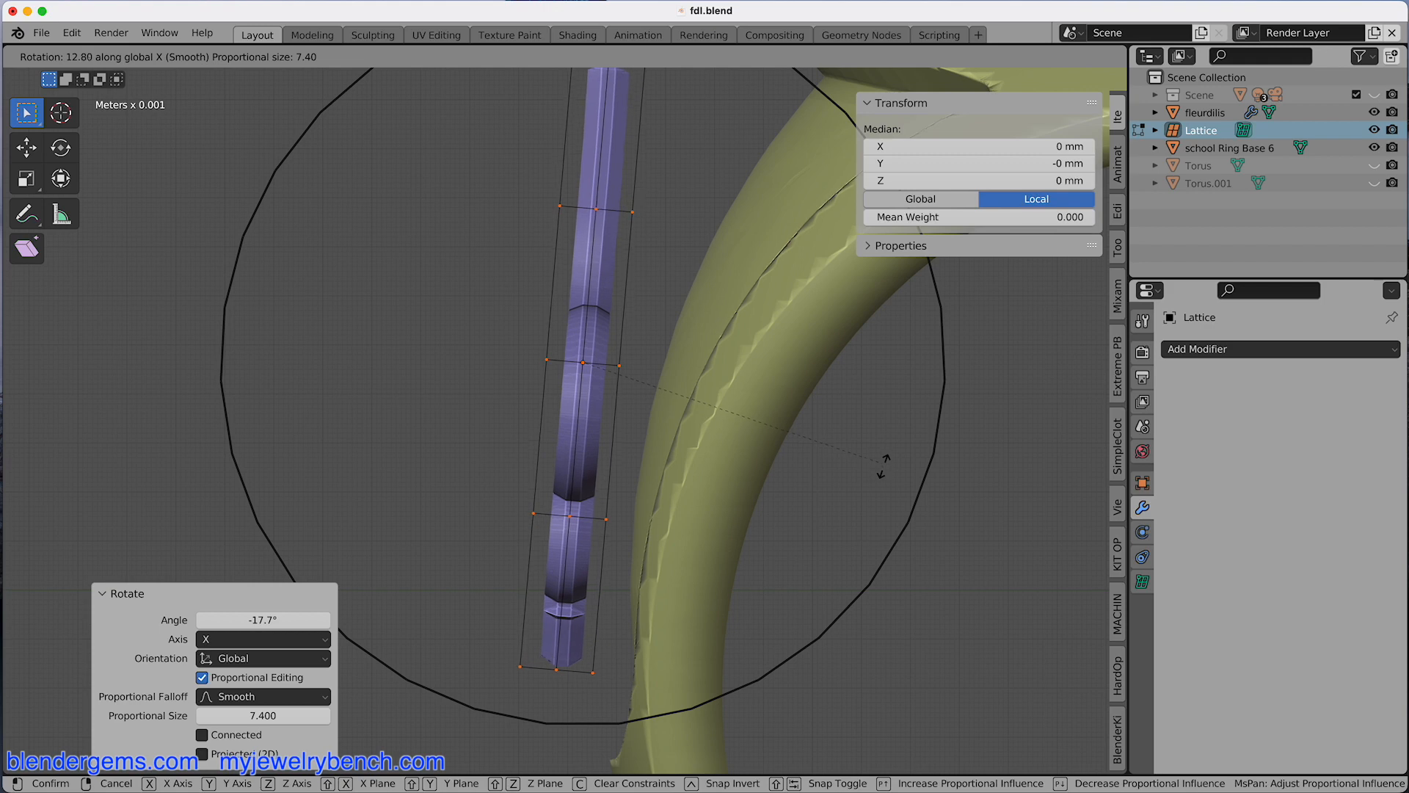
mouse_move(836, 494)
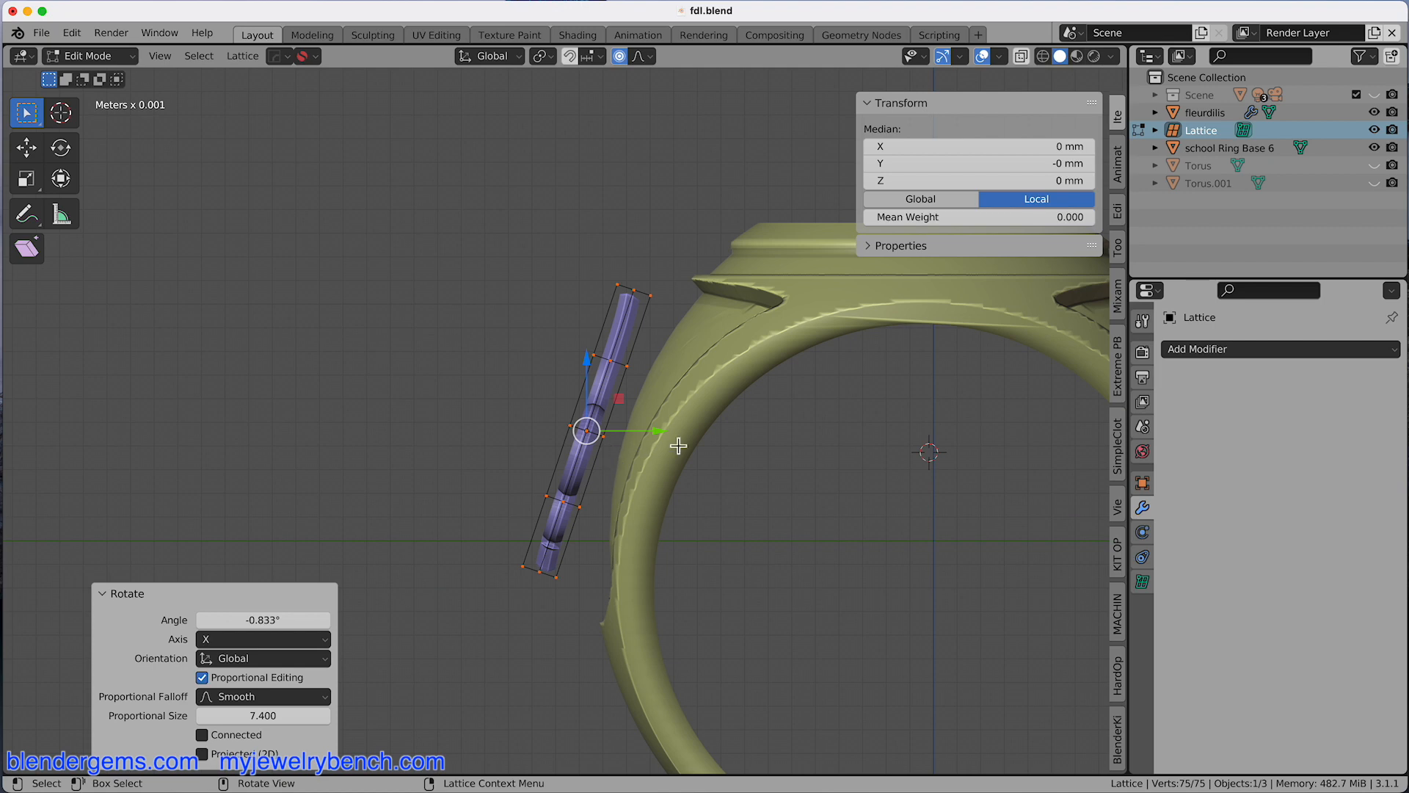
key(g)
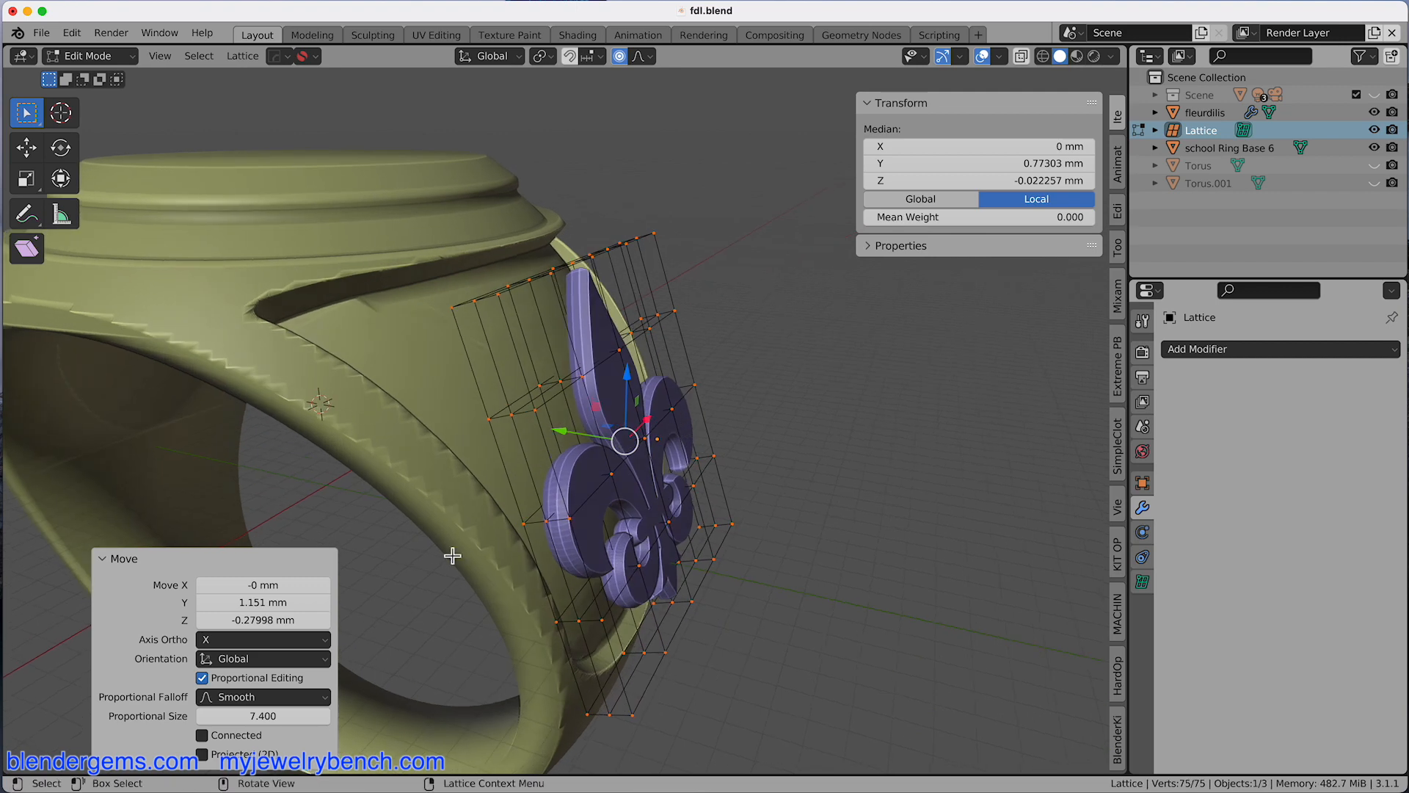
mouse_move(582, 328)
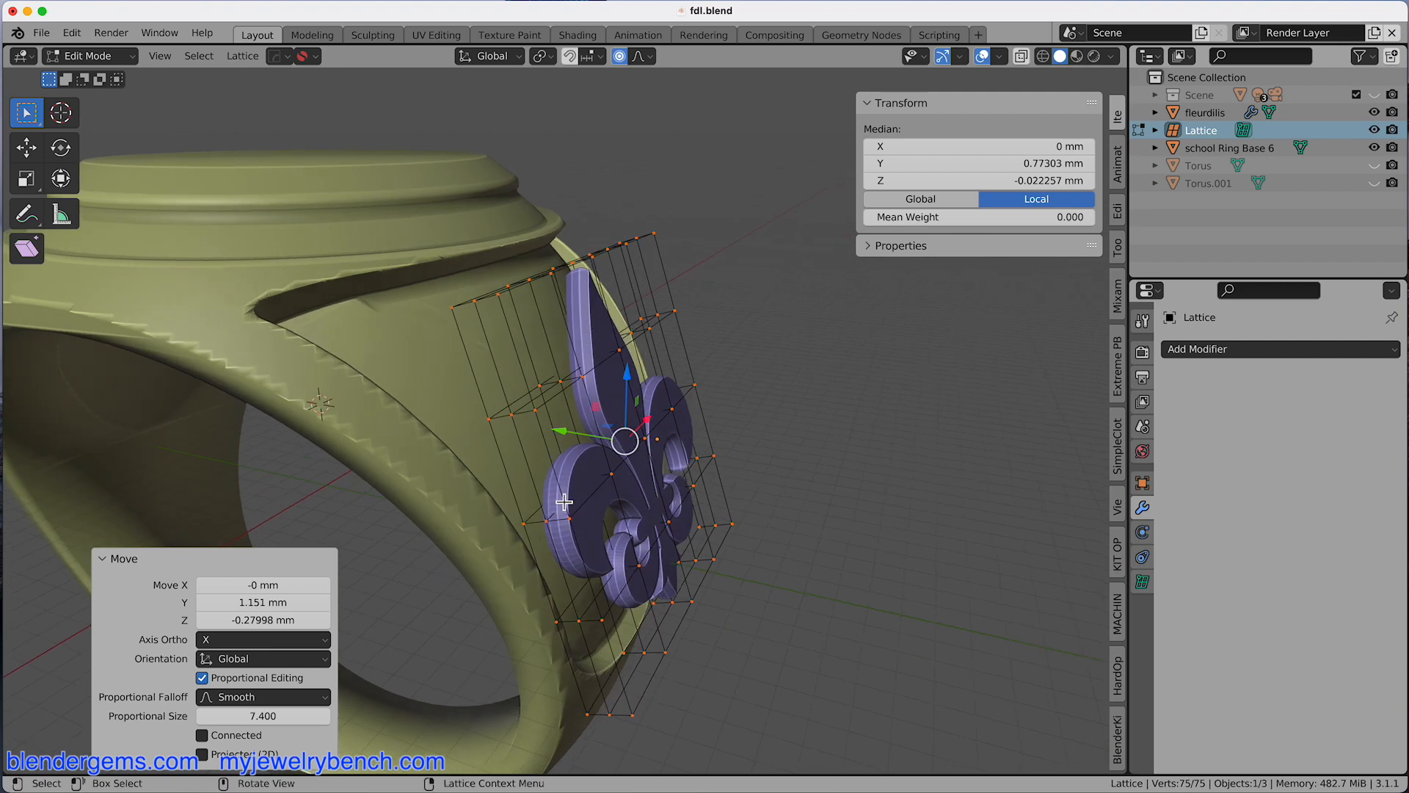
Select two lattice points, adjust the Viewport Gizmos options, and begin moving the points.
click(564, 501)
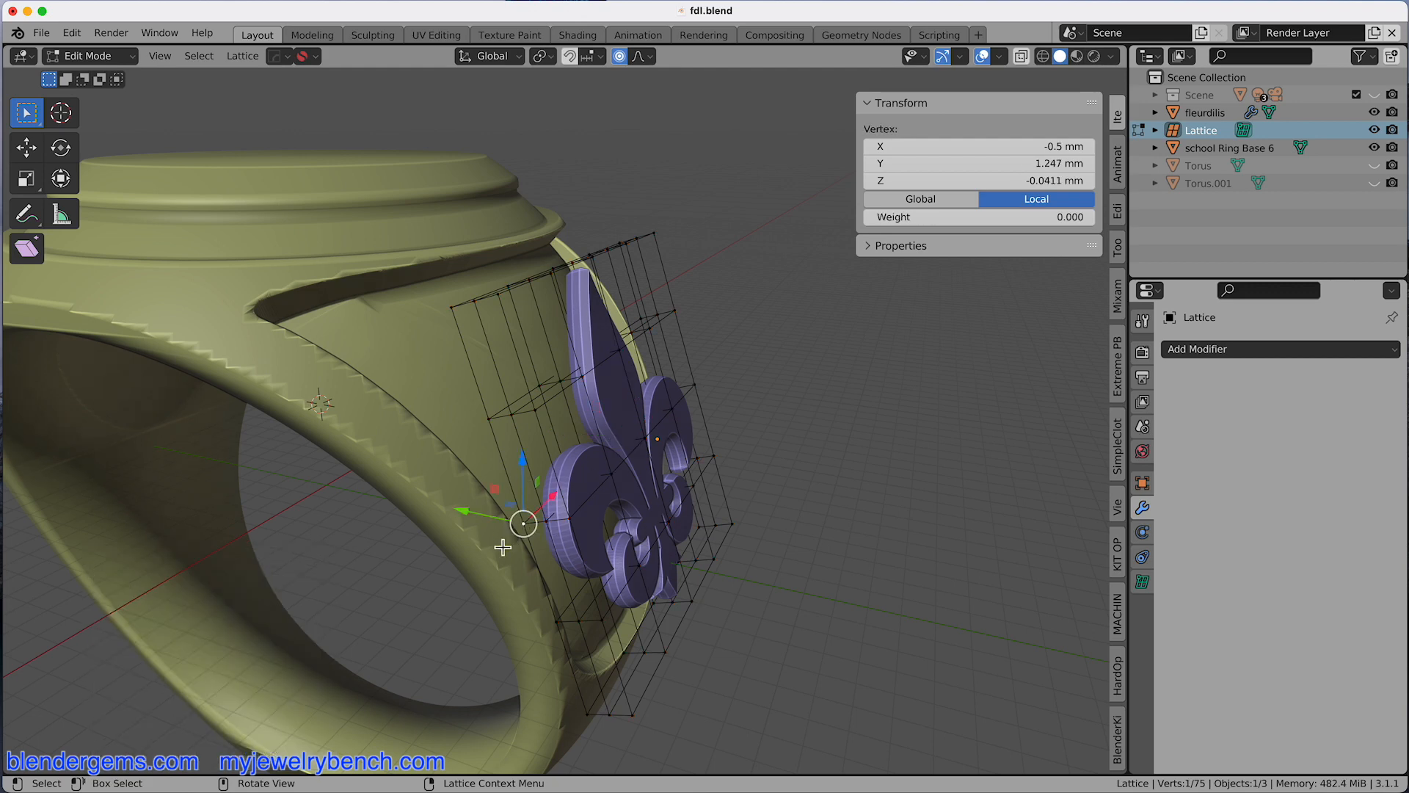
mouse_move(341, 381)
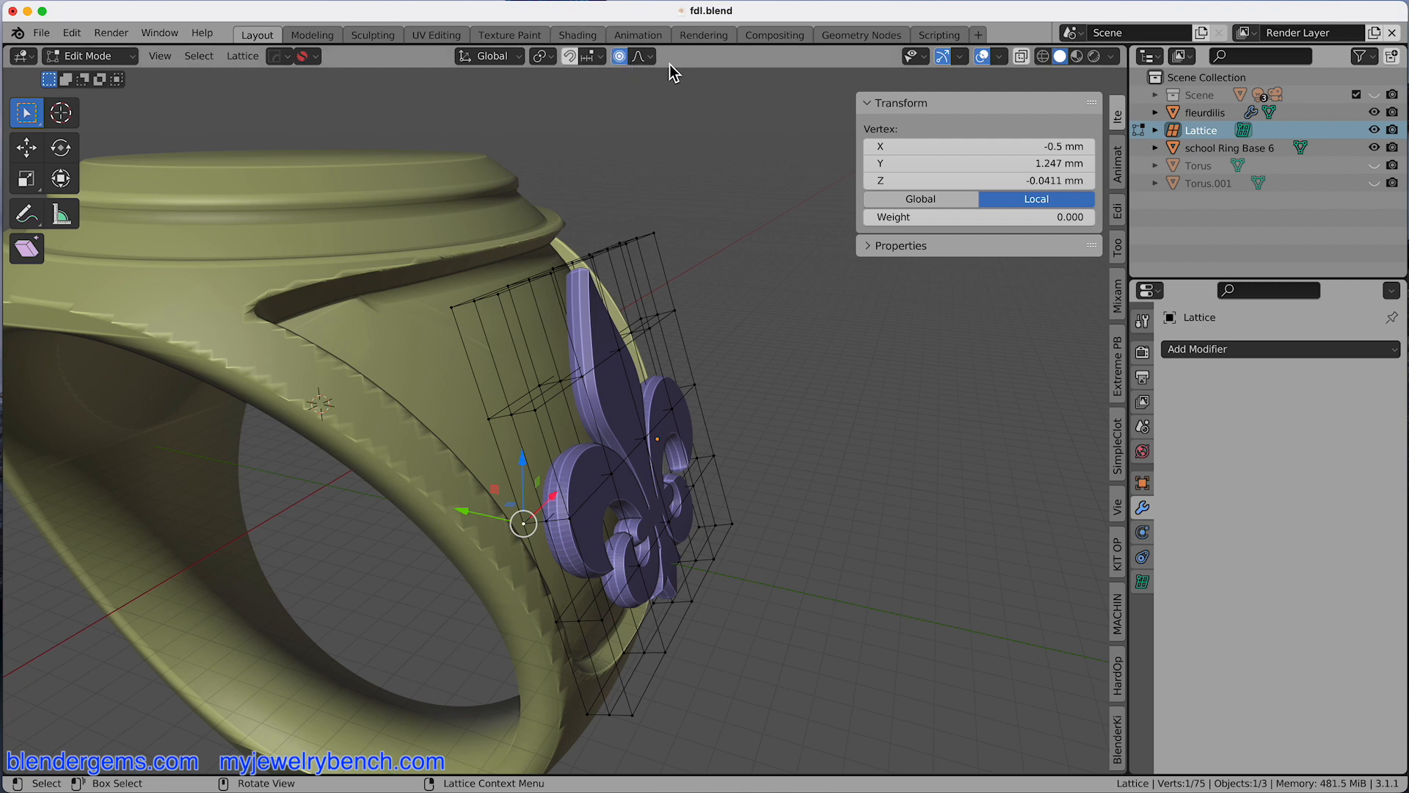
mouse_move(639, 63)
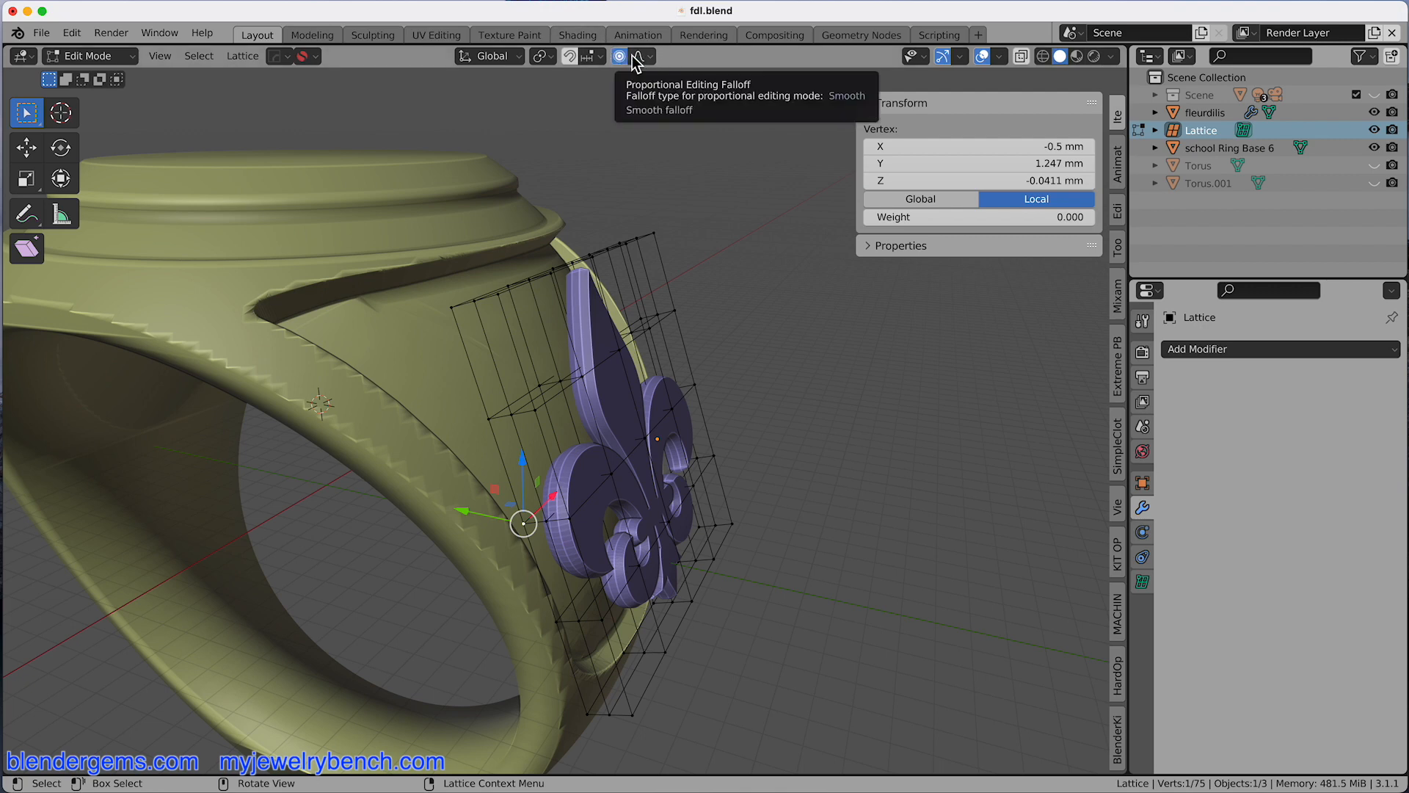
mouse_move(649, 72)
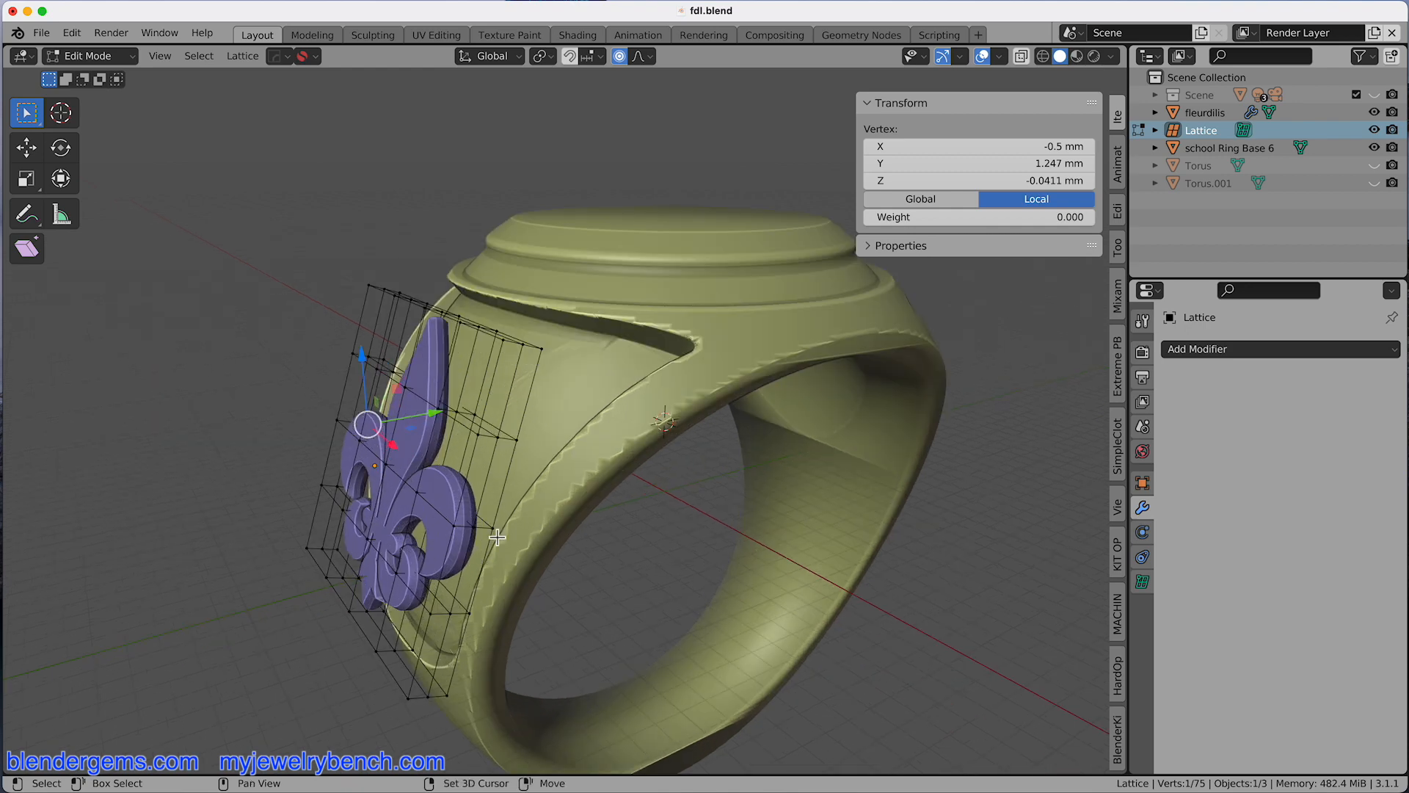
click(423, 465)
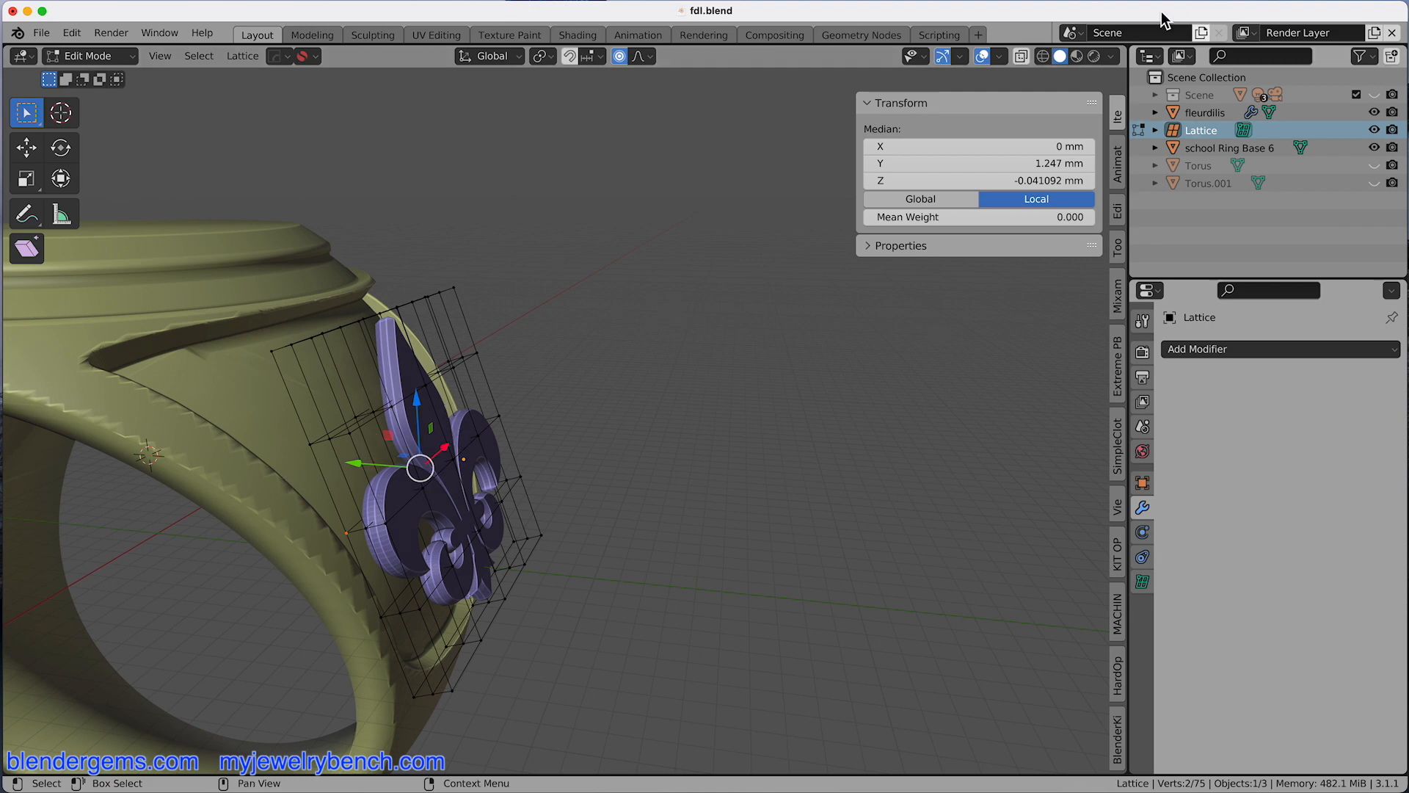
mouse_move(961, 55)
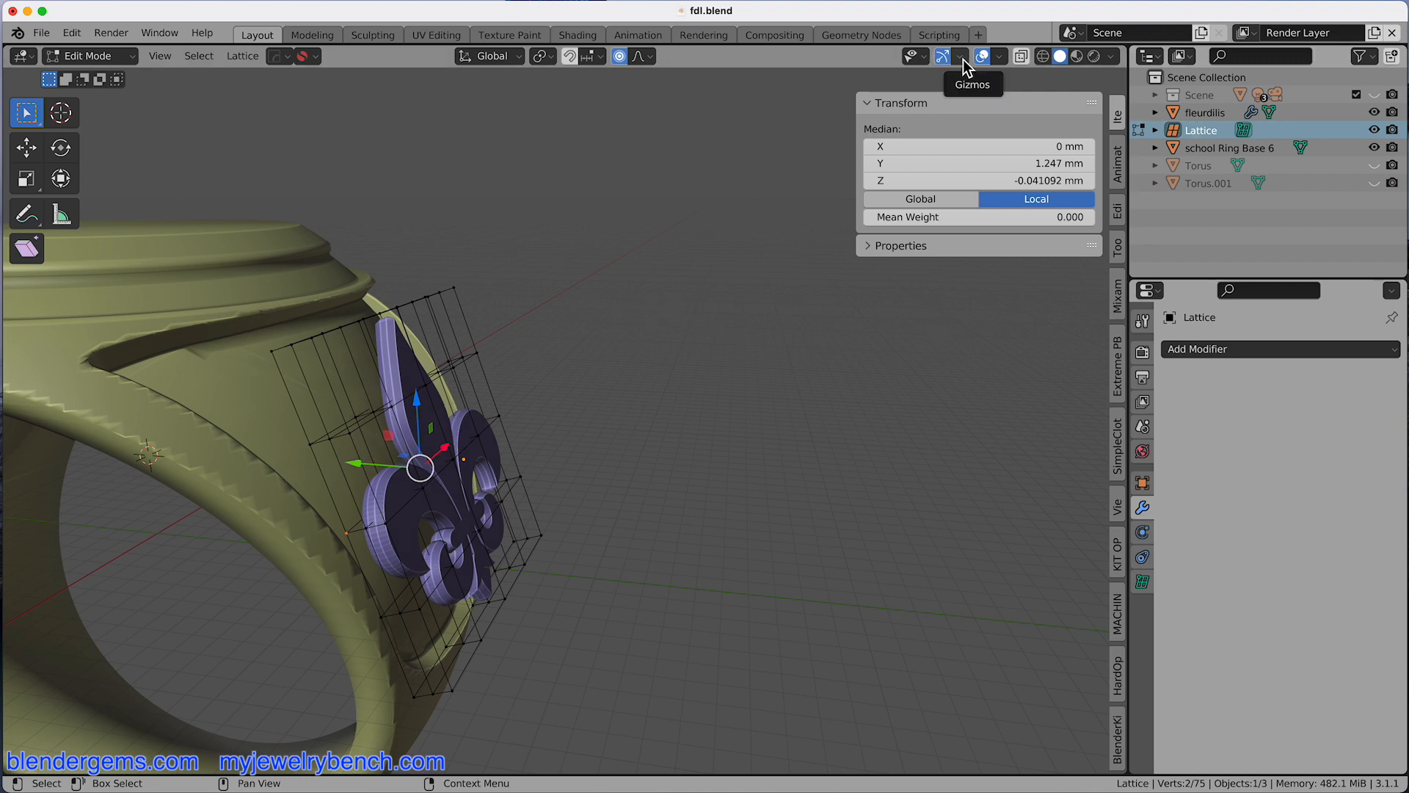
click(960, 56)
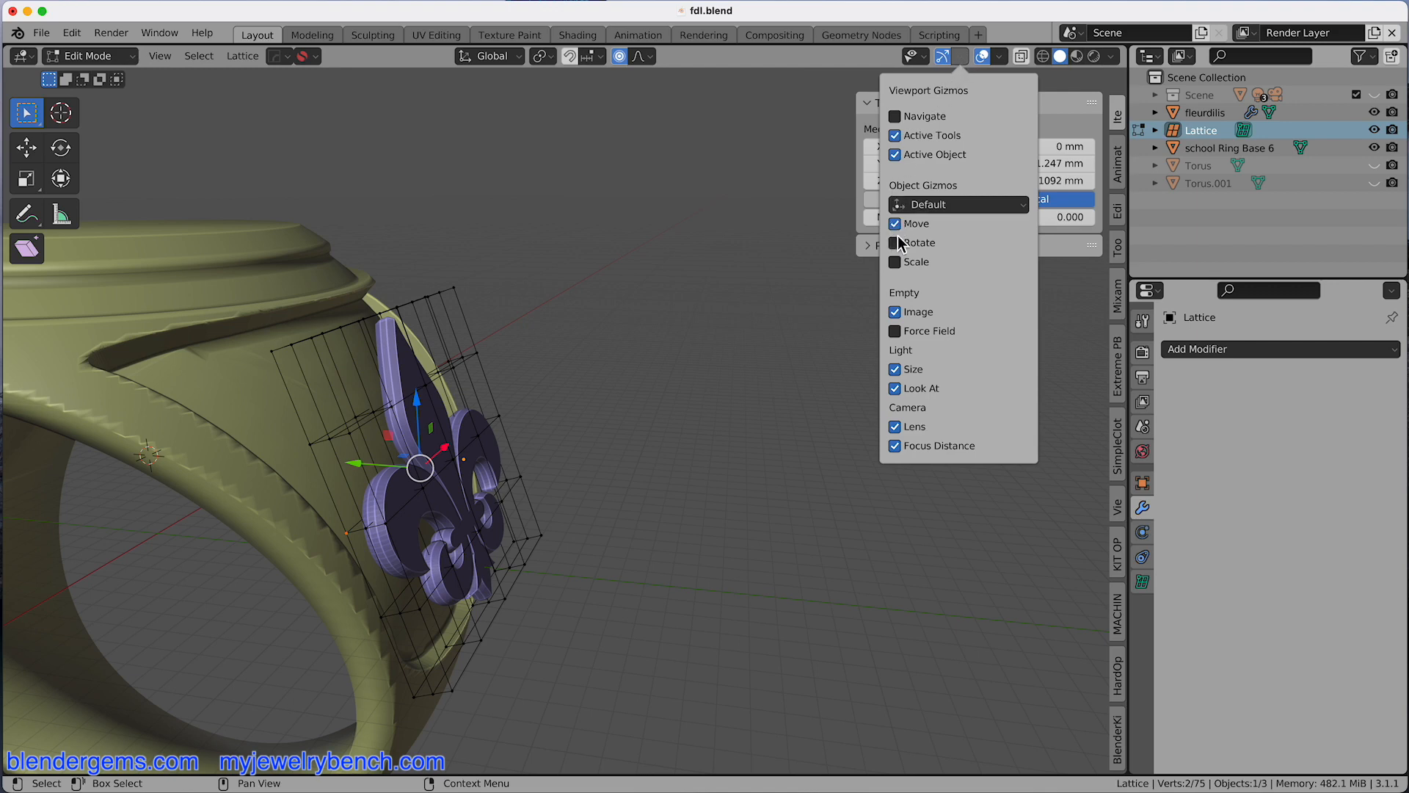
click(717, 285)
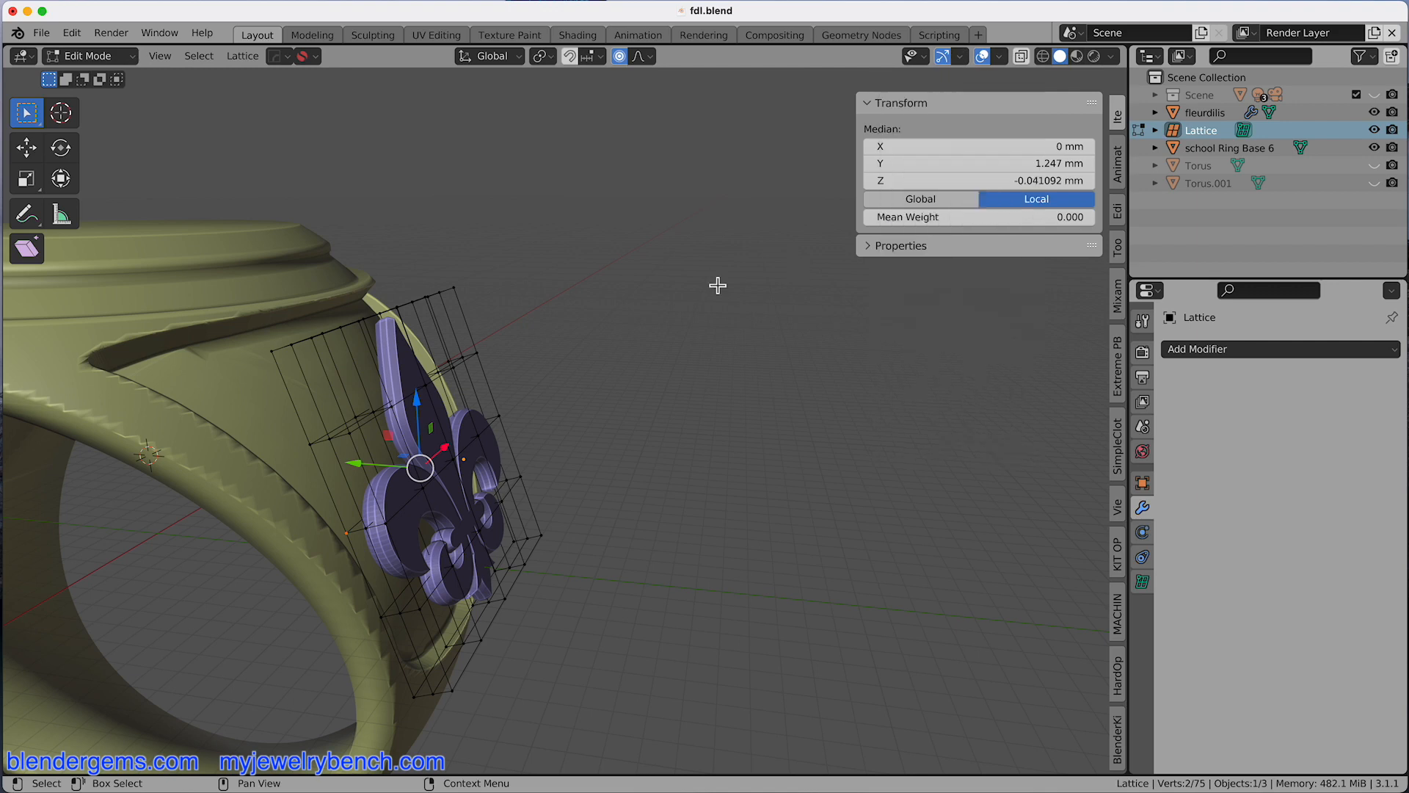
key(g)
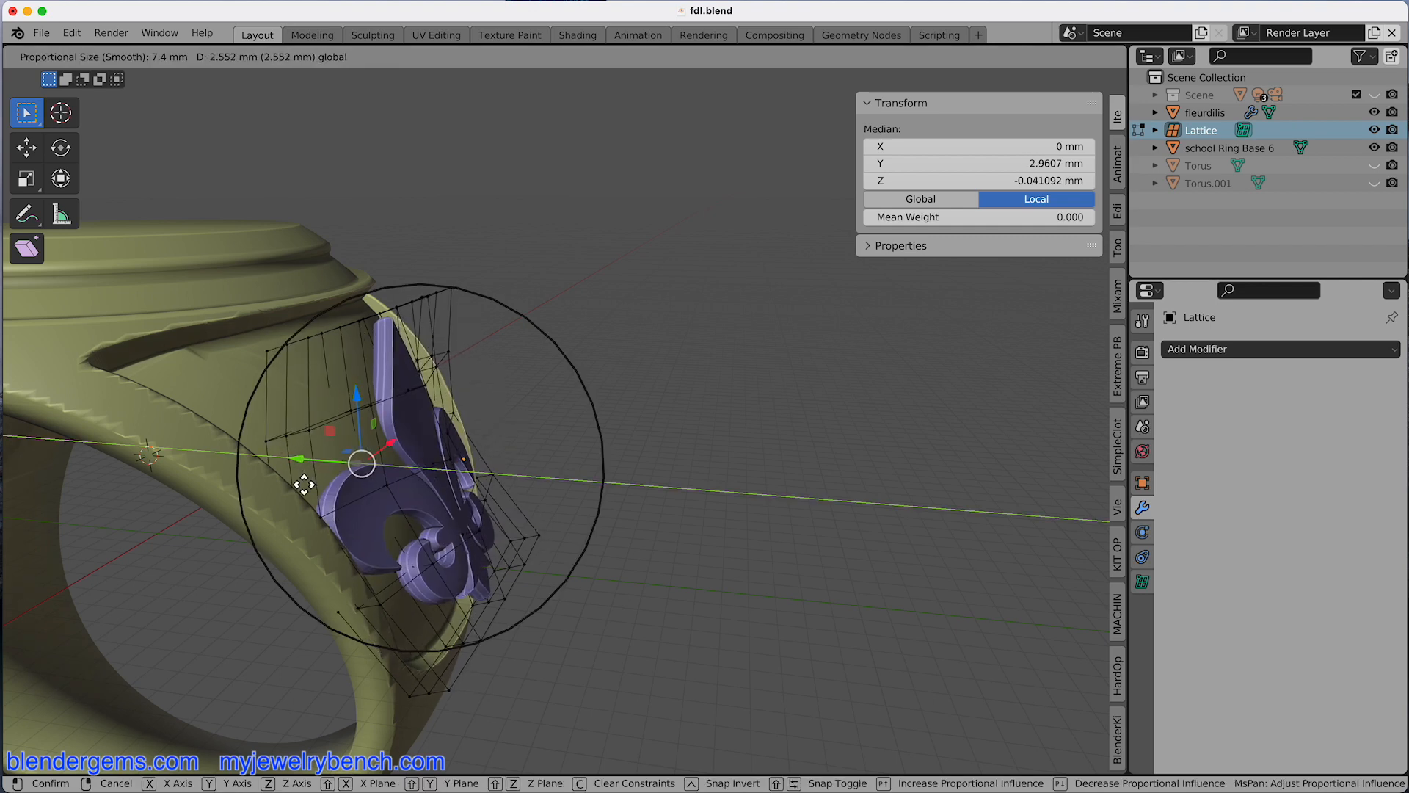
mouse_move(339, 499)
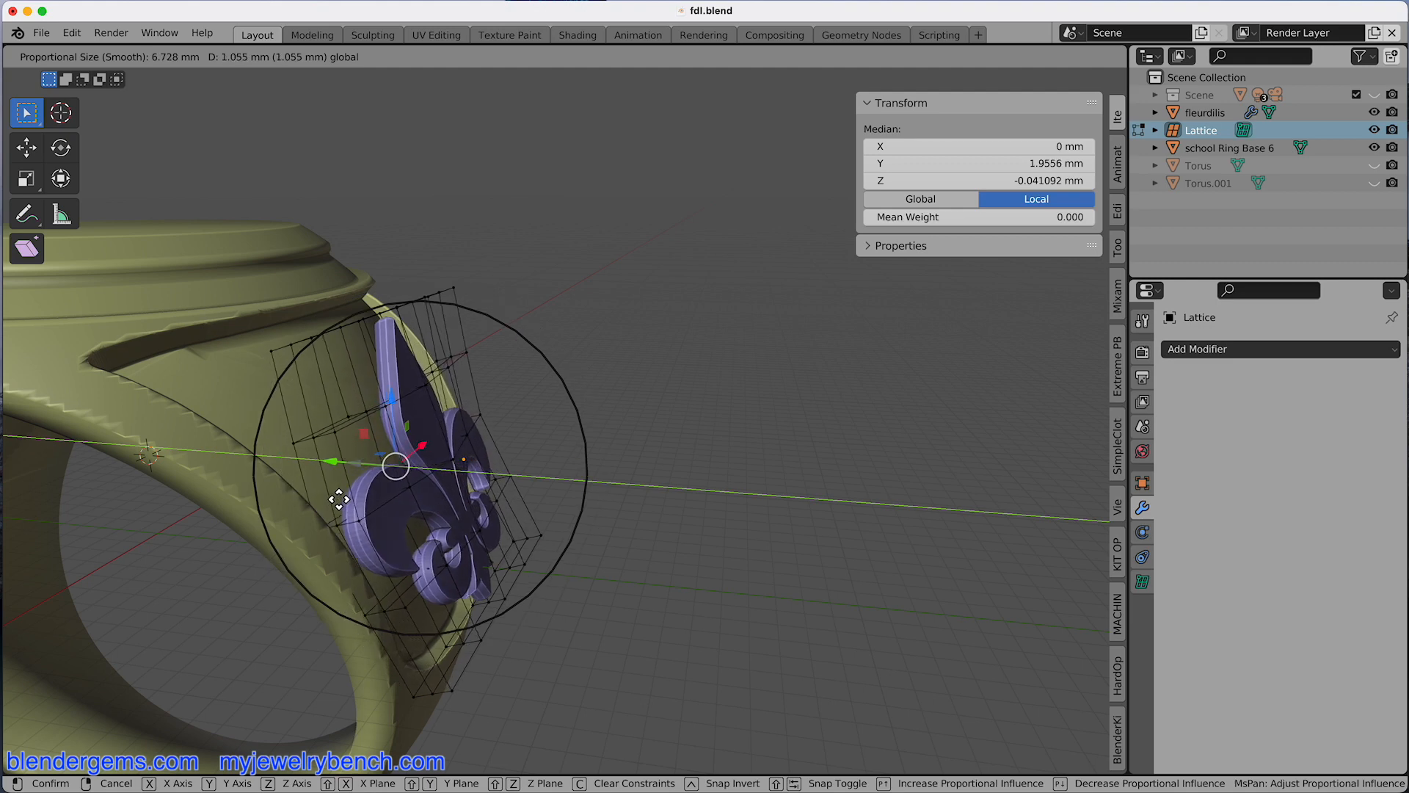
Tighten the proportional falloff to about 5.6 mm while moving the two points about 2 mm.
scroll(down, 3)
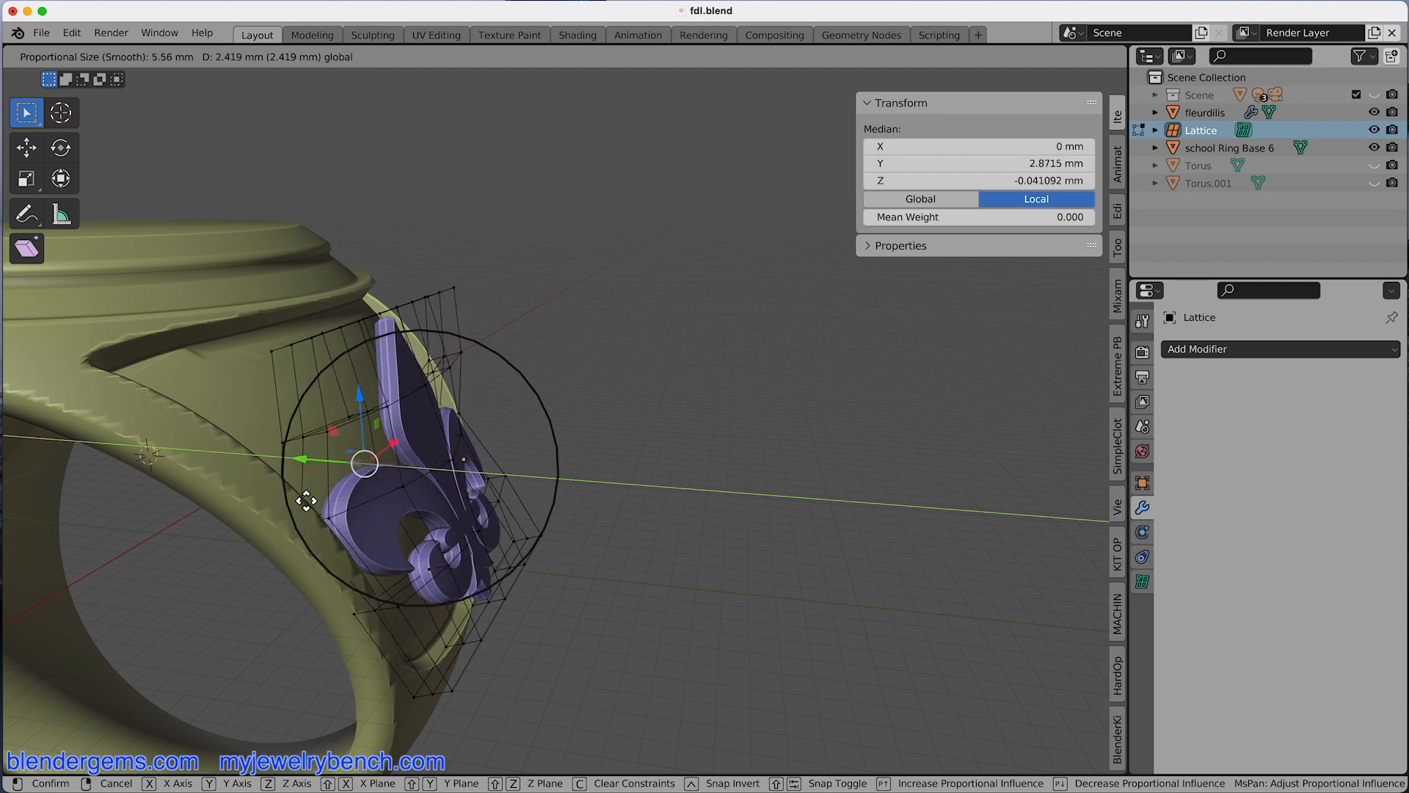
mouse_move(303, 504)
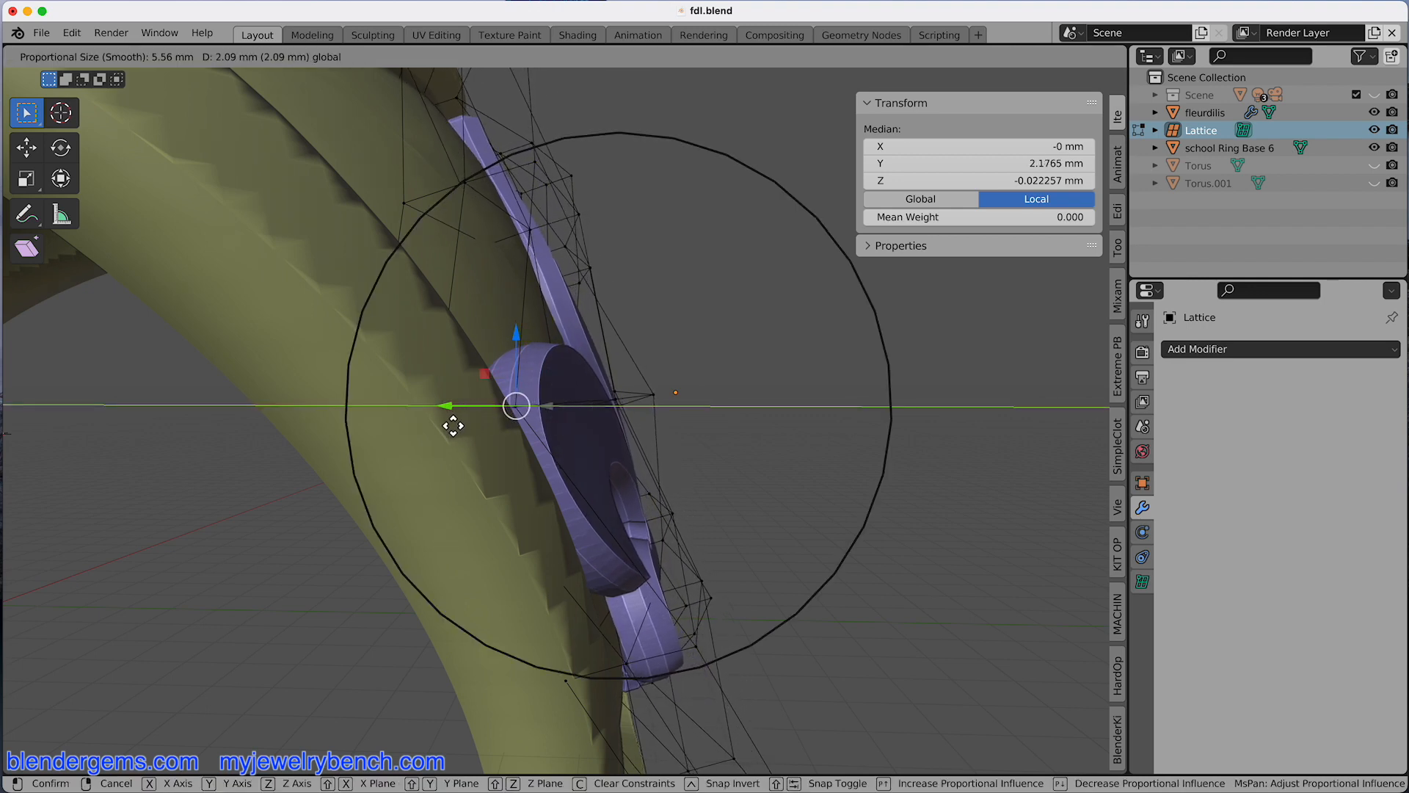
mouse_move(465, 429)
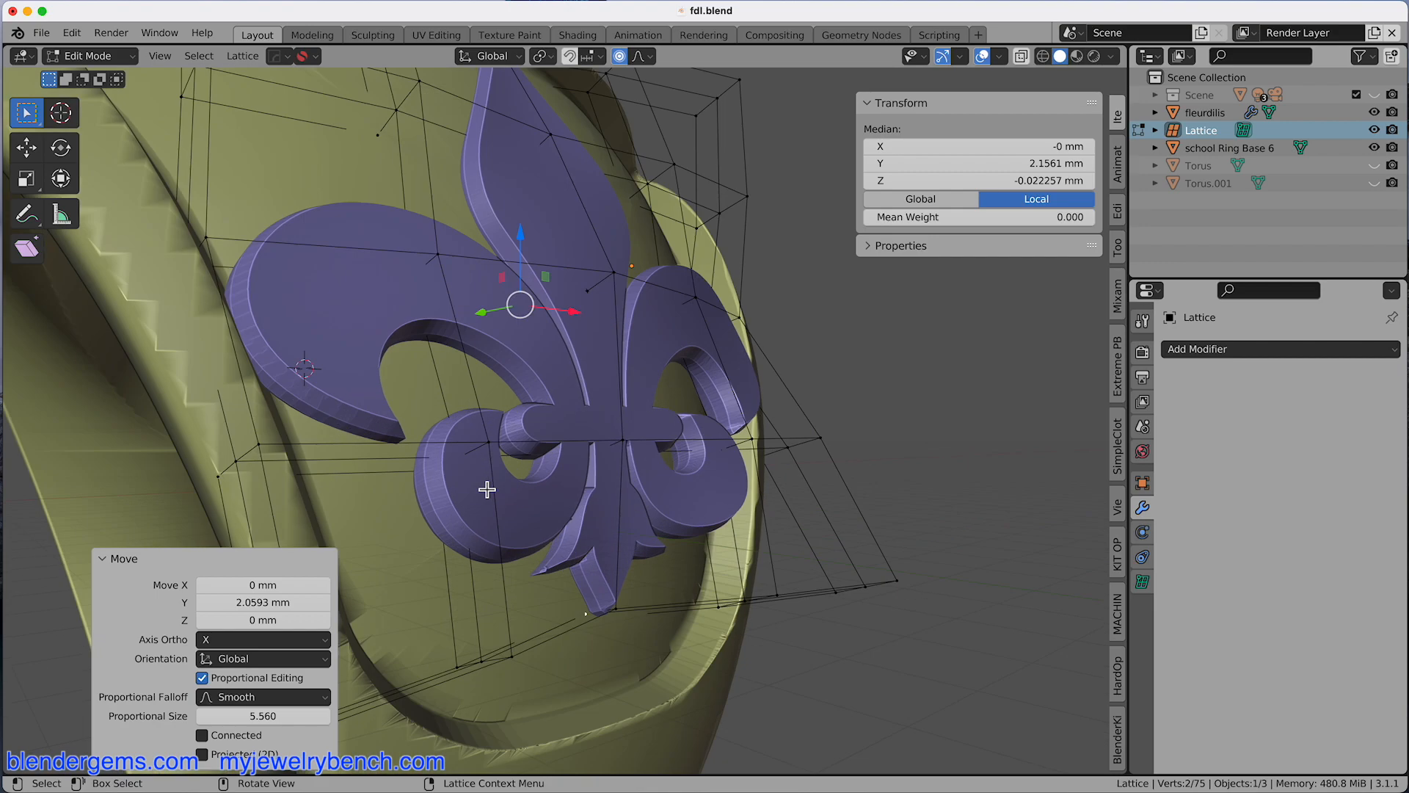
mouse_move(672, 523)
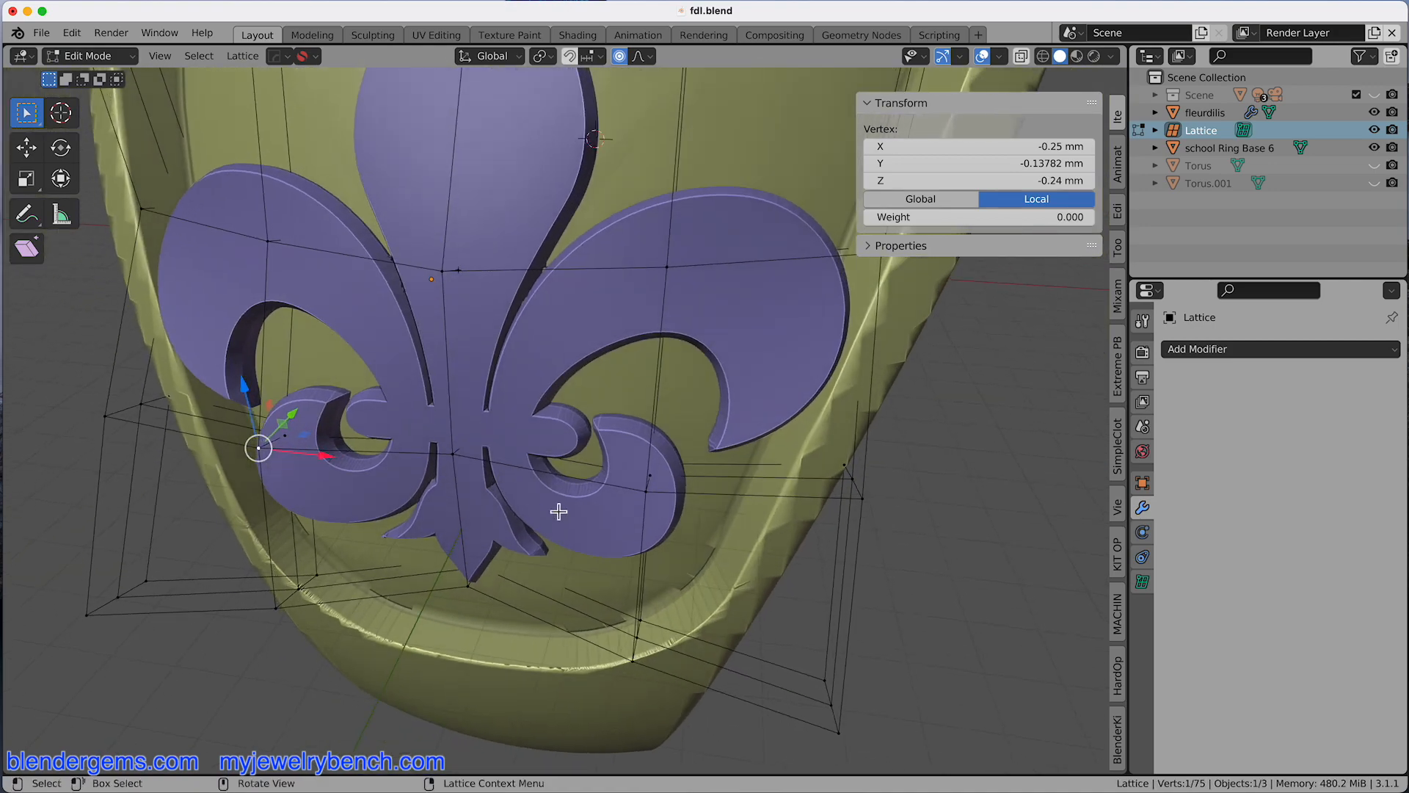
Move rows of lattice points with G so the fleur-de-lis curves along the ring's side face.
click(442, 467)
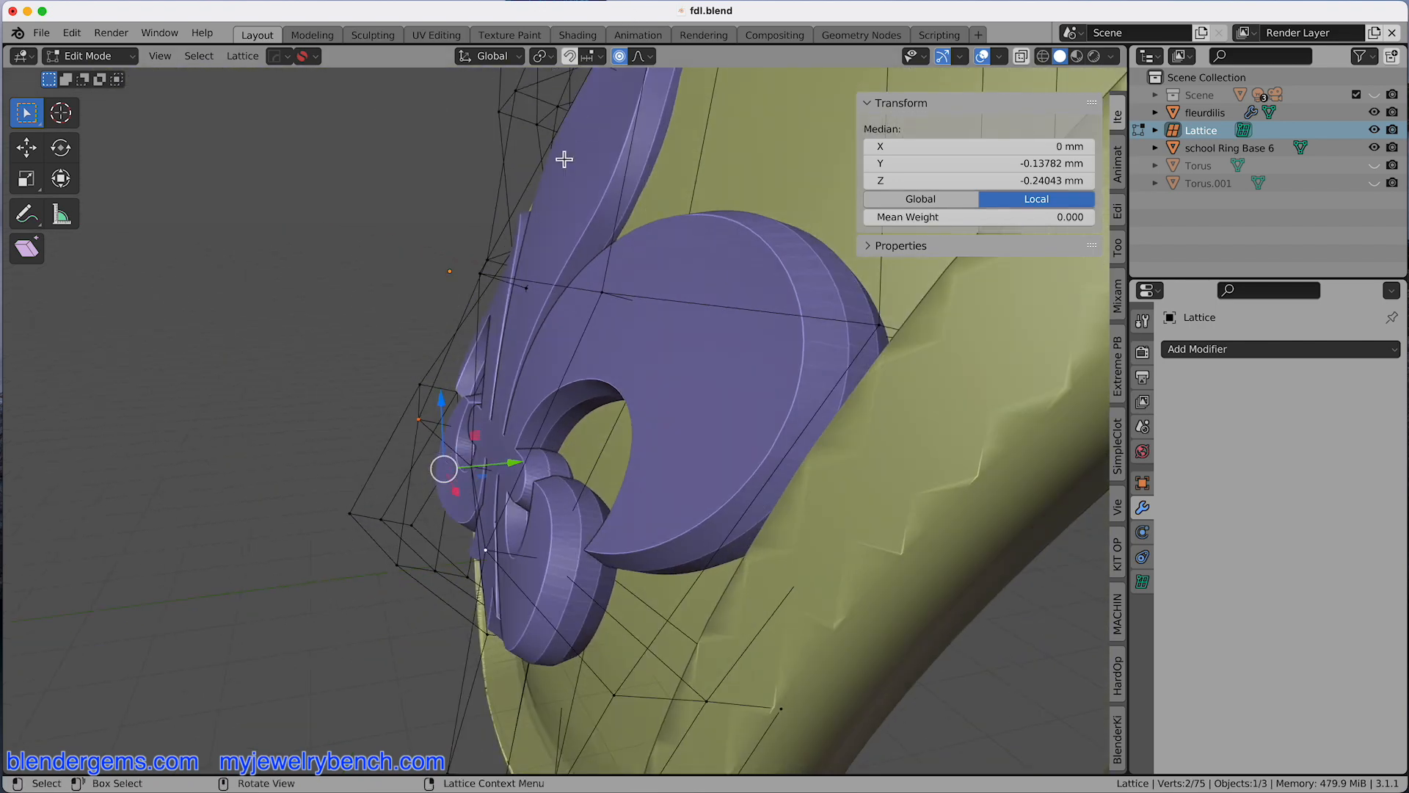
key(g)
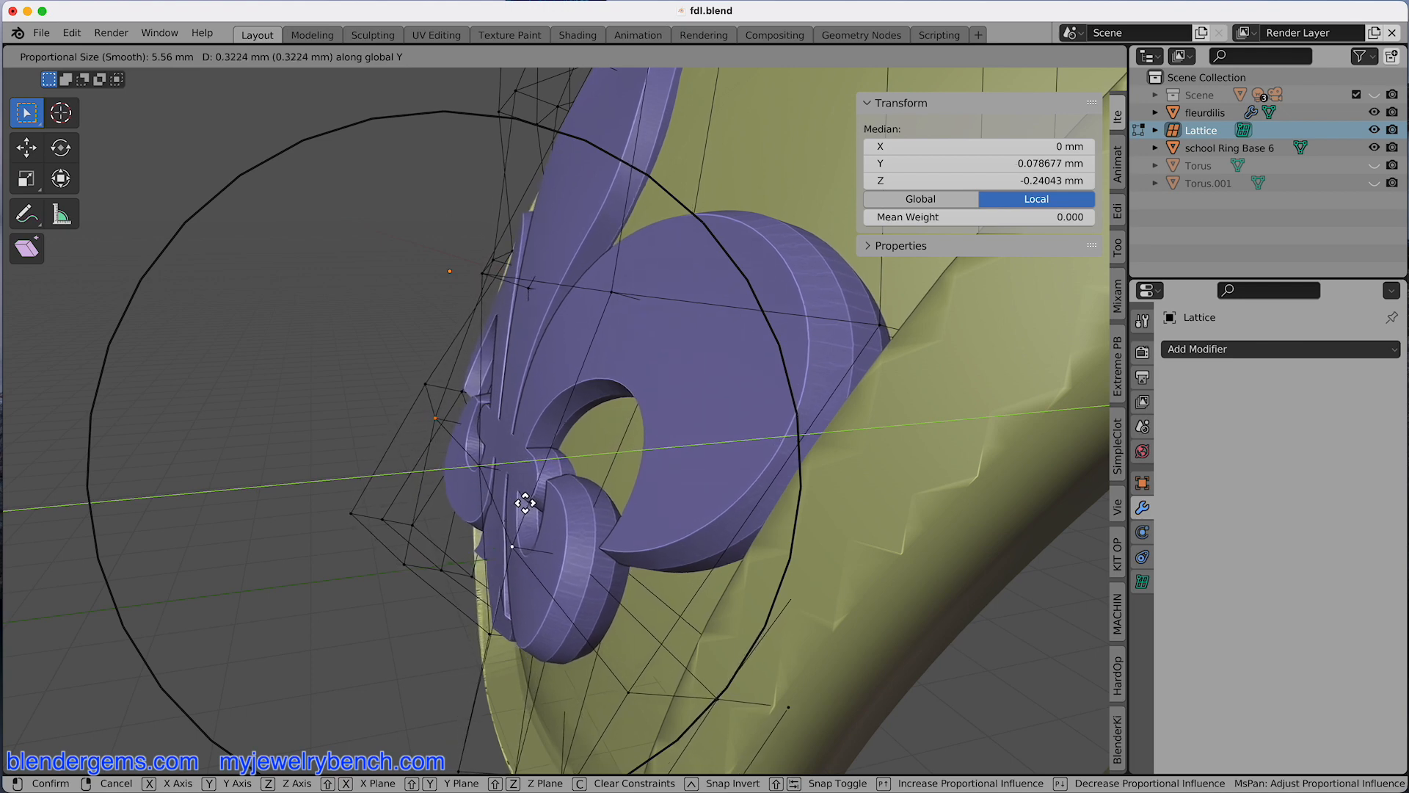
mouse_move(521, 503)
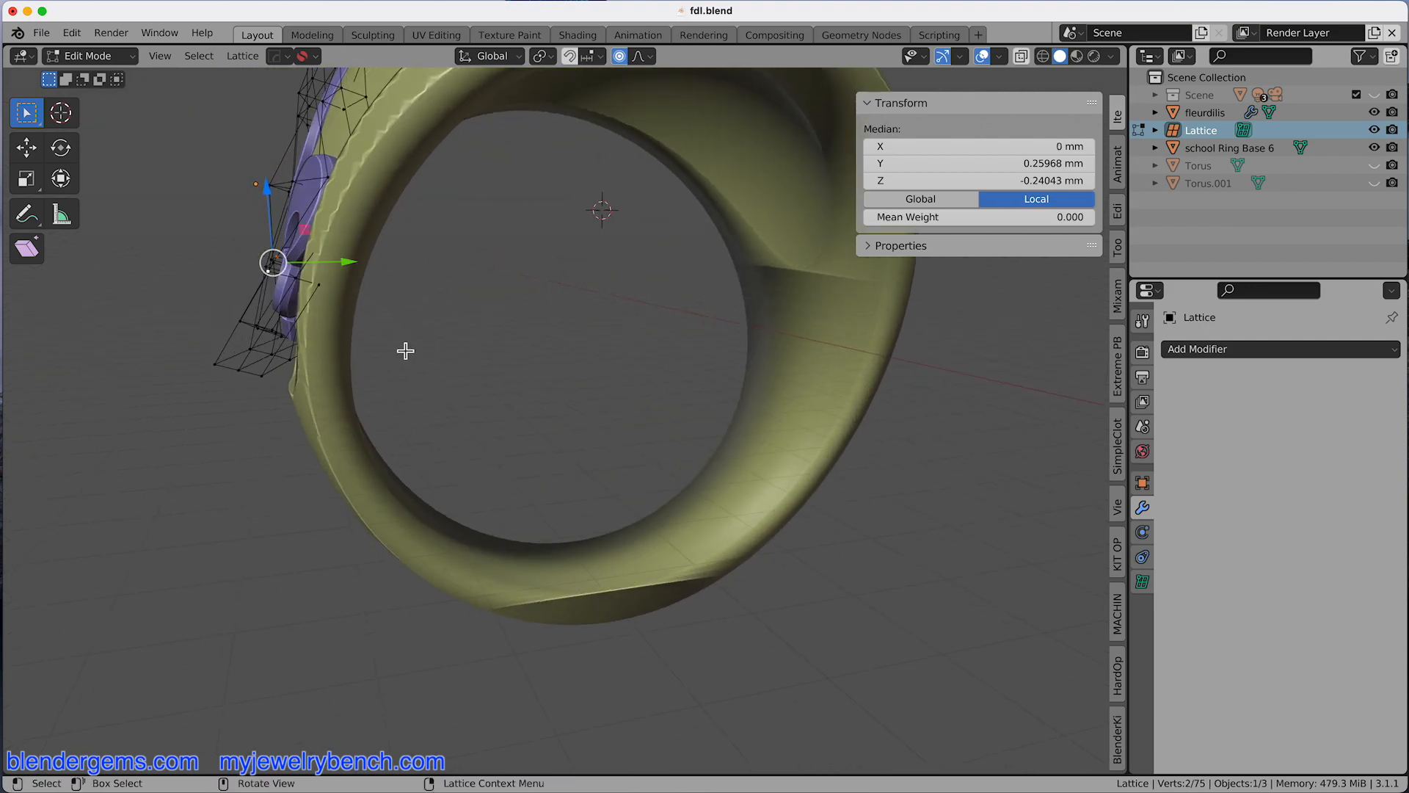
key(g)
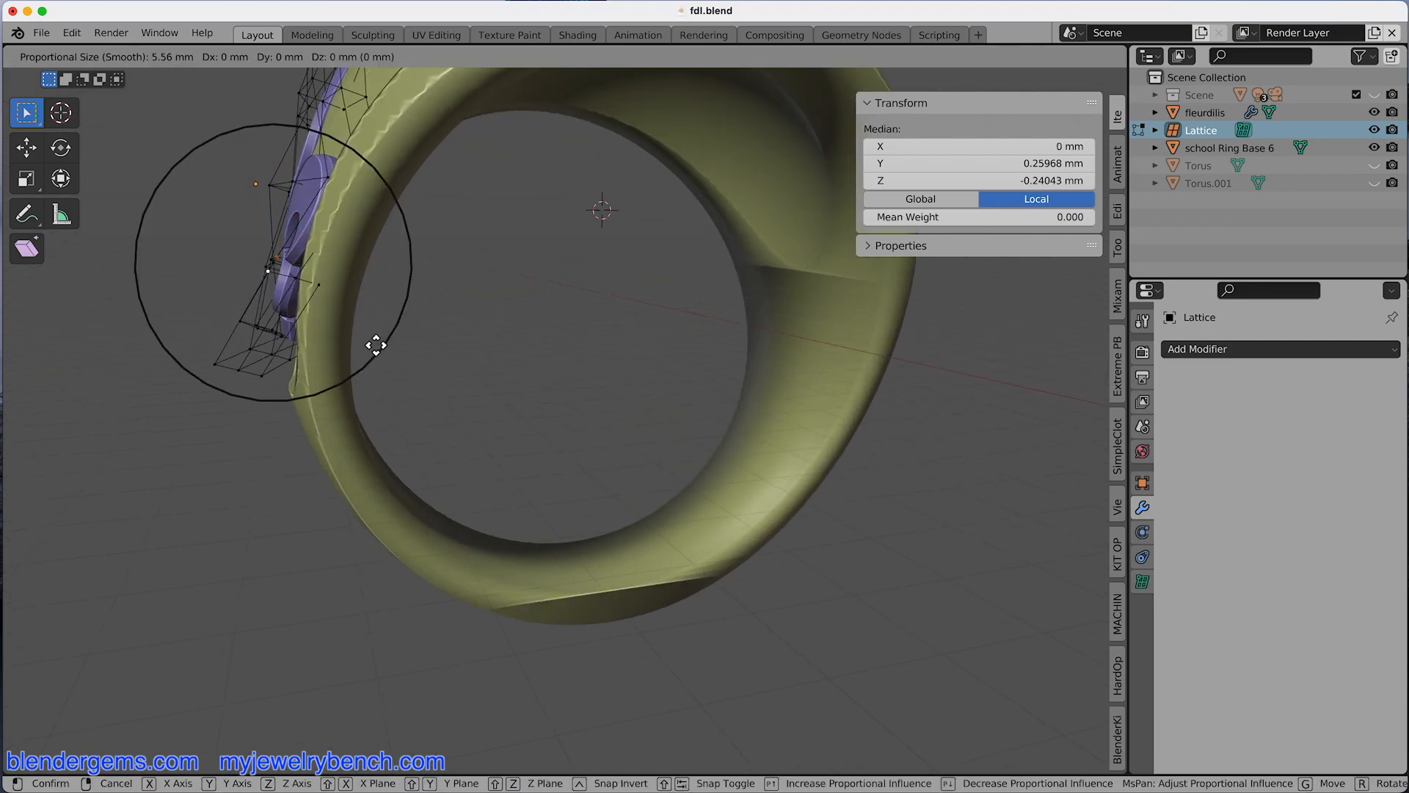
mouse_move(412, 360)
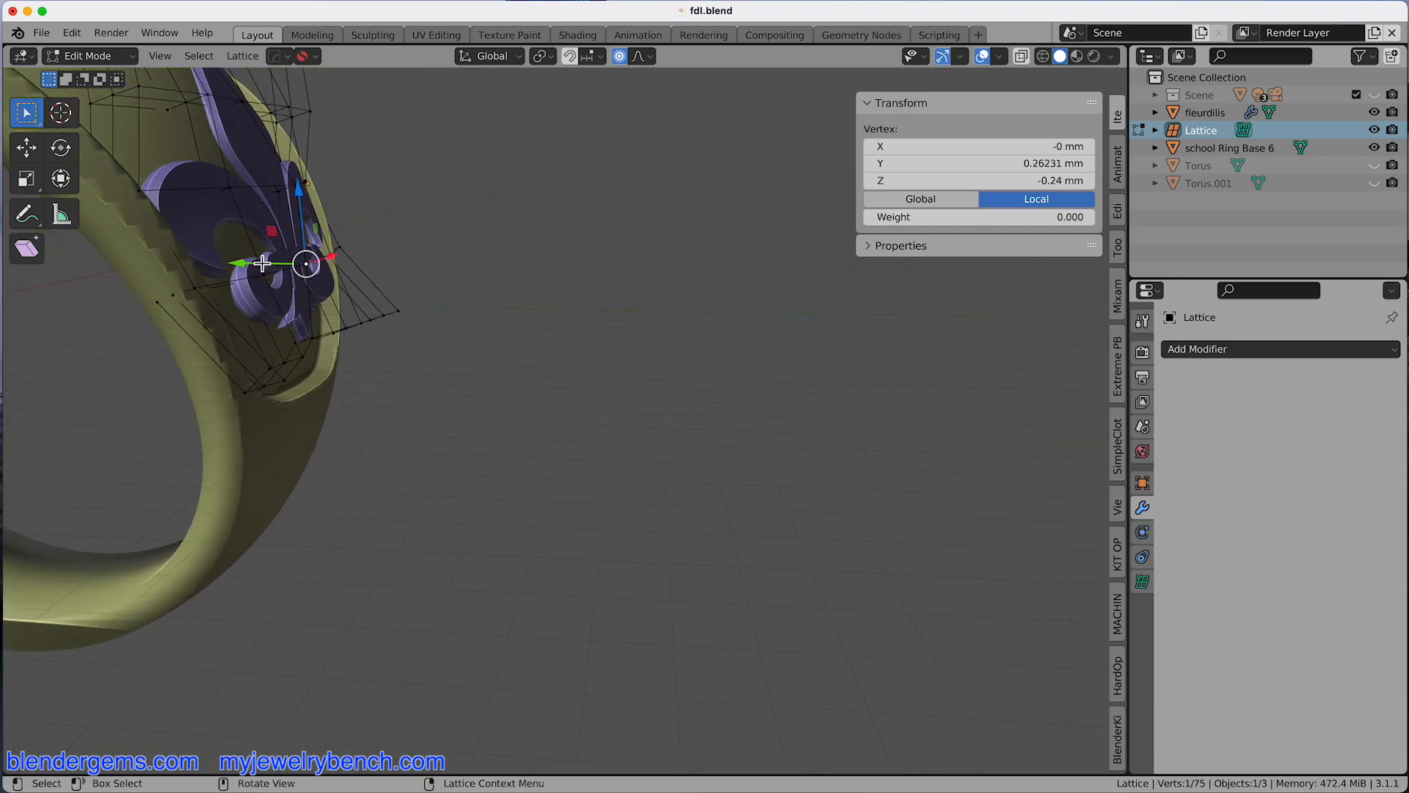
key(g)
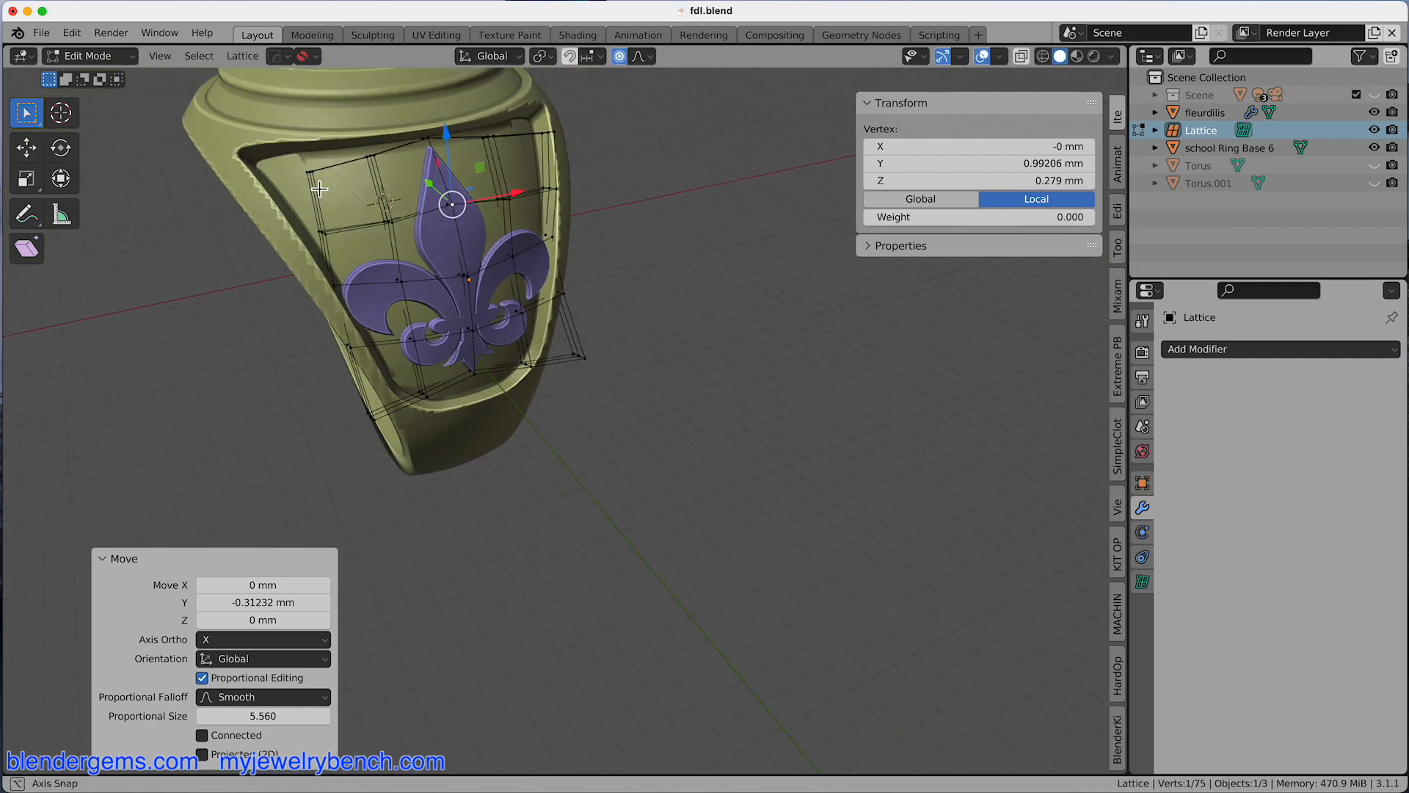
key(Tab)
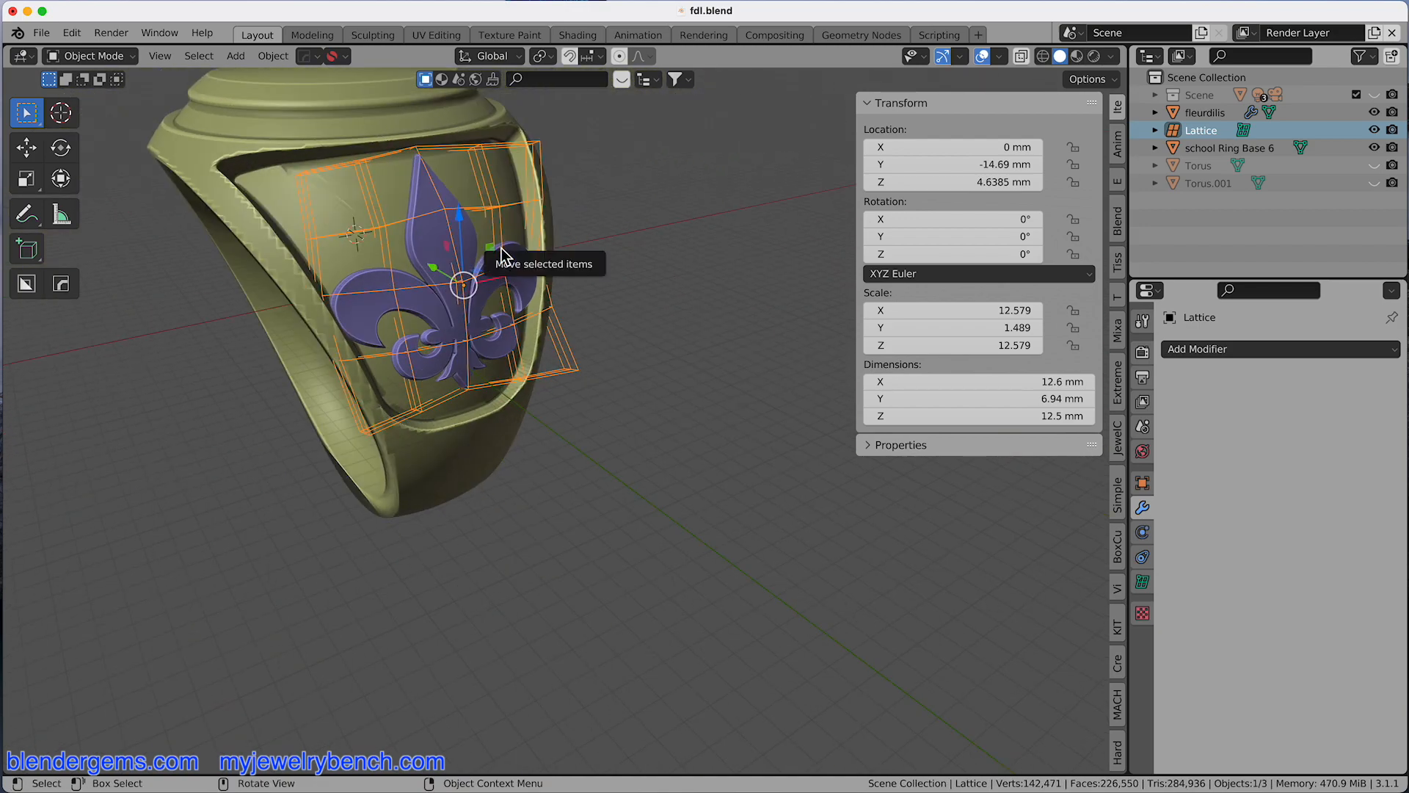
mouse_move(432, 315)
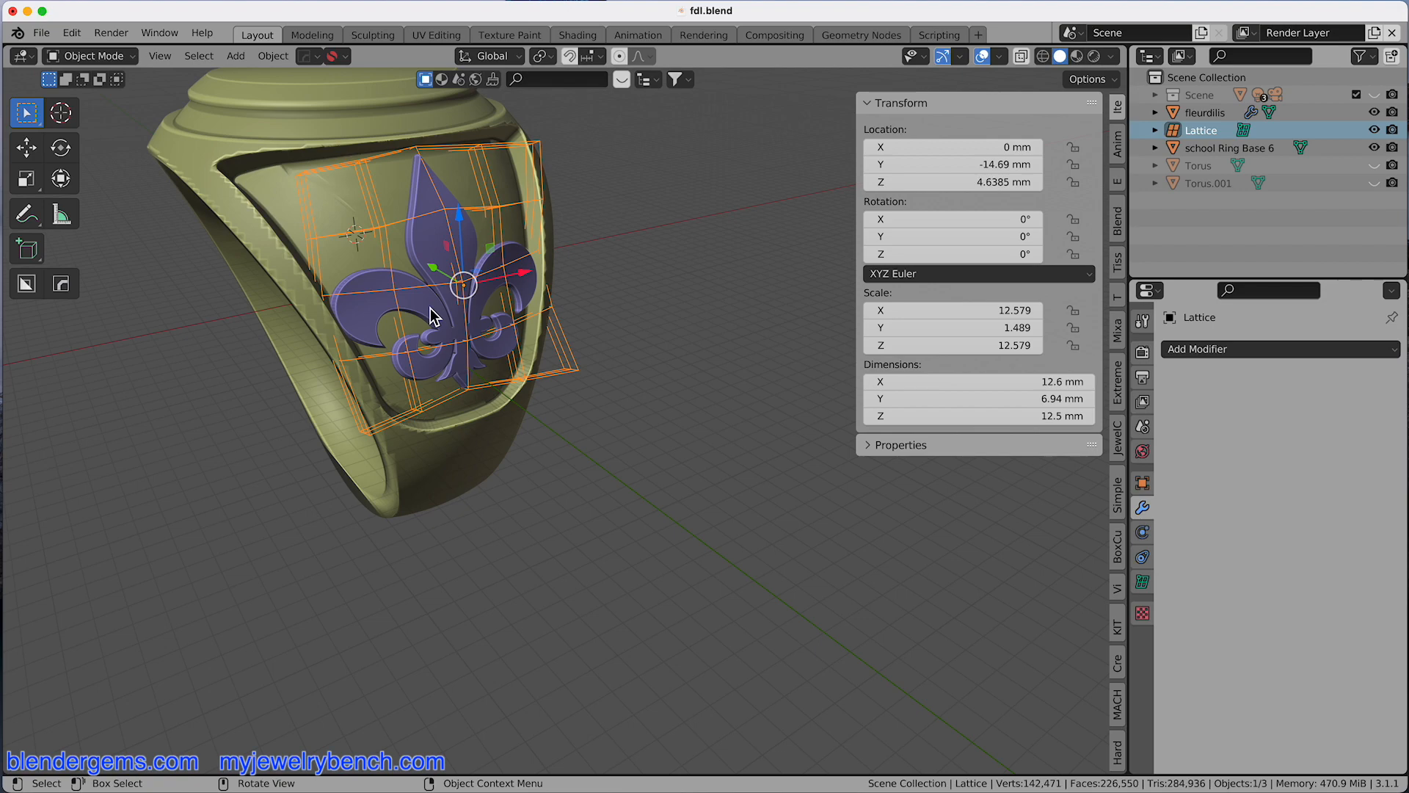
Orbit to face the ring's side and check the fleur-de-lis sits centred in the panel.
drag(431, 315, 377, 296)
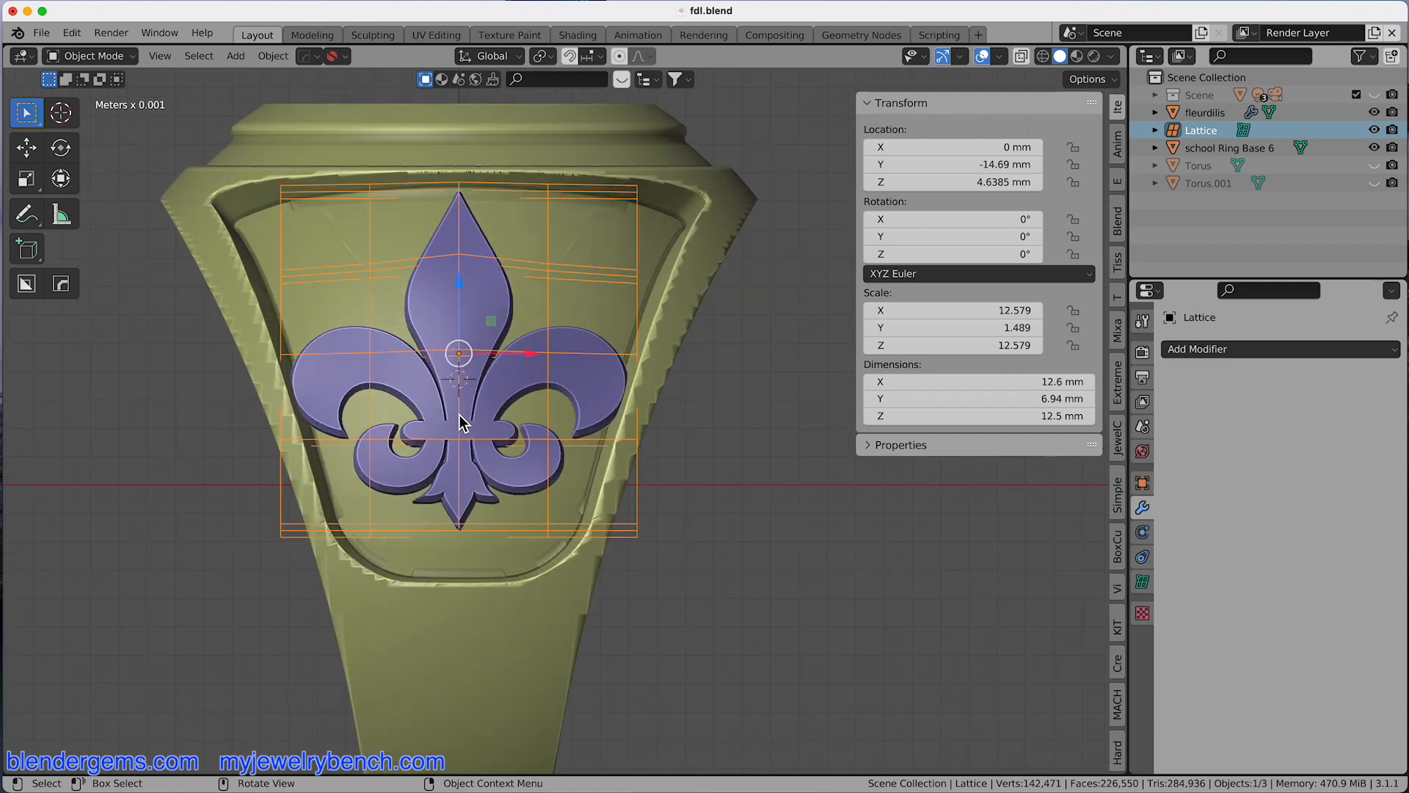
key(s)
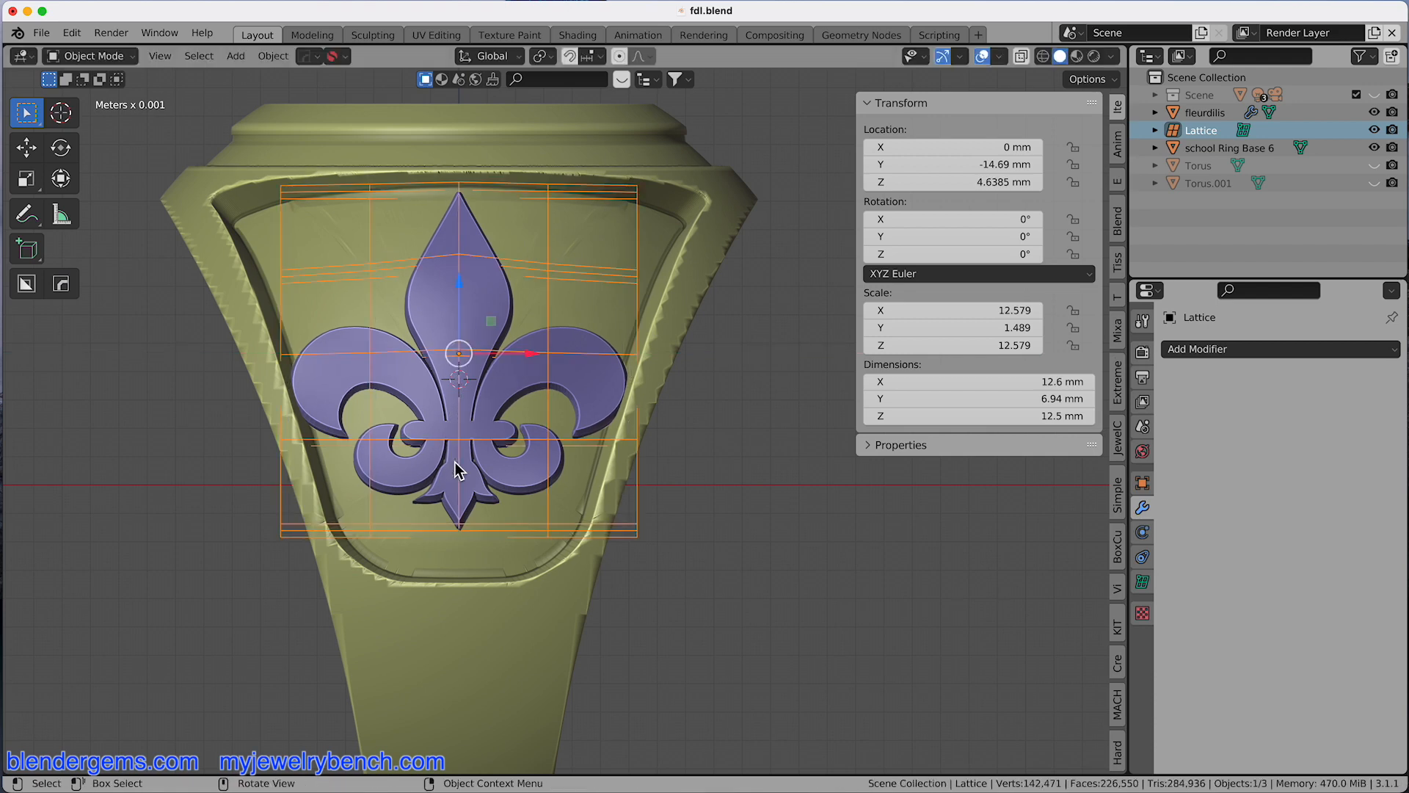
key(Tab)
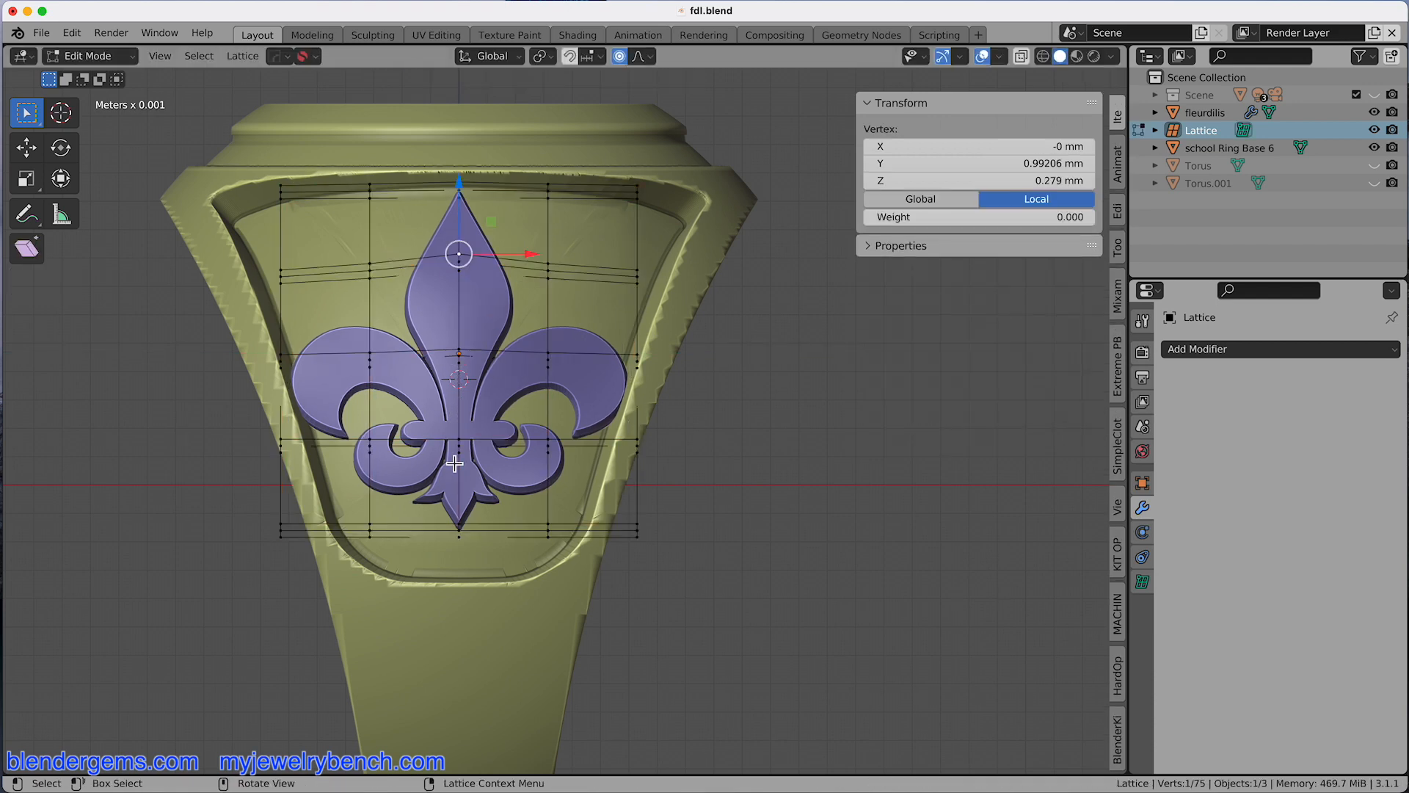
Scale all lattice points by 0.875 along X, making the fleur-de-lis about 11 mm wide.
key(a)
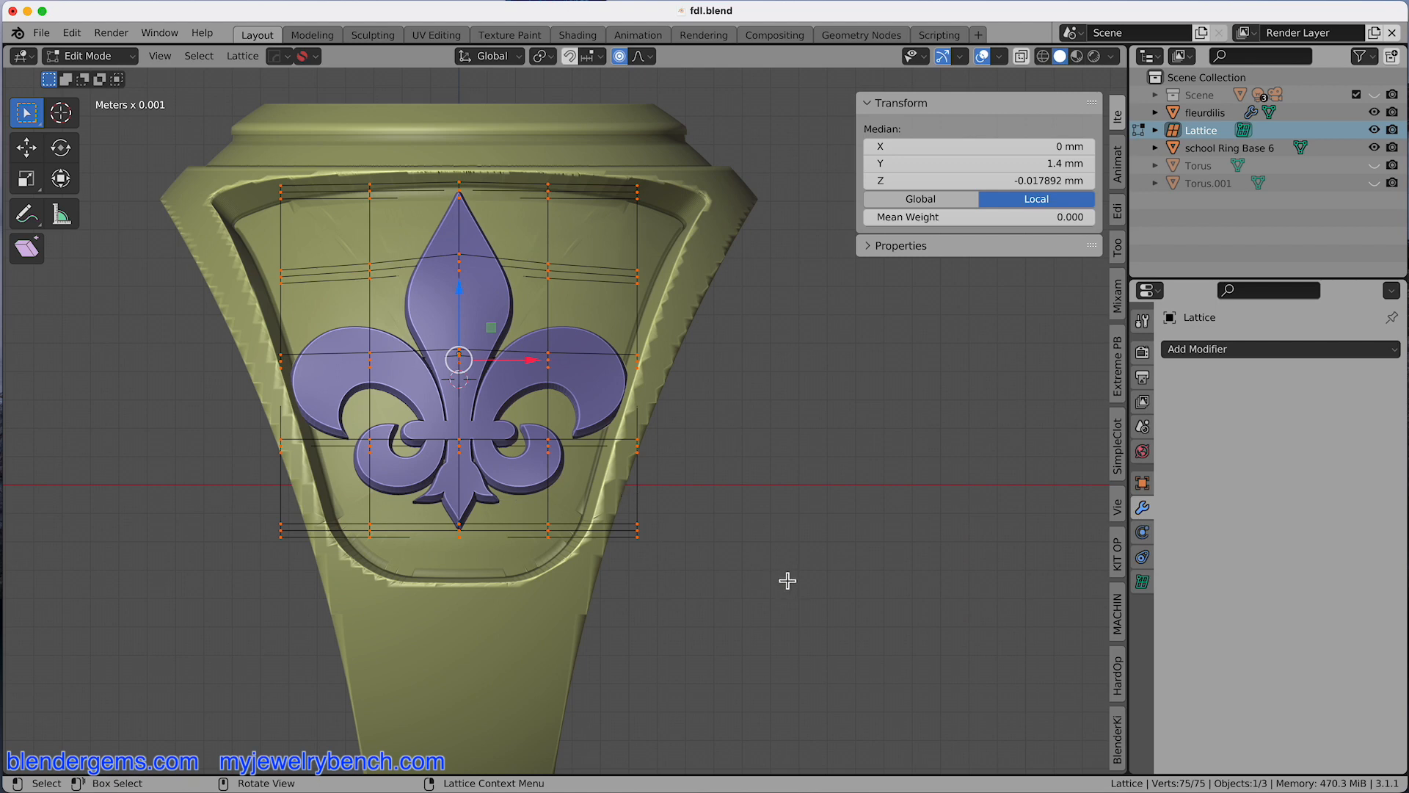
key(s)
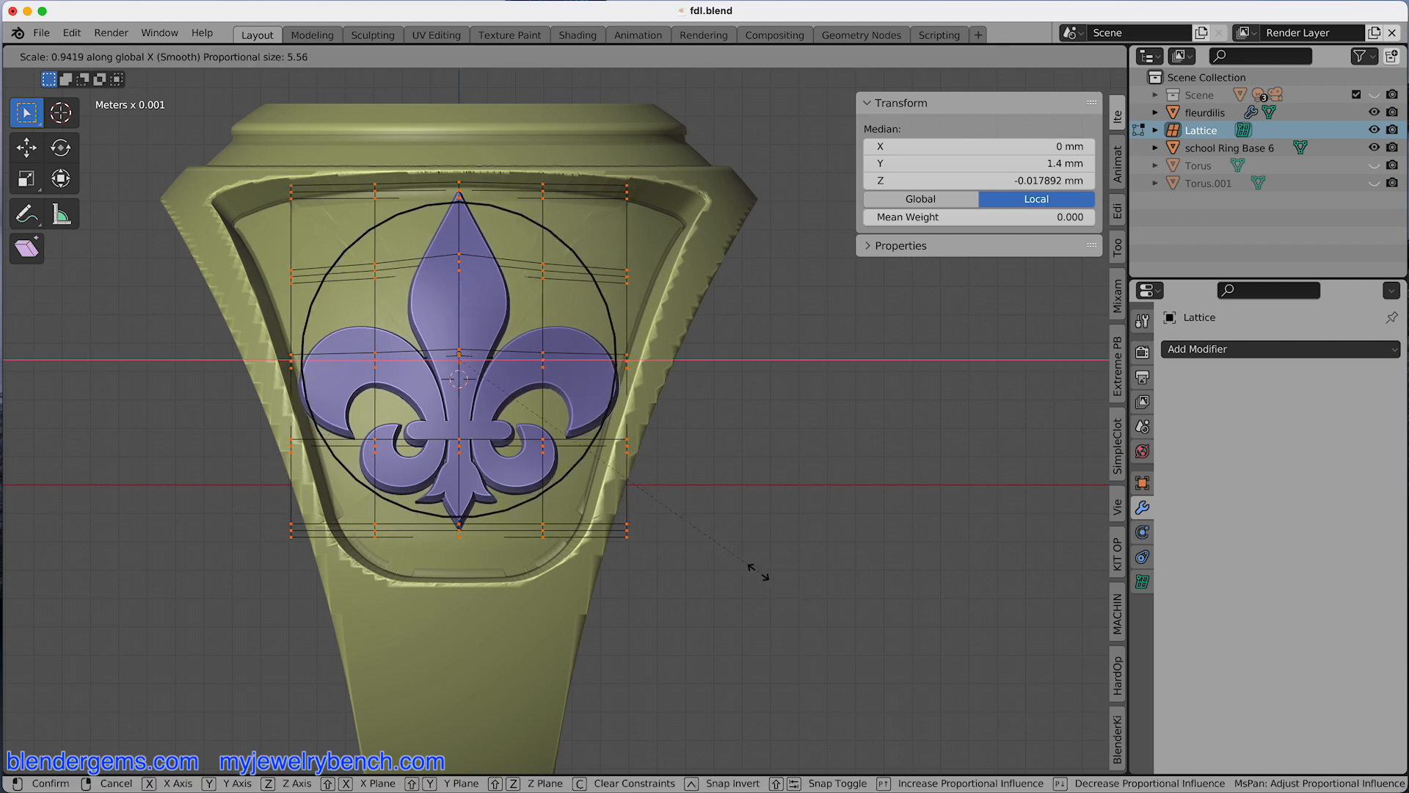
mouse_move(736, 570)
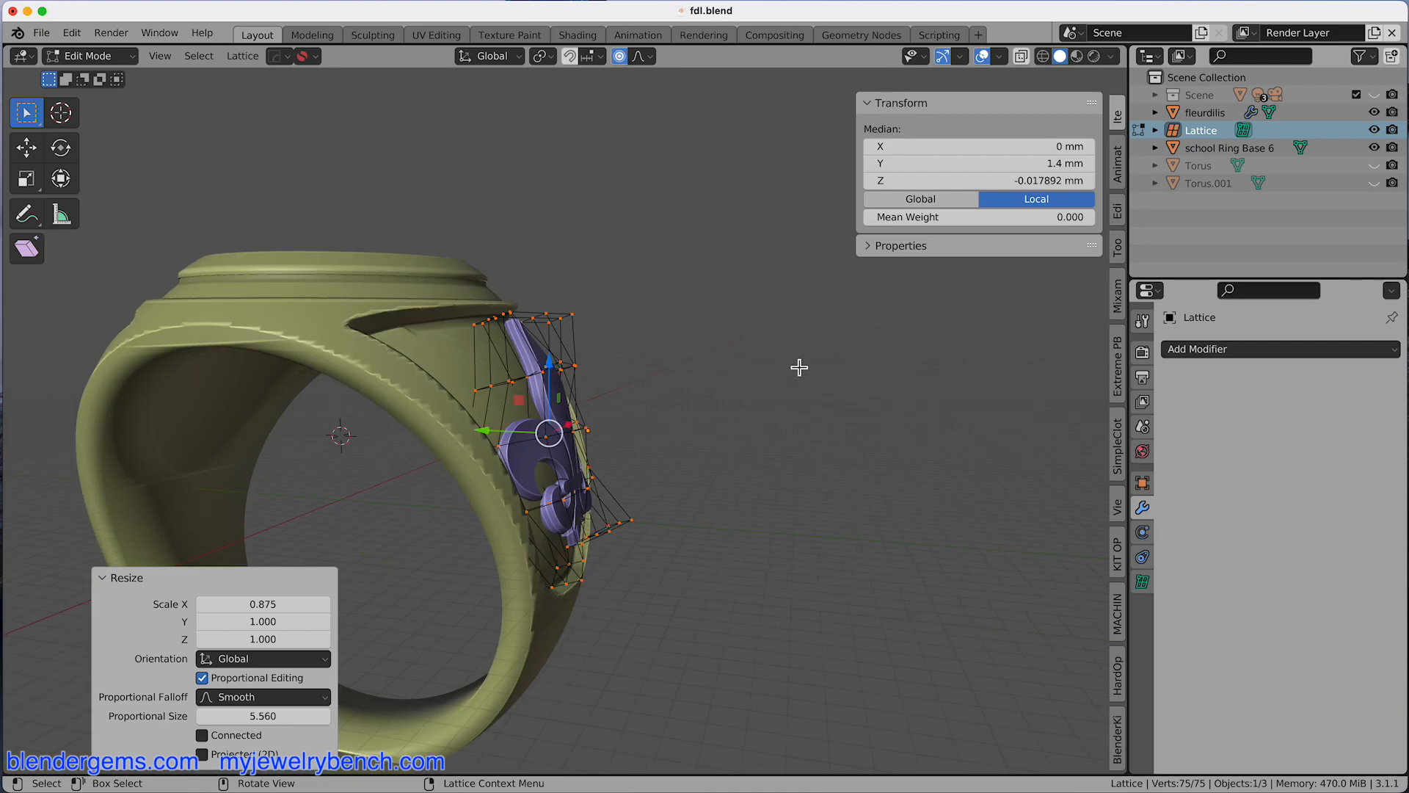
key(Tab)
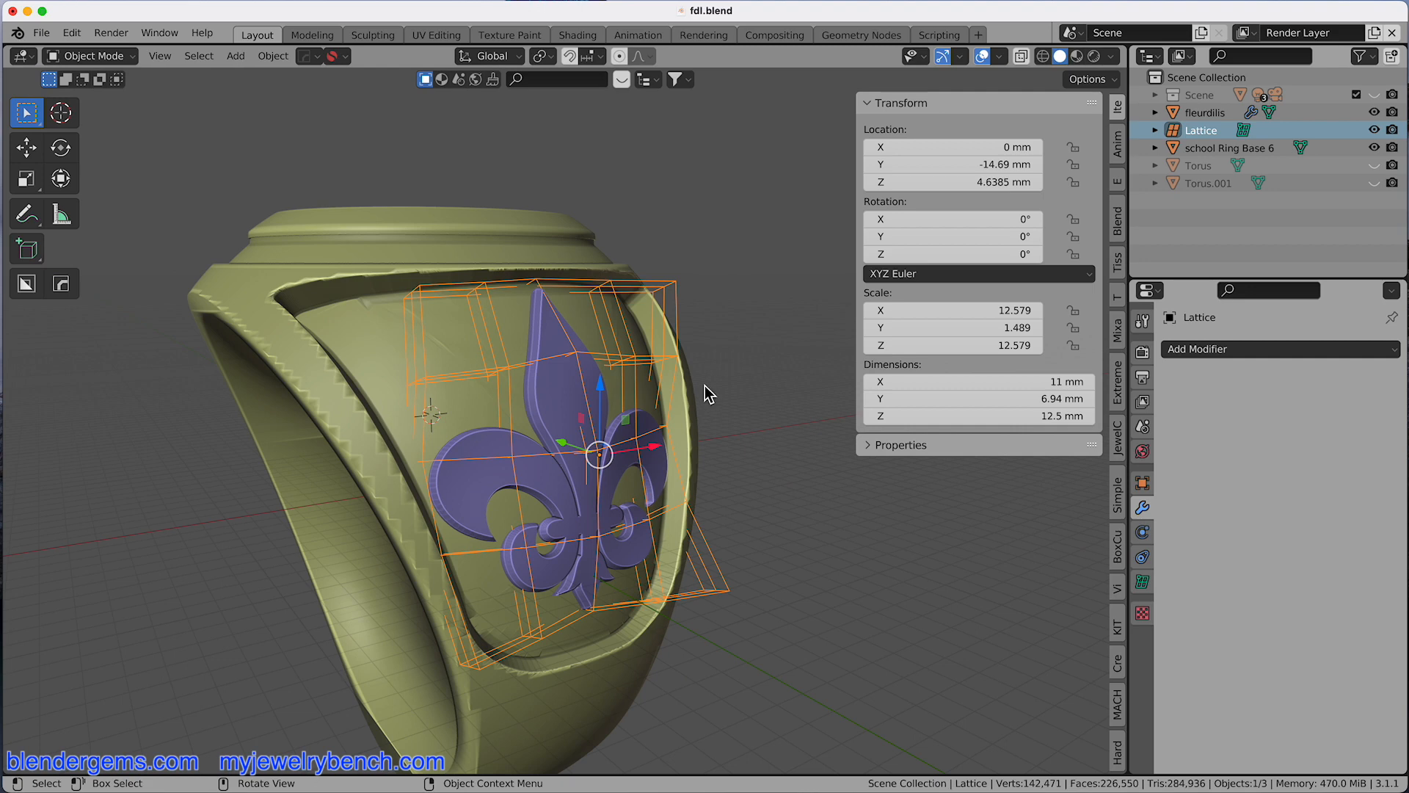
Select the fleurdilis object and apply its Lattice modifier.
click(1204, 111)
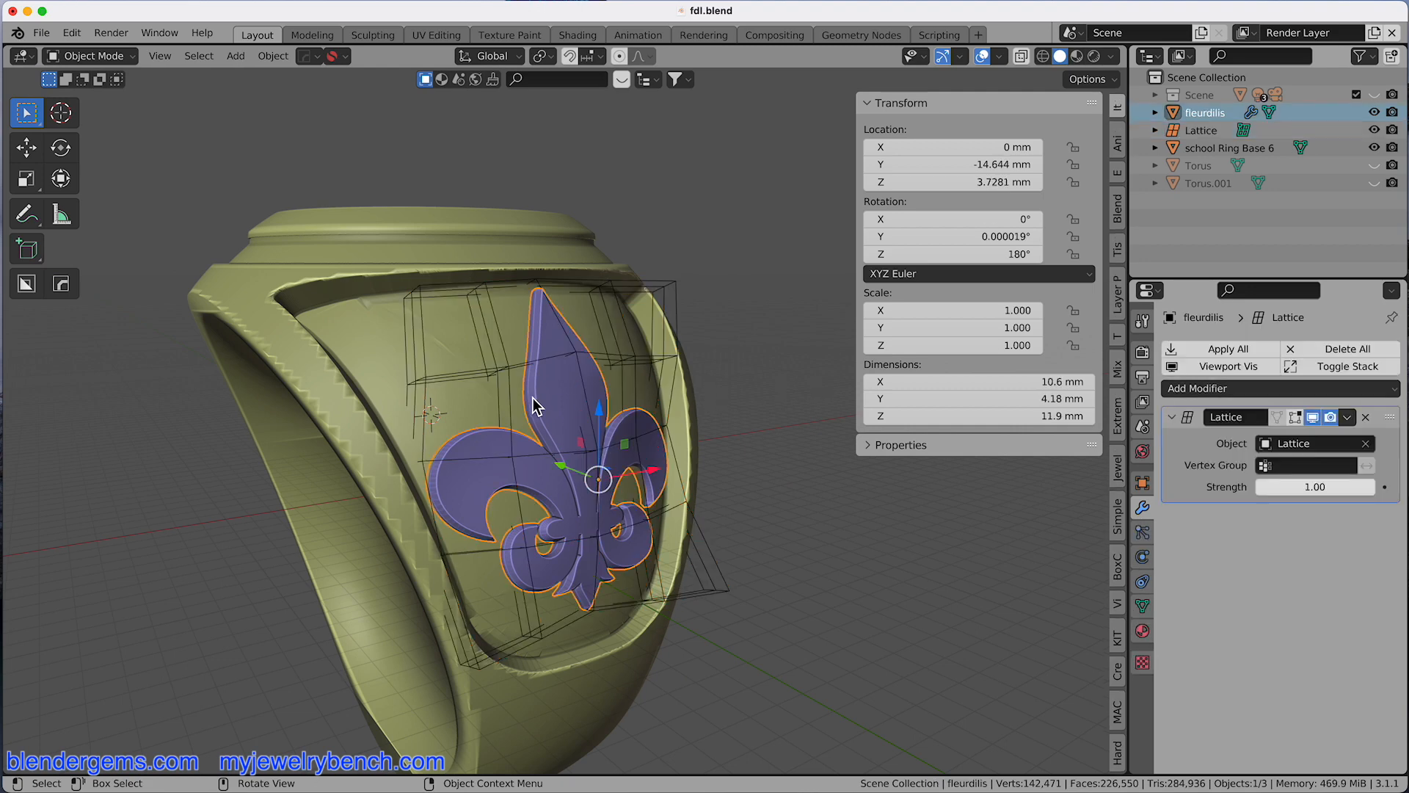
click(1218, 348)
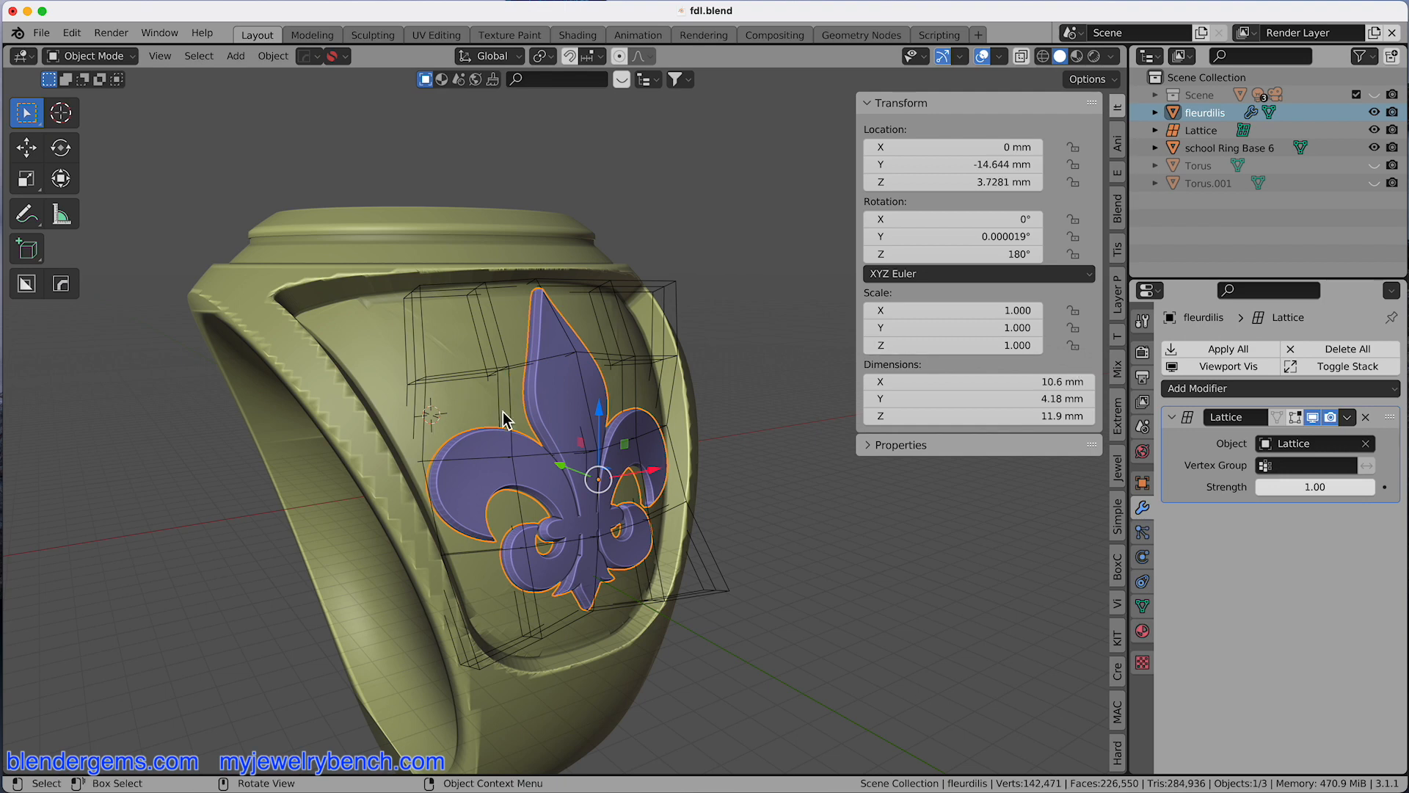
mouse_move(517, 357)
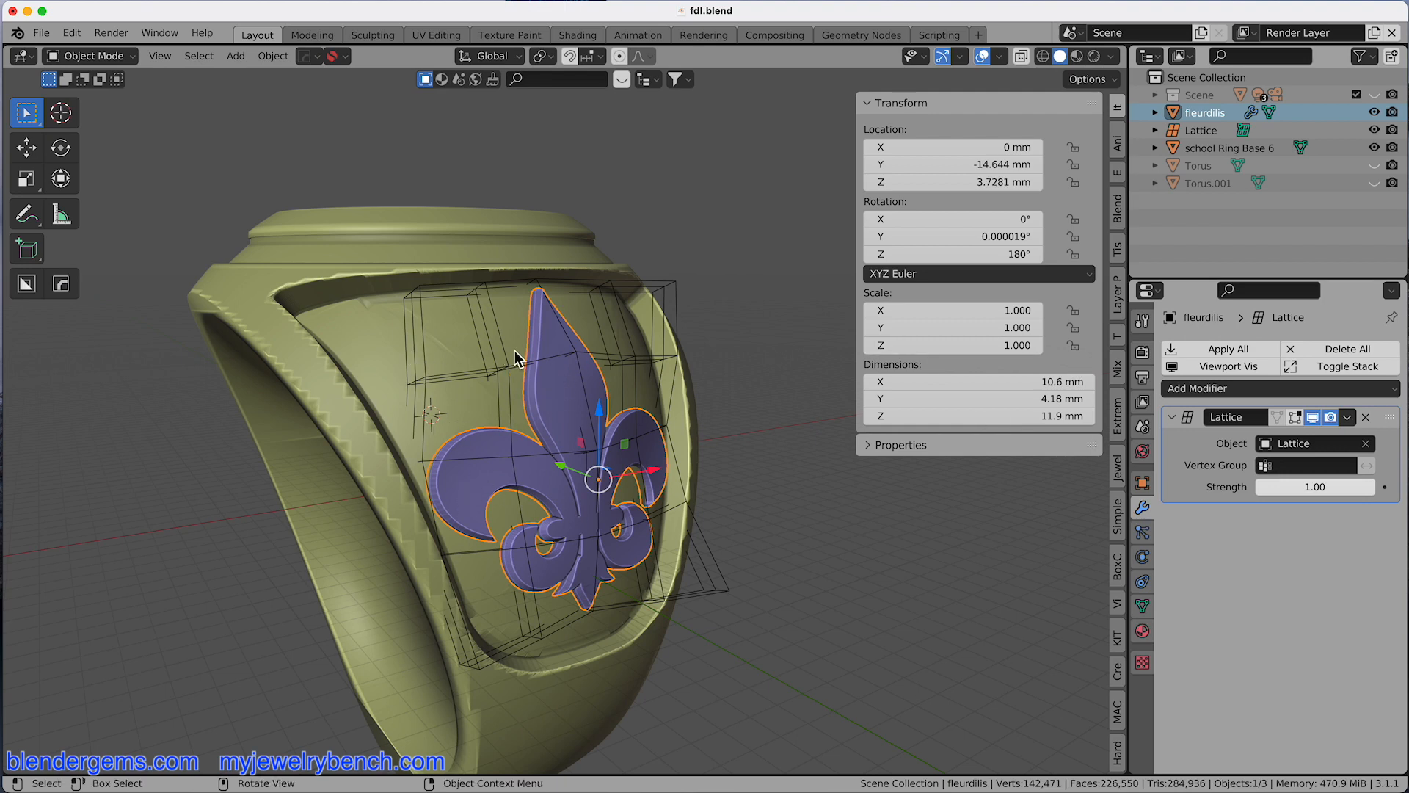
click(1347, 417)
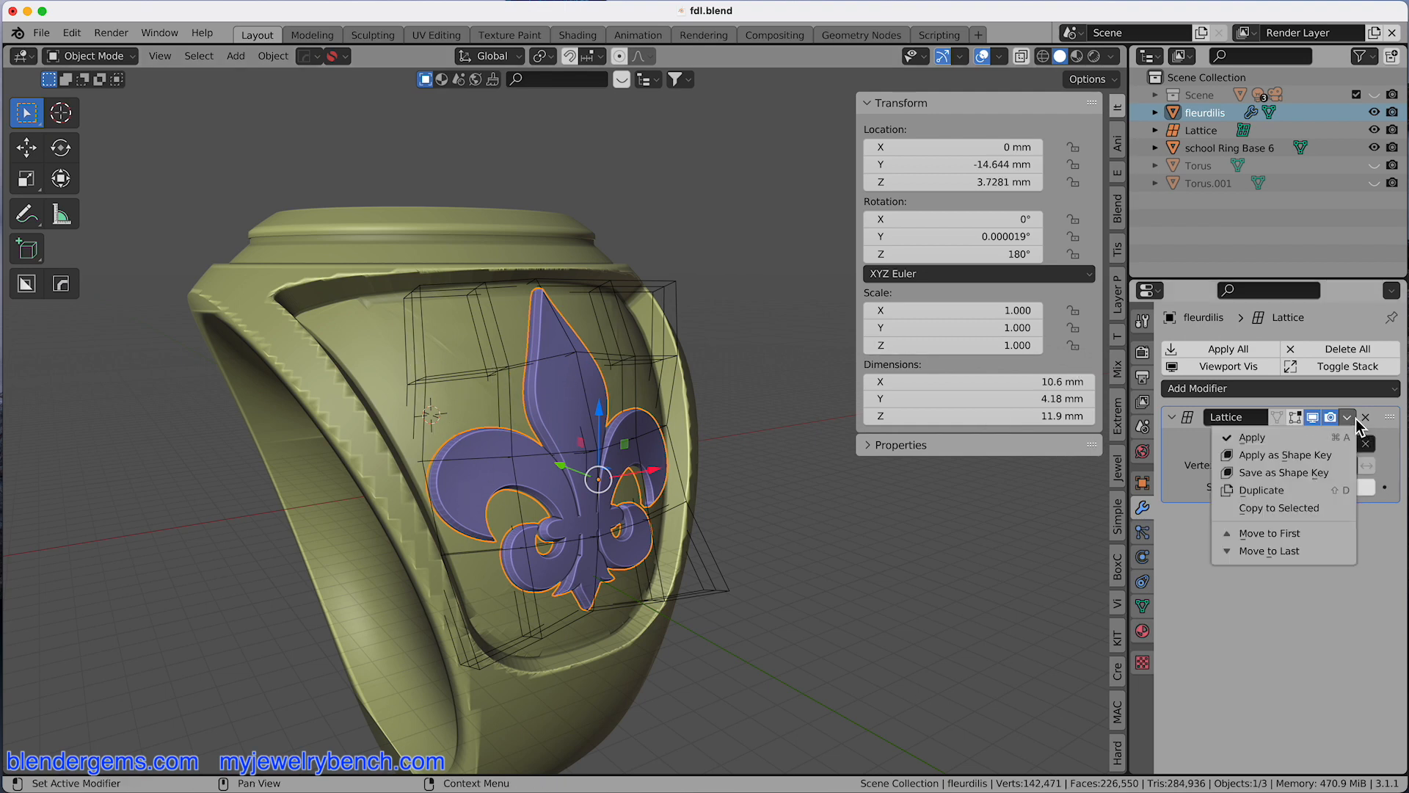
click(1250, 437)
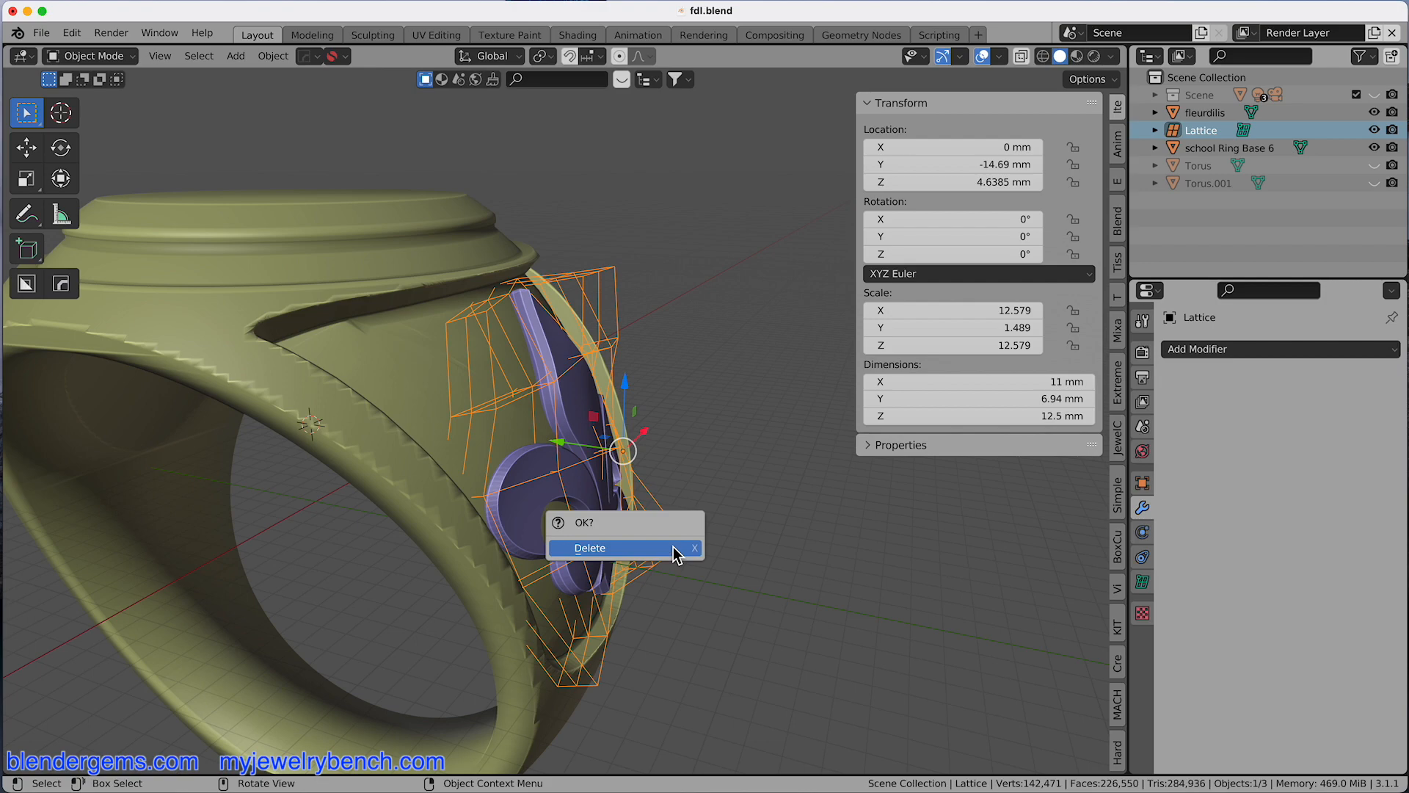
Confirm deleting the lattice object.
click(589, 548)
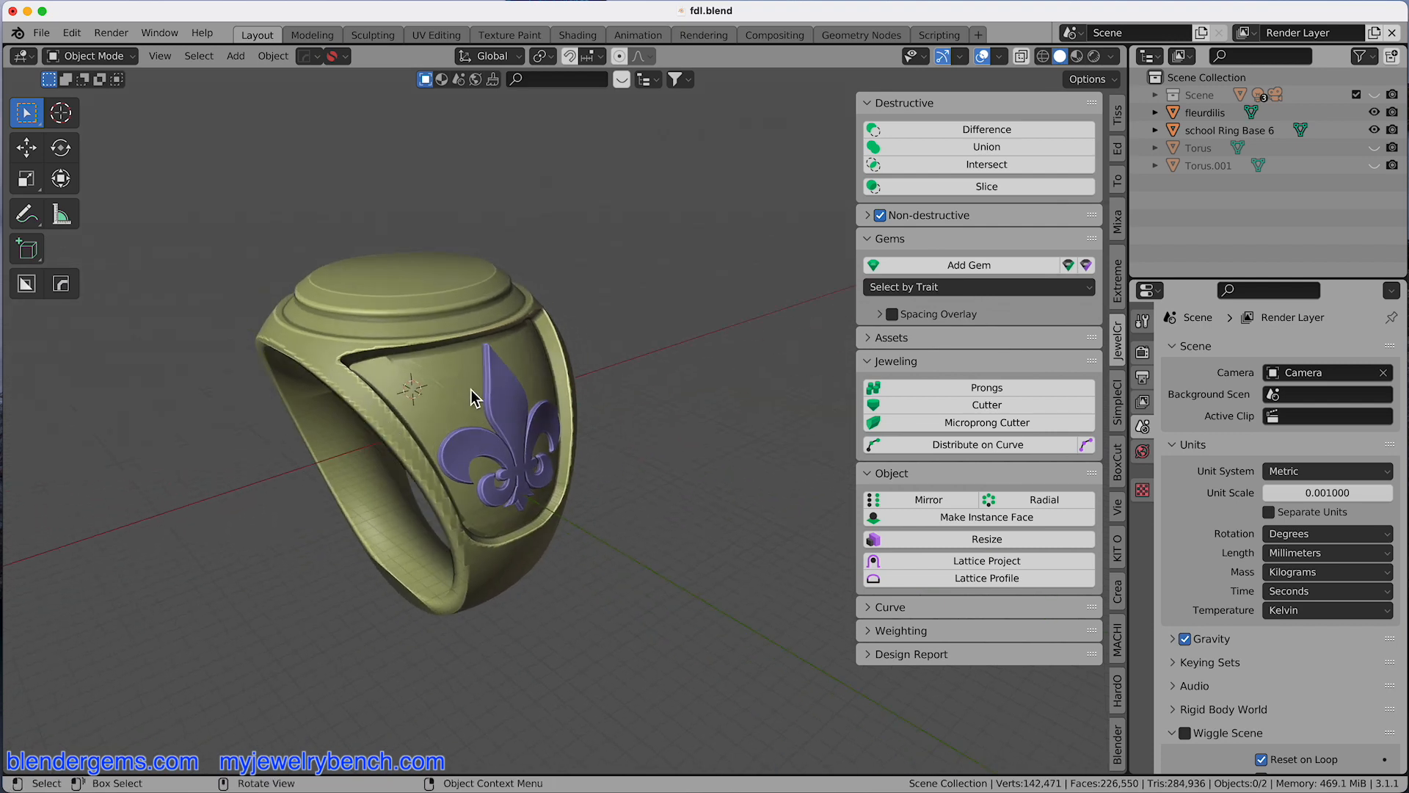
mouse_move(485, 355)
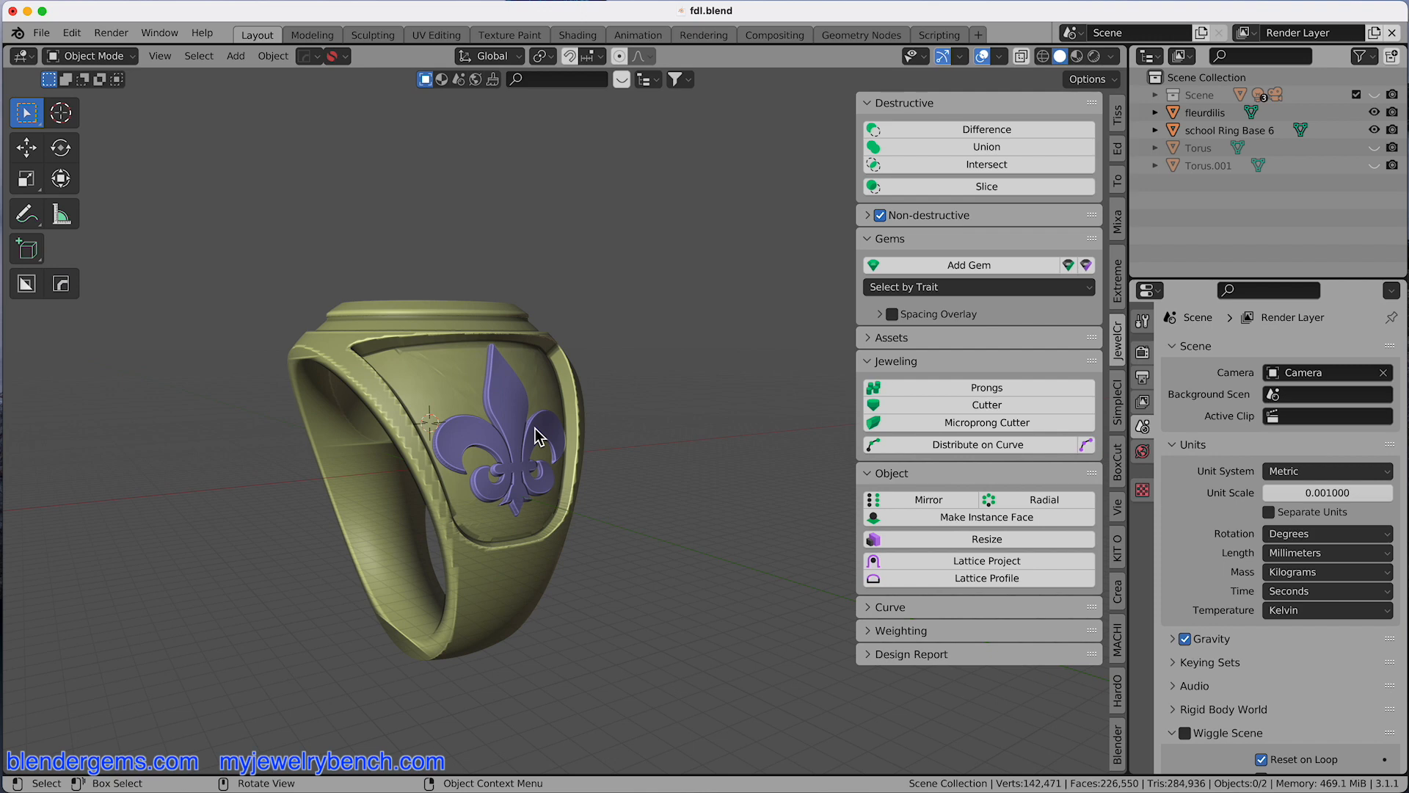
mouse_move(475, 476)
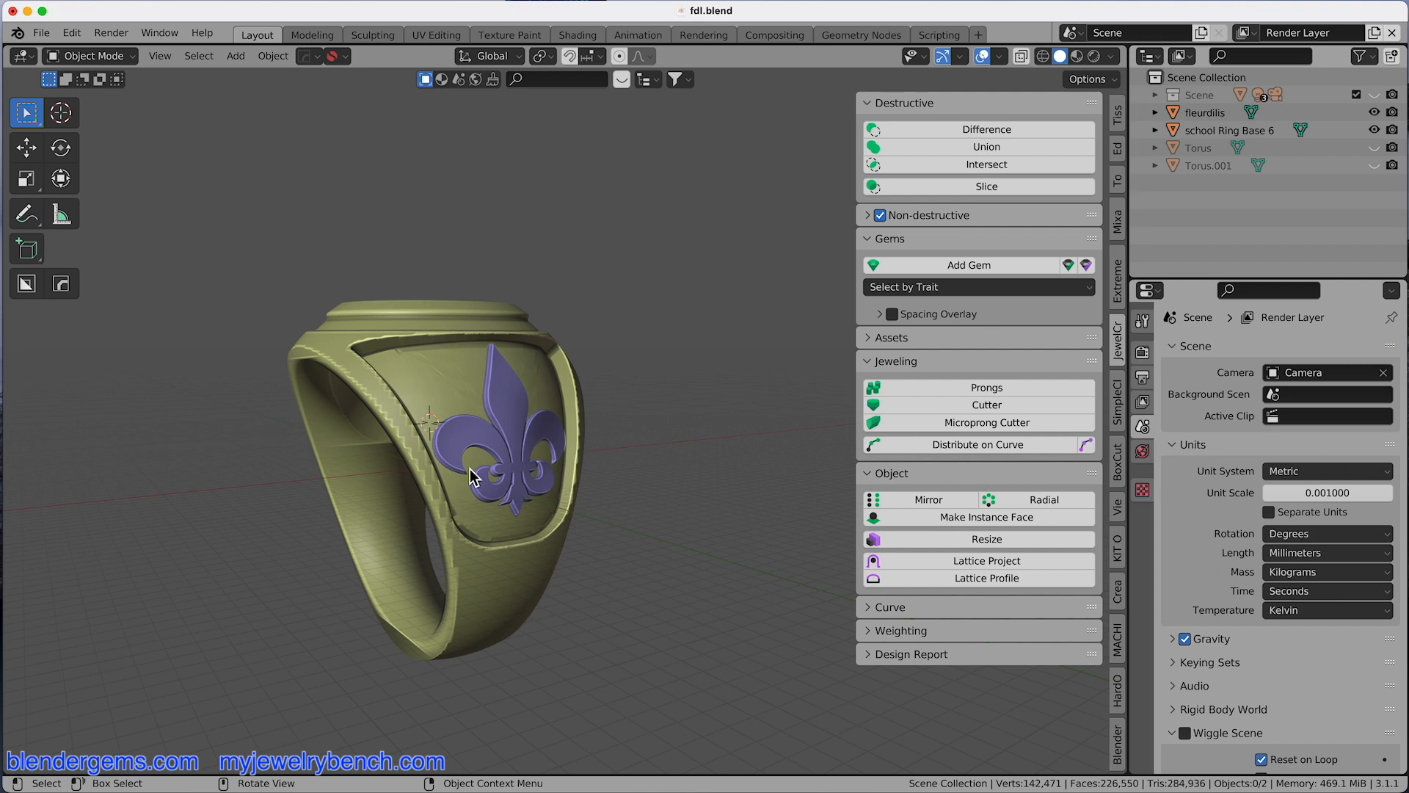
mouse_move(452, 423)
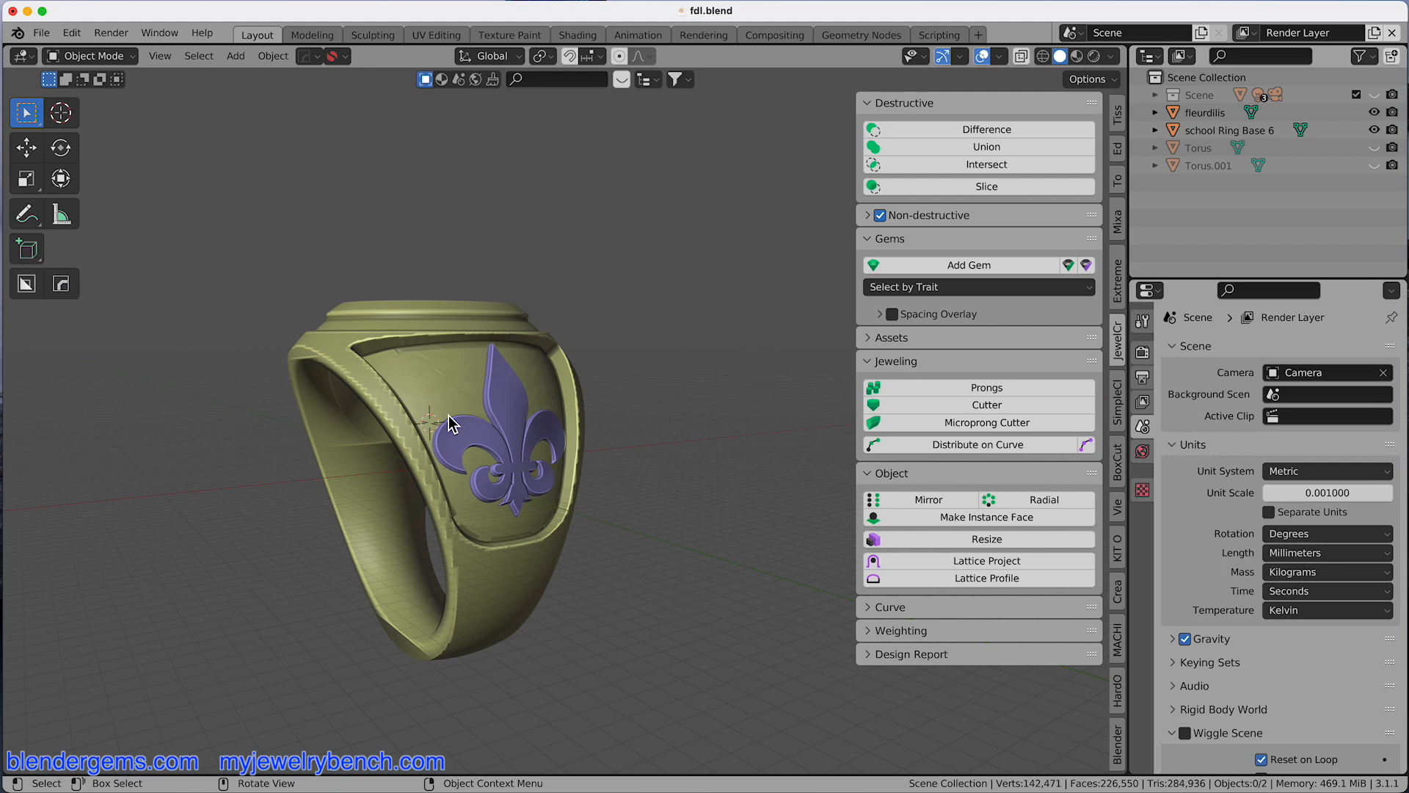
mouse_move(481, 555)
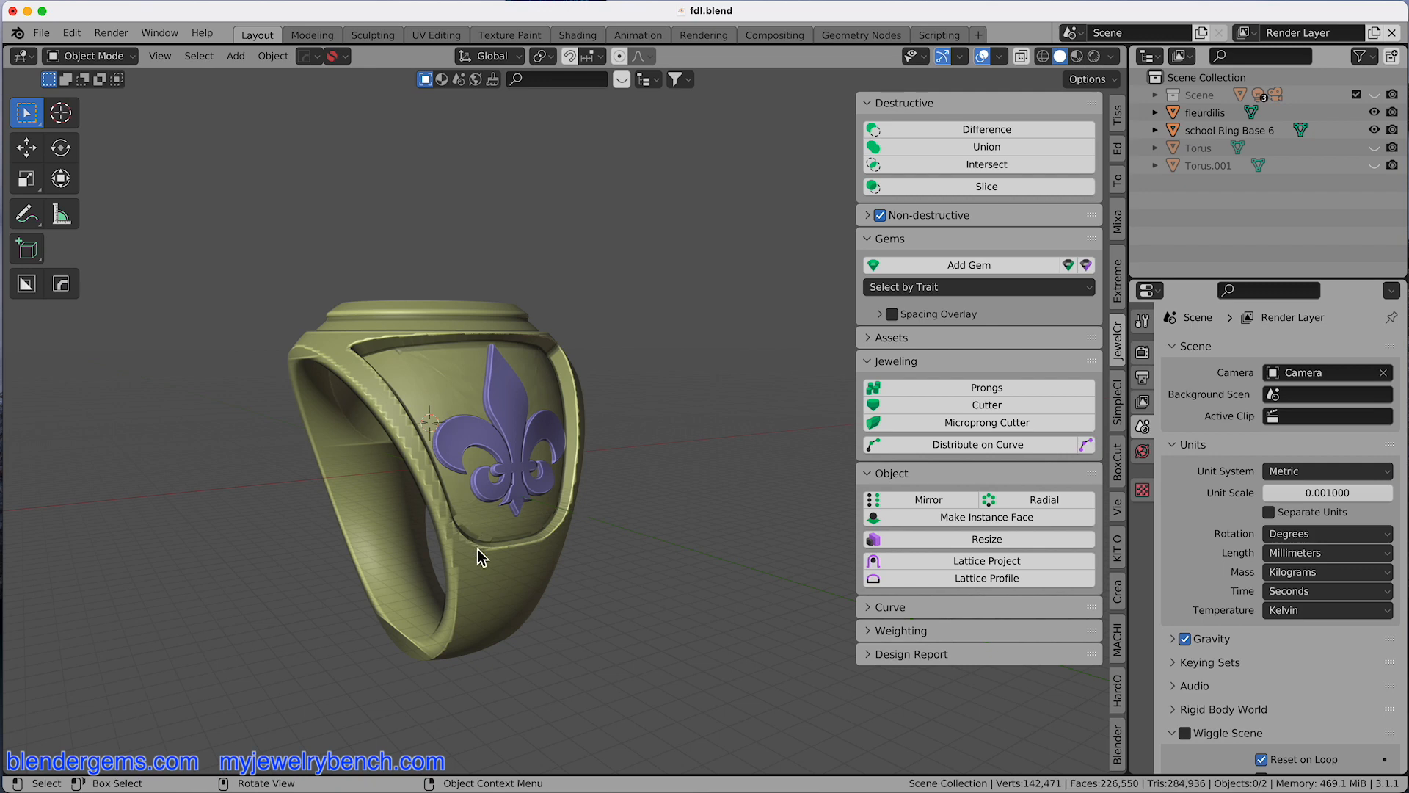
mouse_move(368, 409)
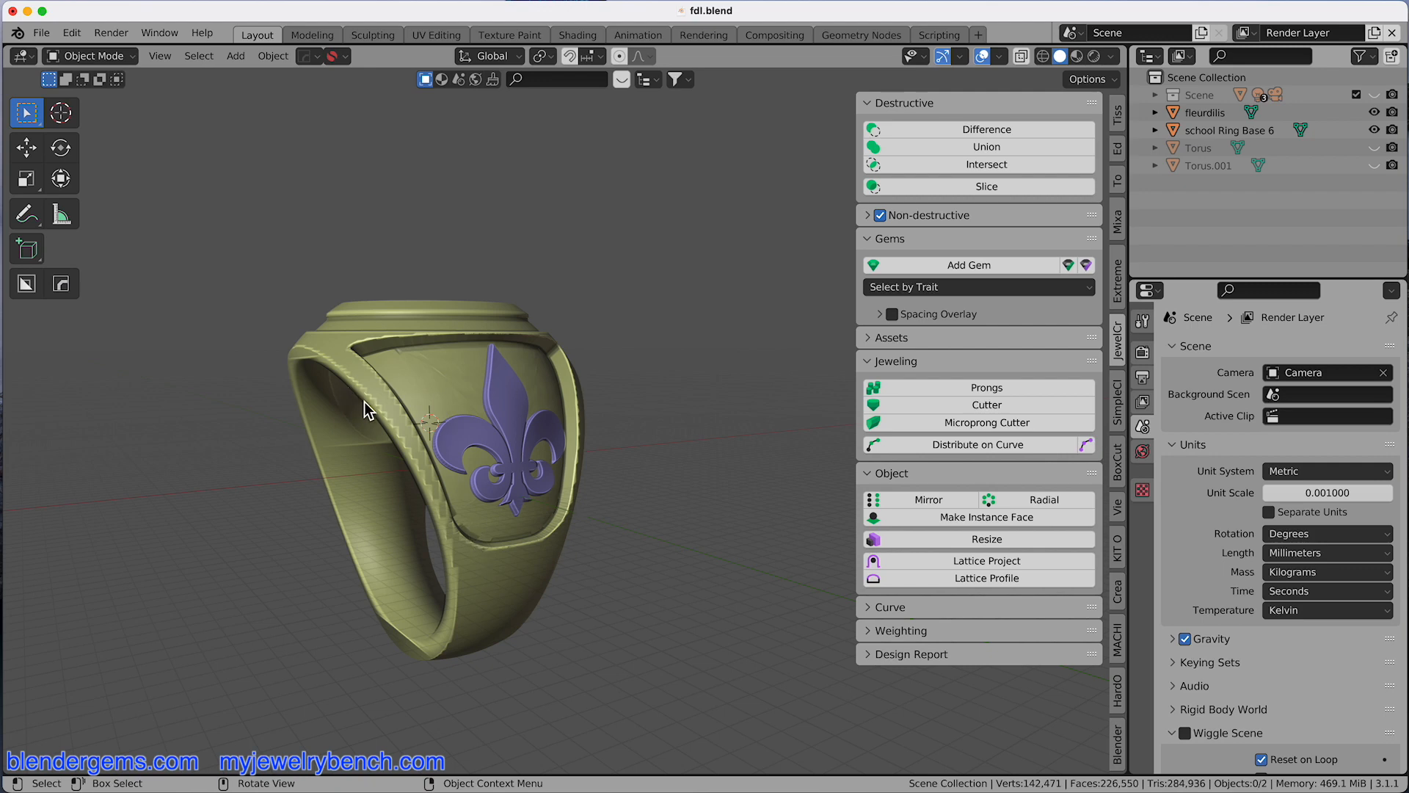
mouse_move(423, 485)
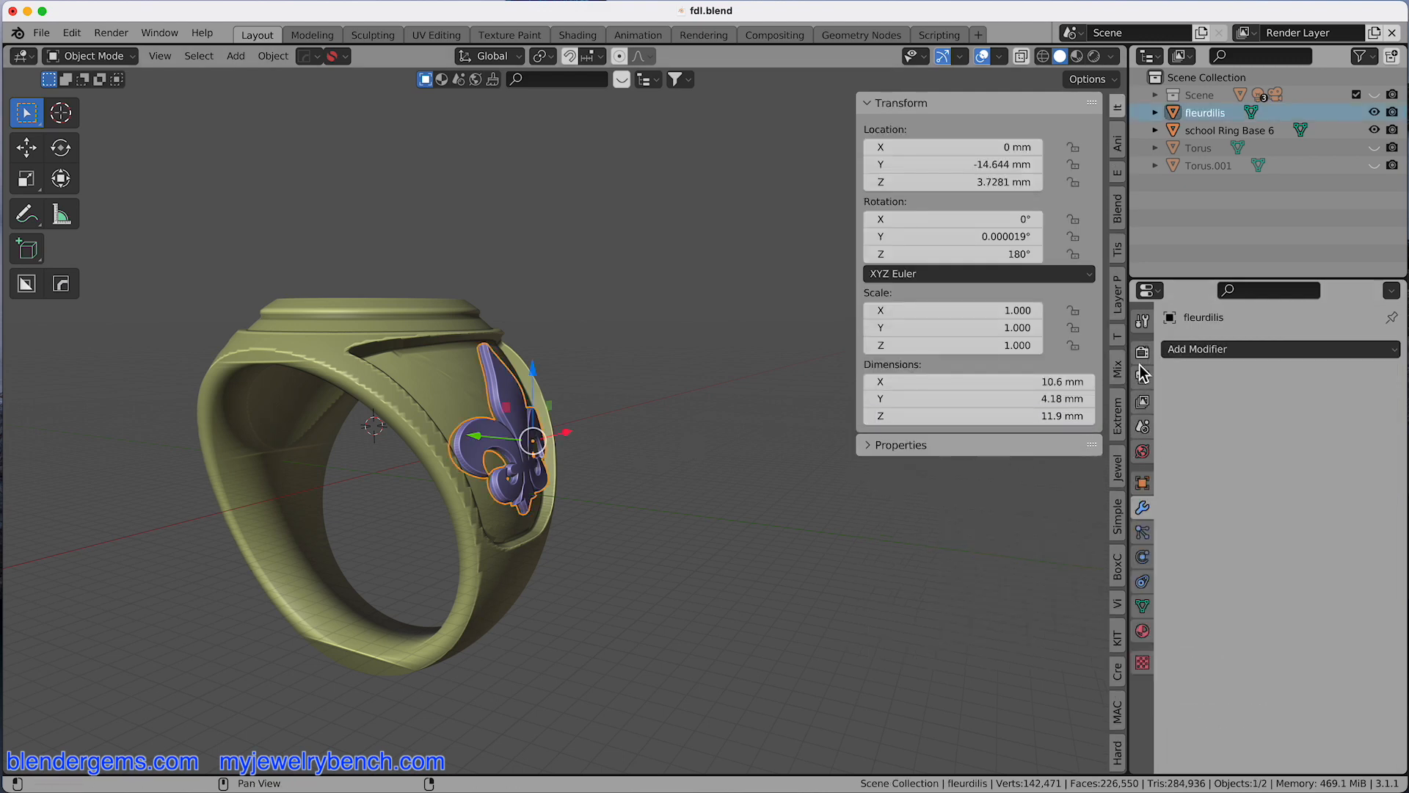
click(1196, 349)
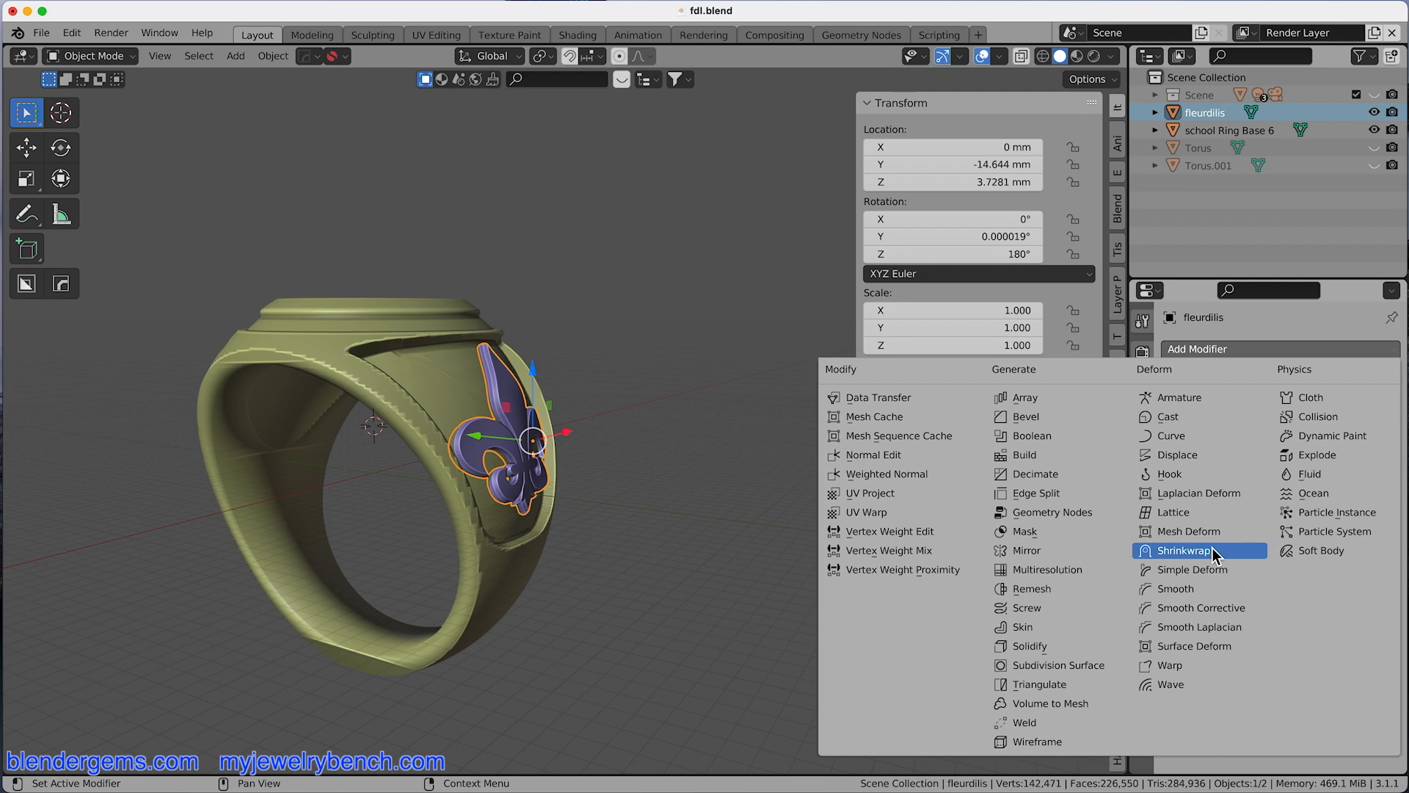
mouse_move(1193, 608)
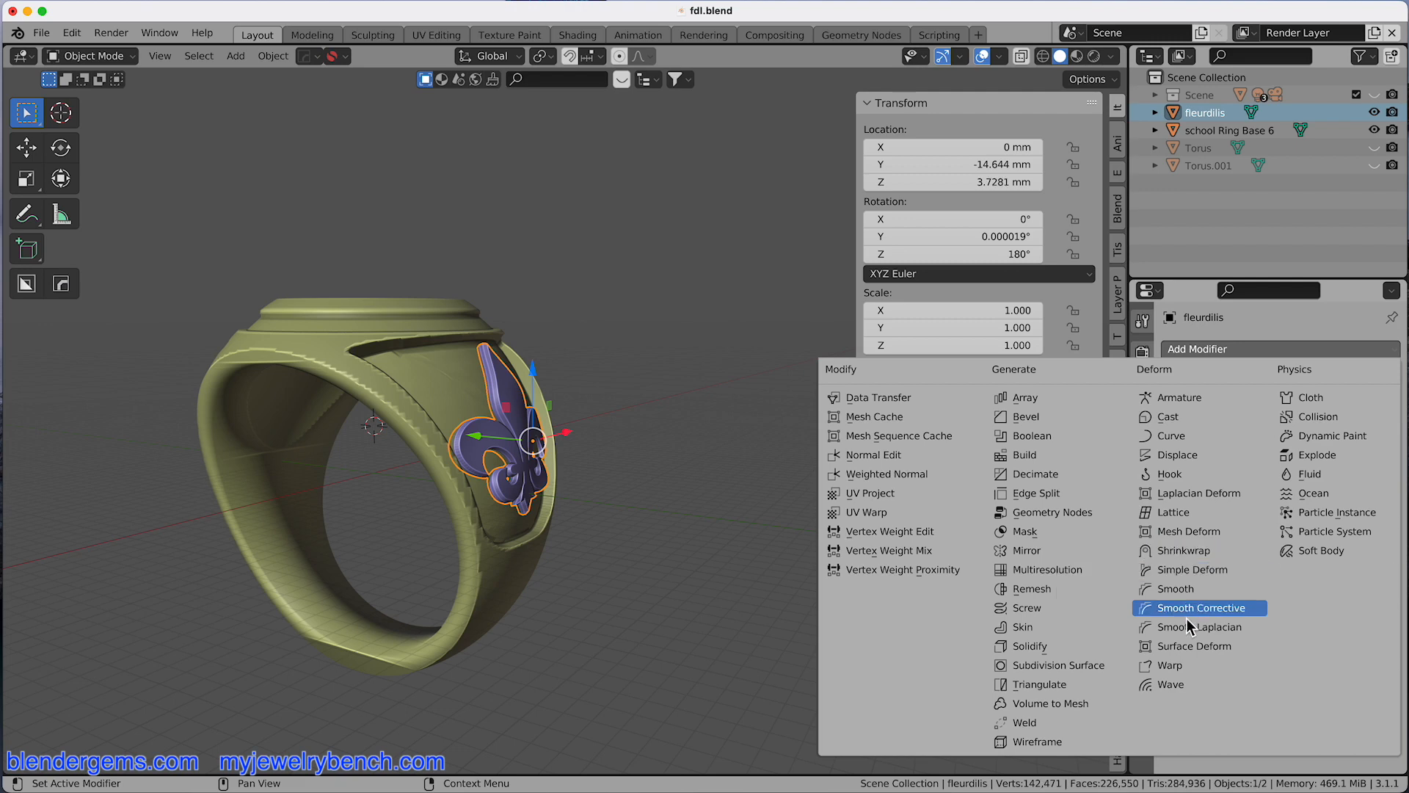
mouse_move(1194, 645)
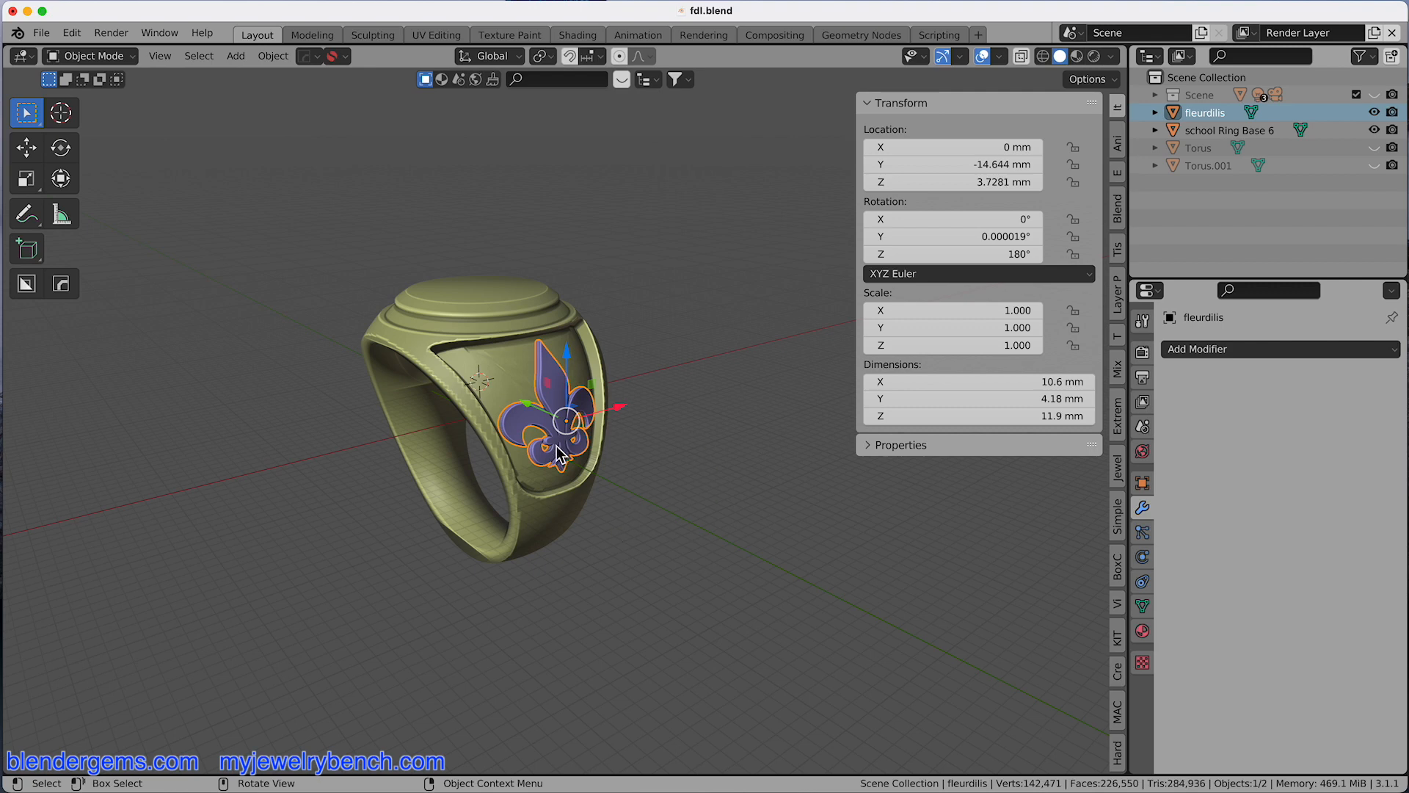
mouse_move(529, 357)
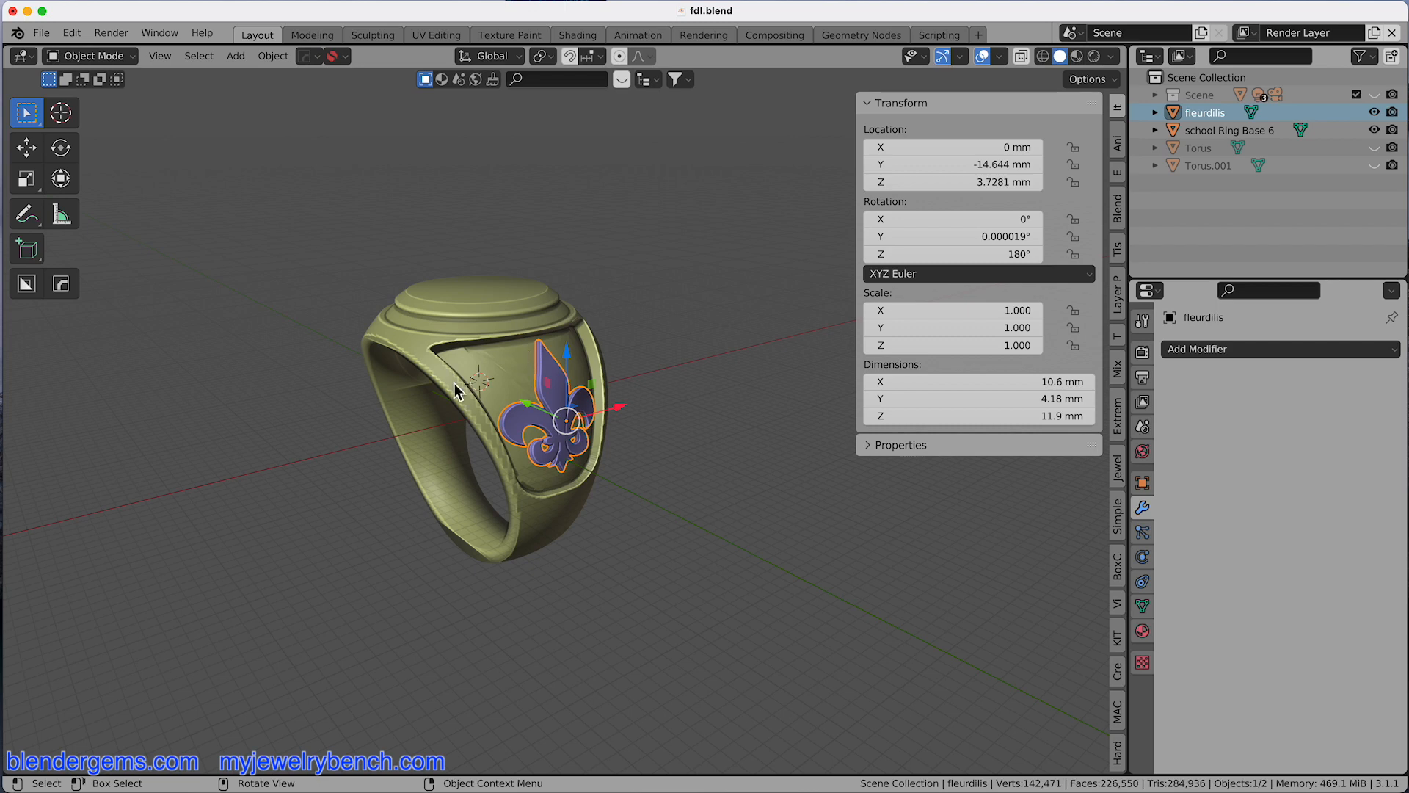
mouse_move(569, 388)
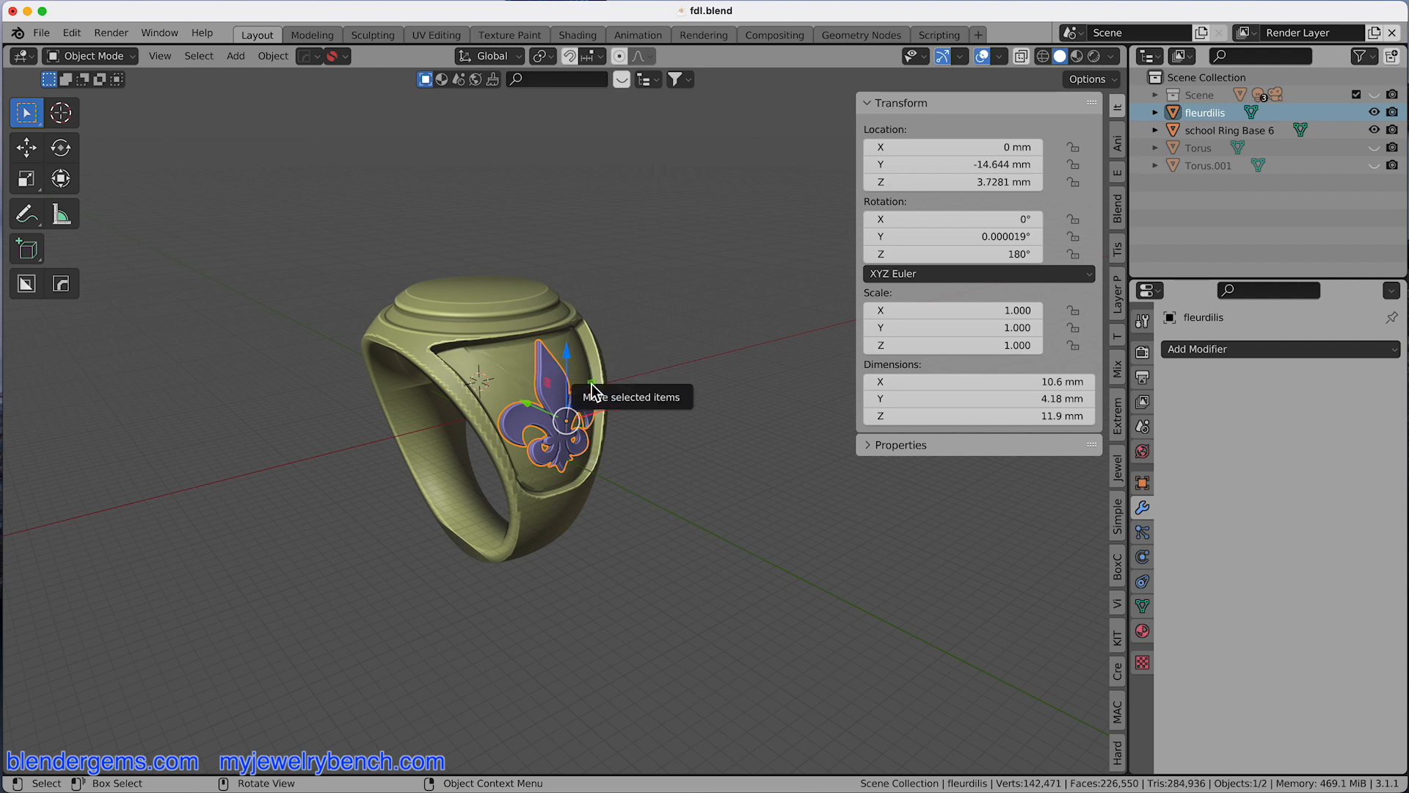
mouse_move(573, 600)
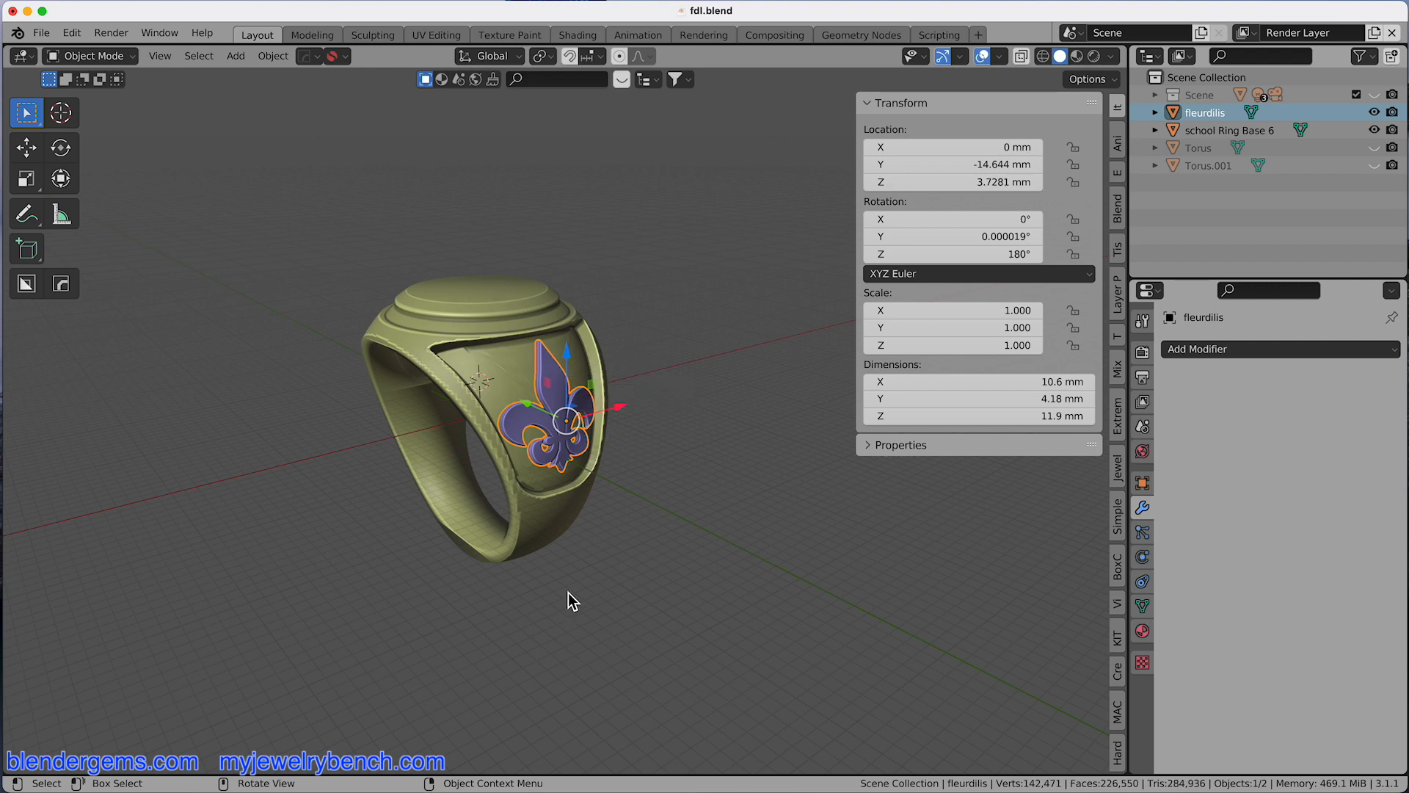
mouse_move(445, 372)
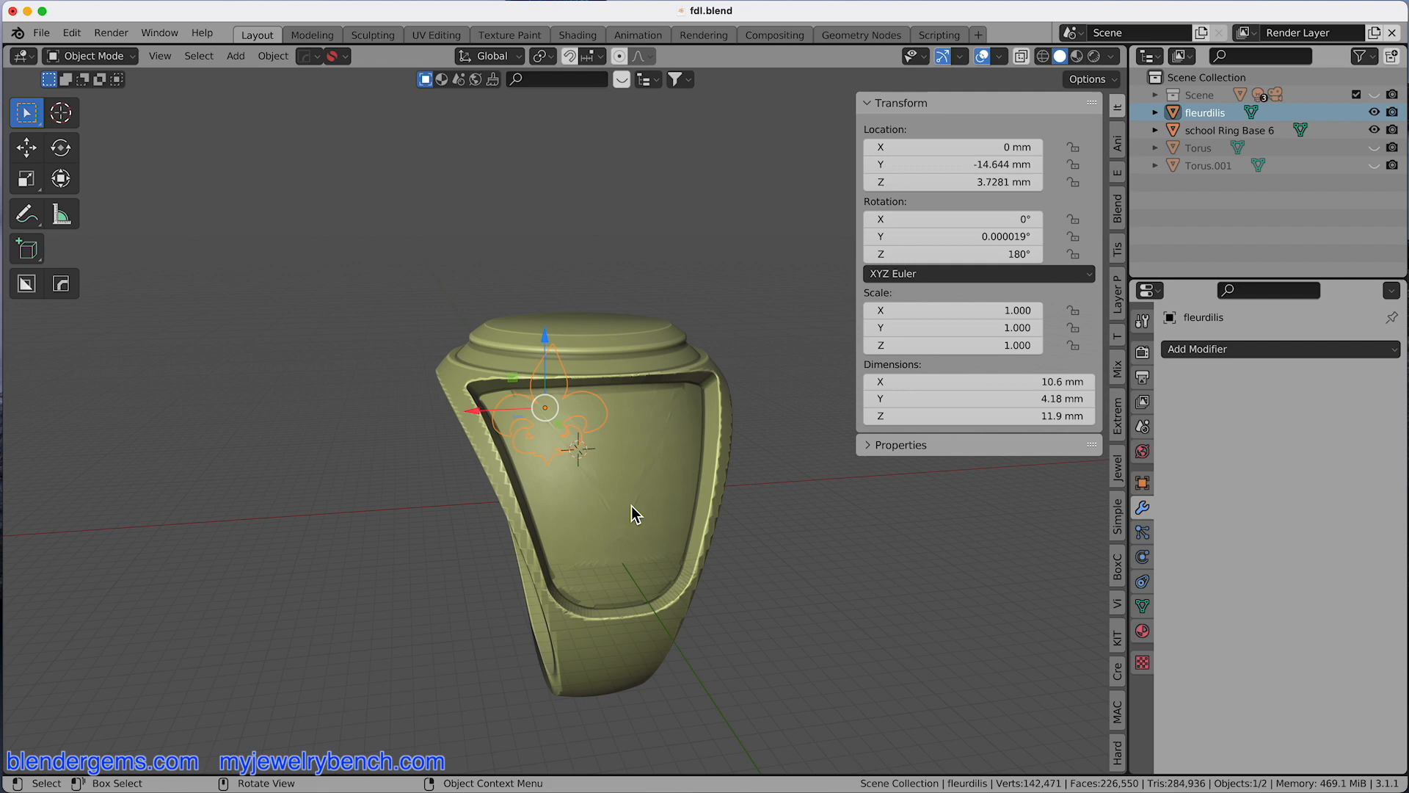
mouse_move(643, 495)
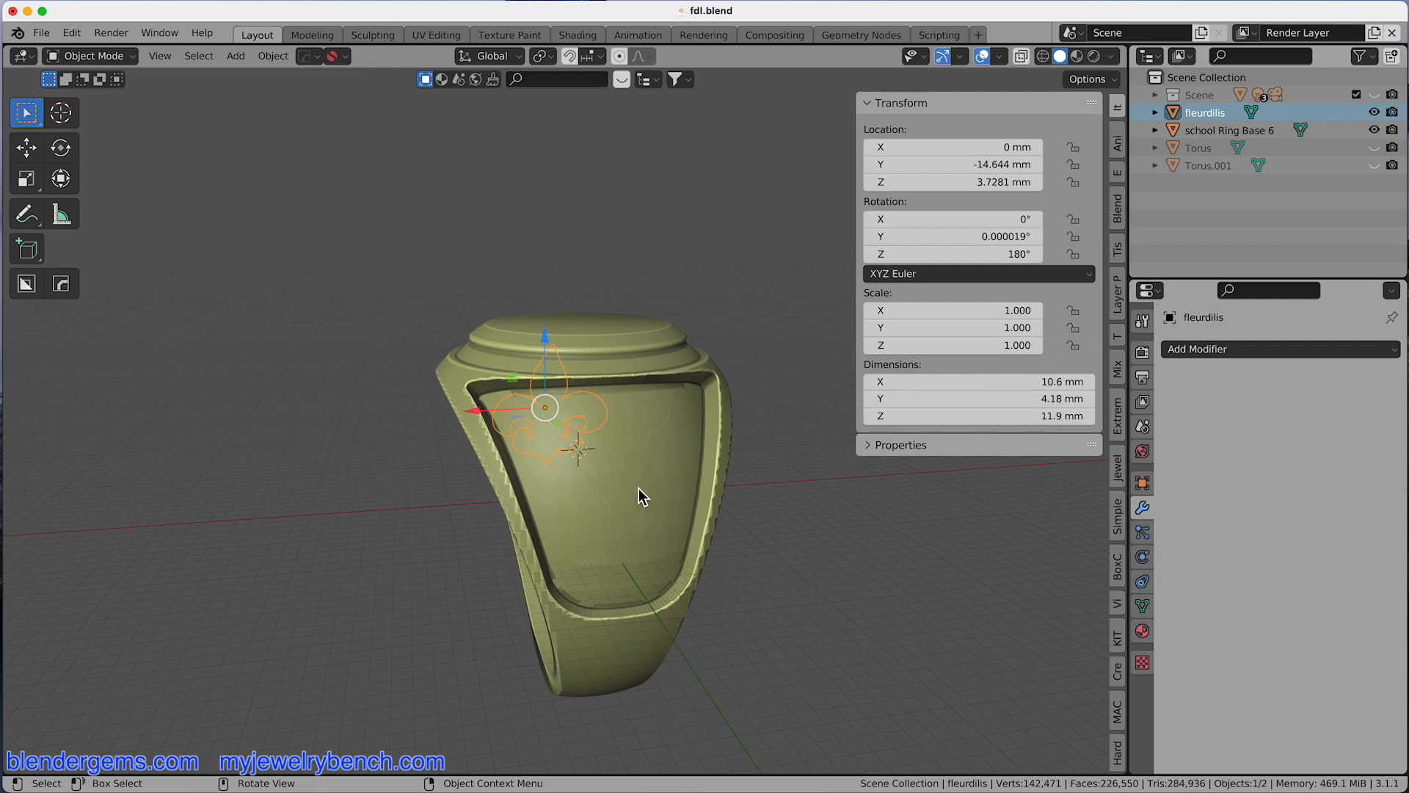